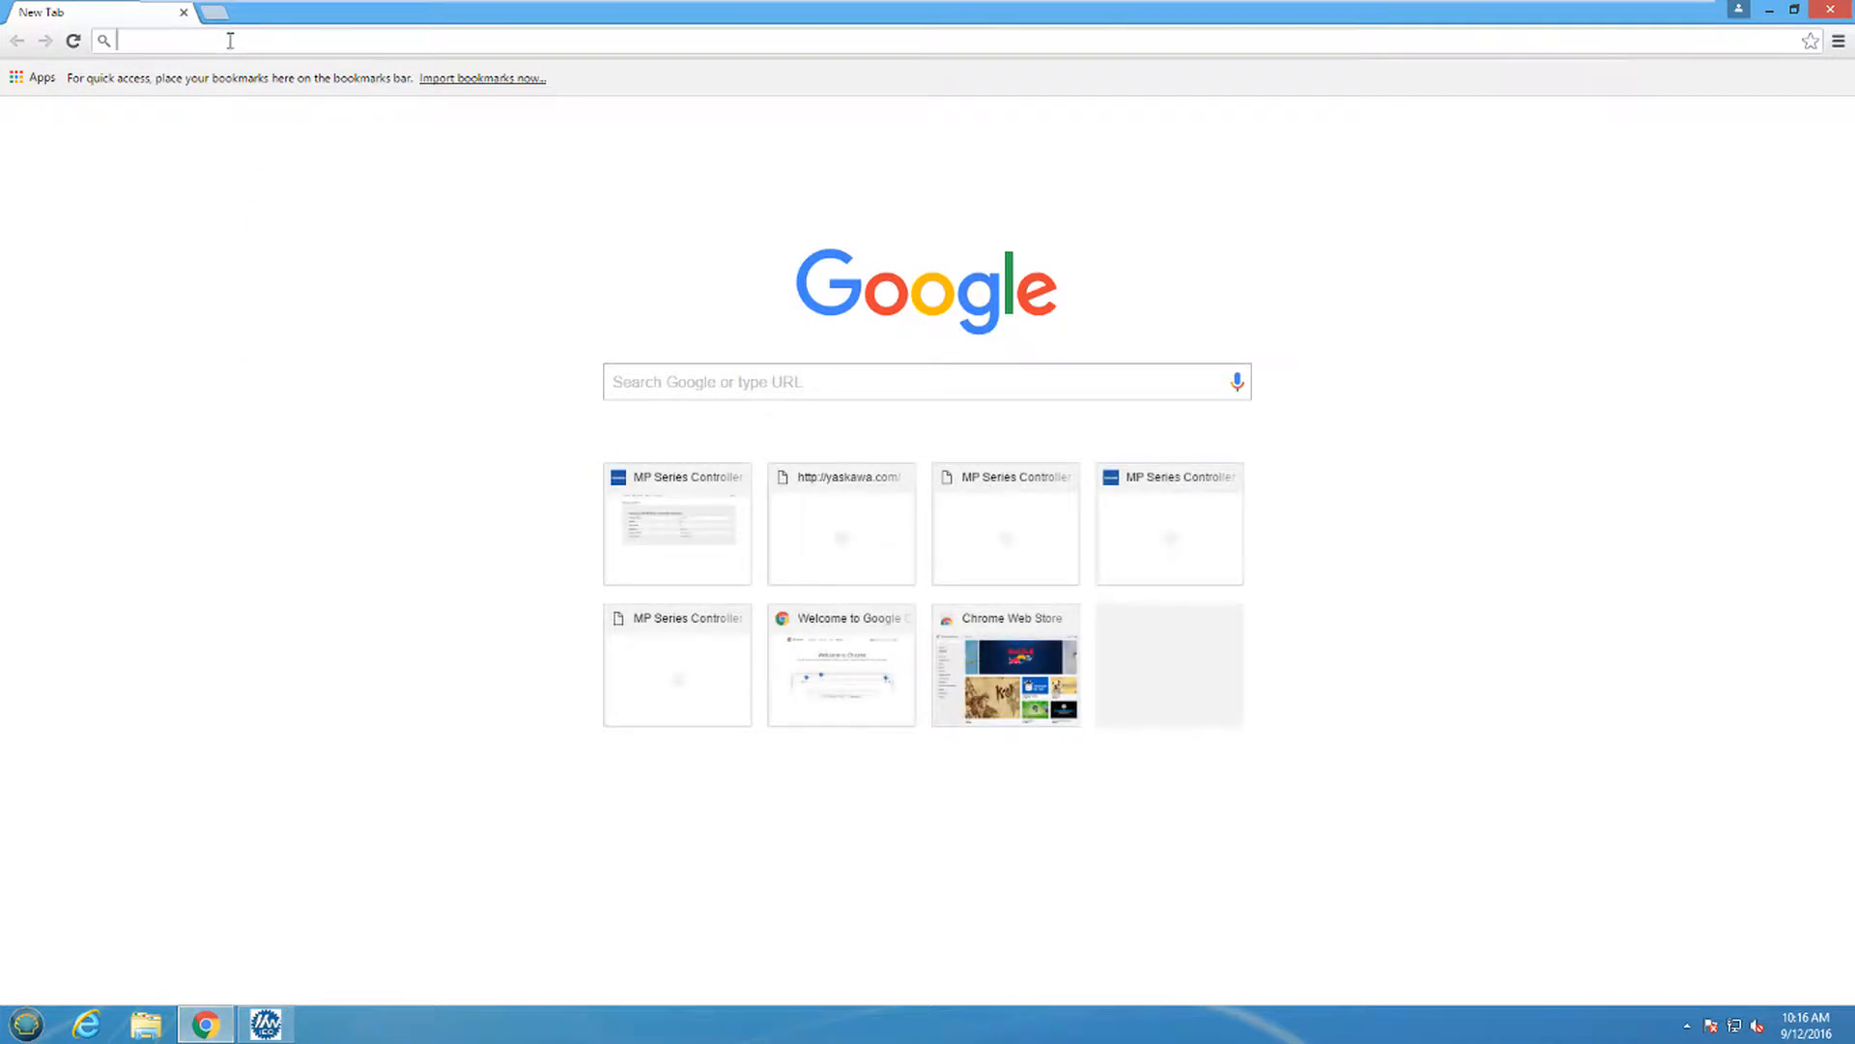
Step: Load the controller web interface at 192.168.15.74 in a new Chrome tab
text(192.168.15.74)
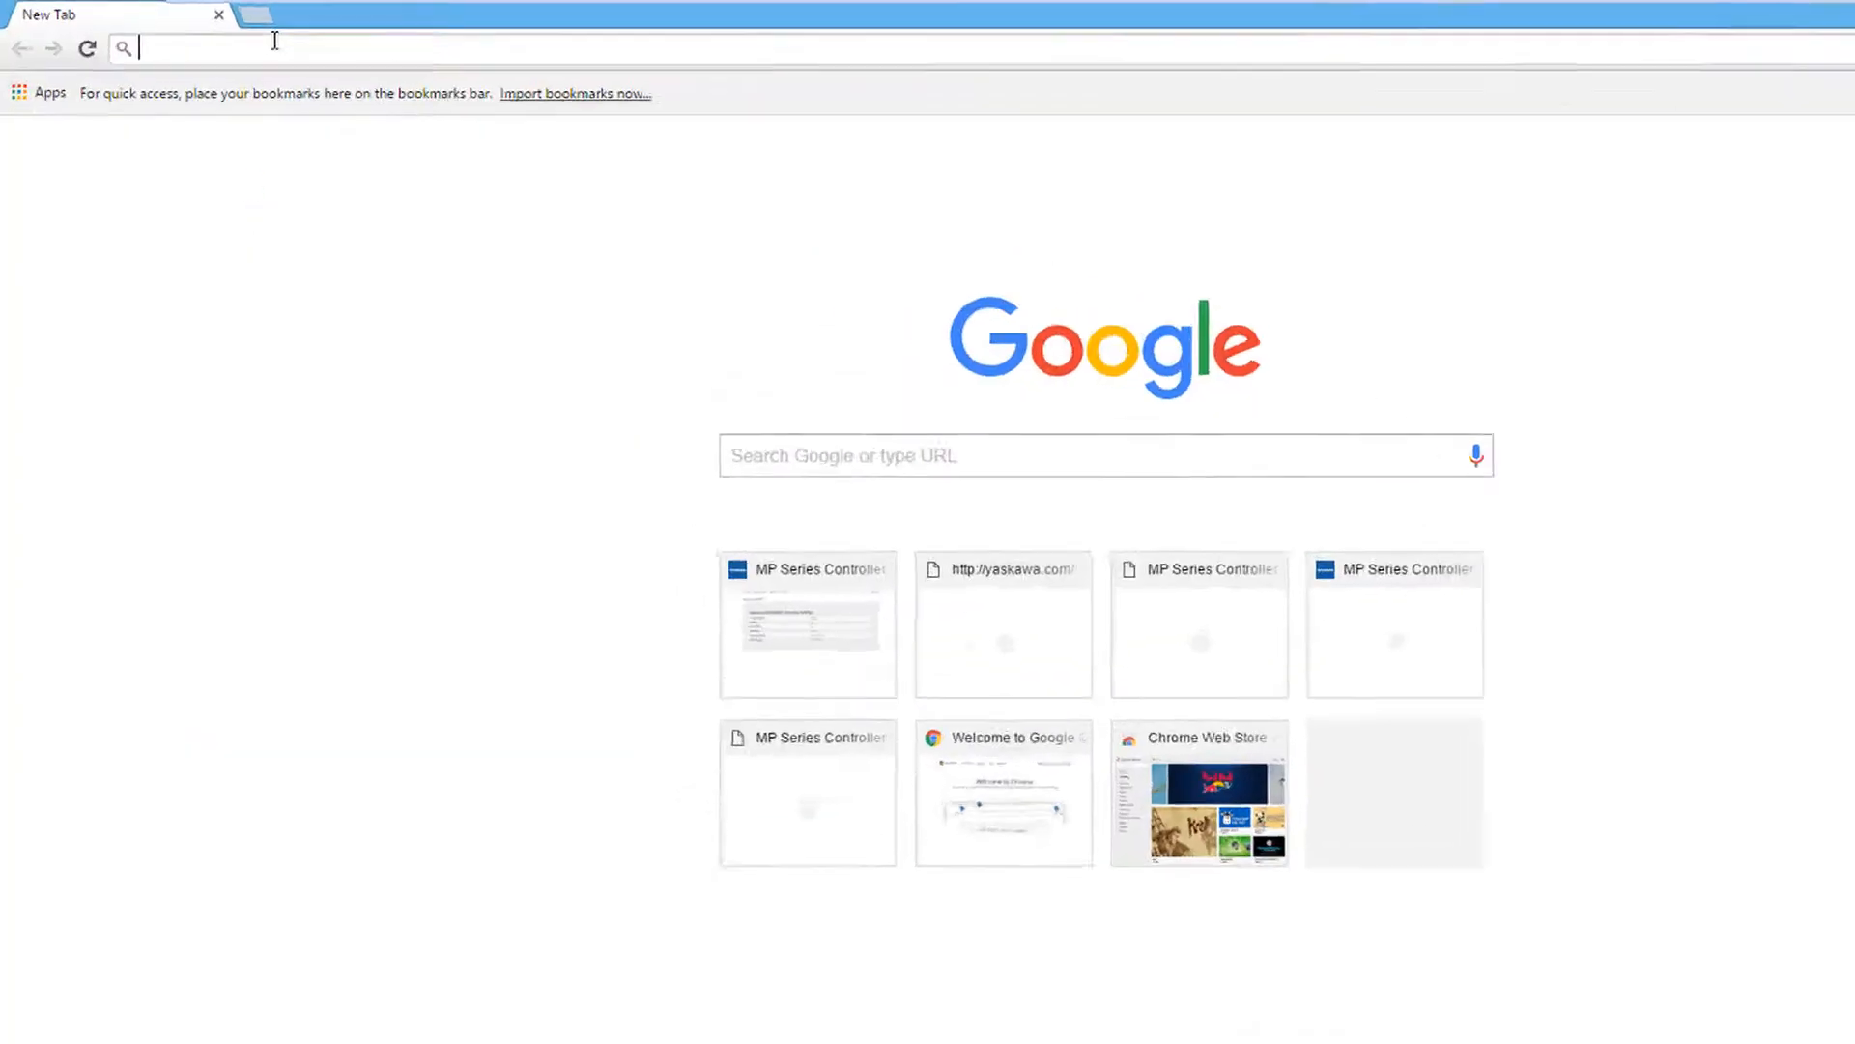
text(192.168.15.74/main.shtml#/Alarms)
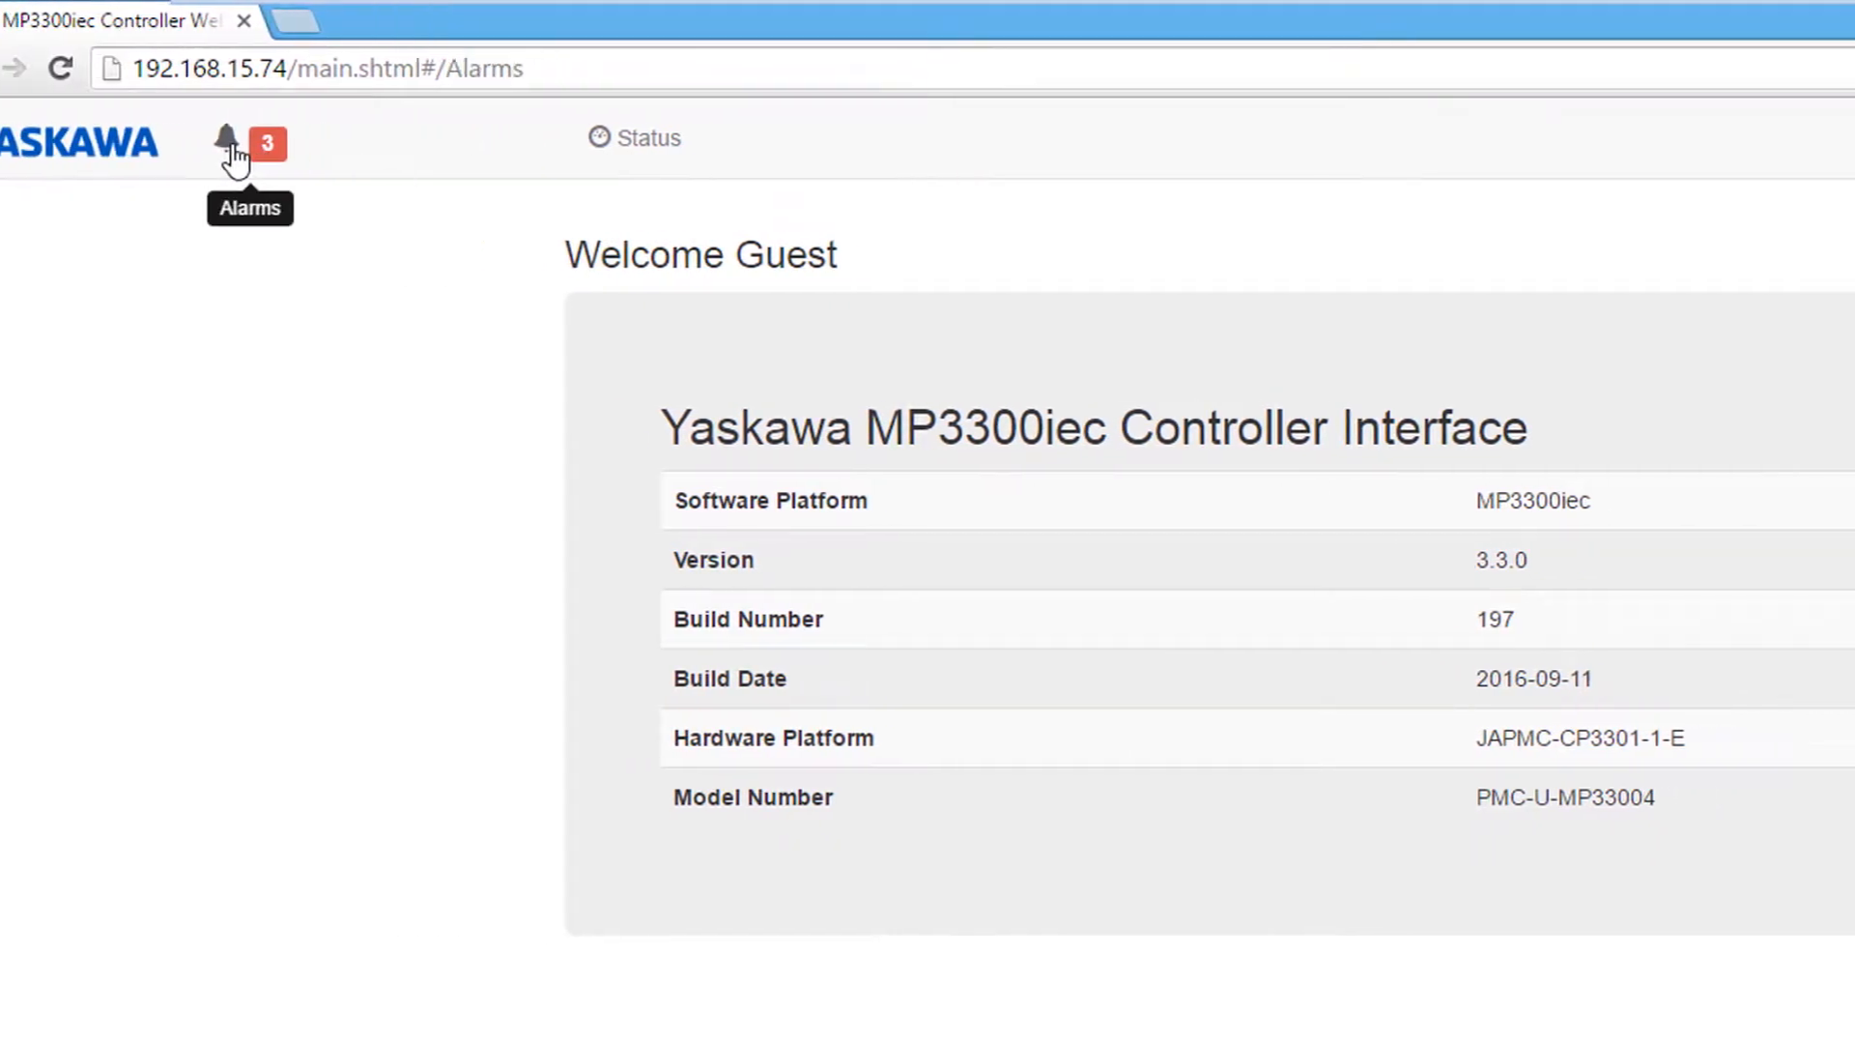
Step: Open the Alarms list and clear all three active AXIS5 alarms
click(227, 139)
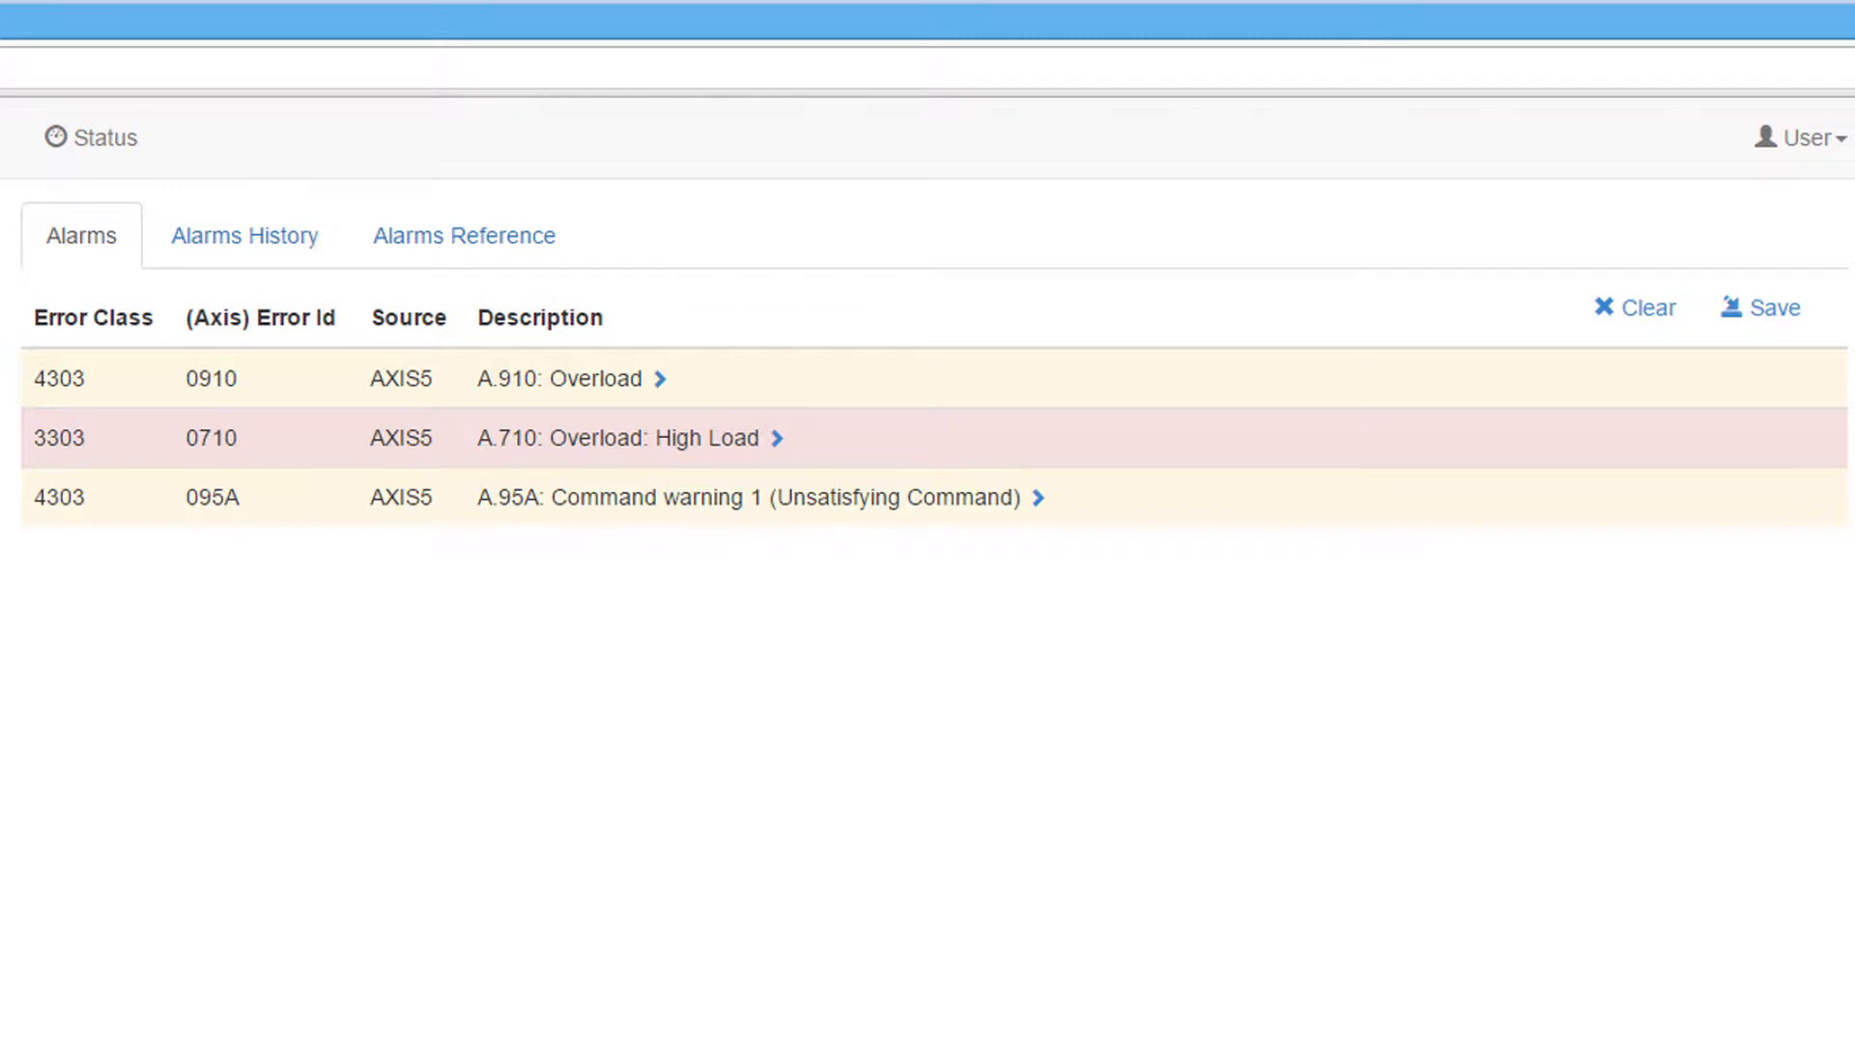
mouse_move(8, 456)
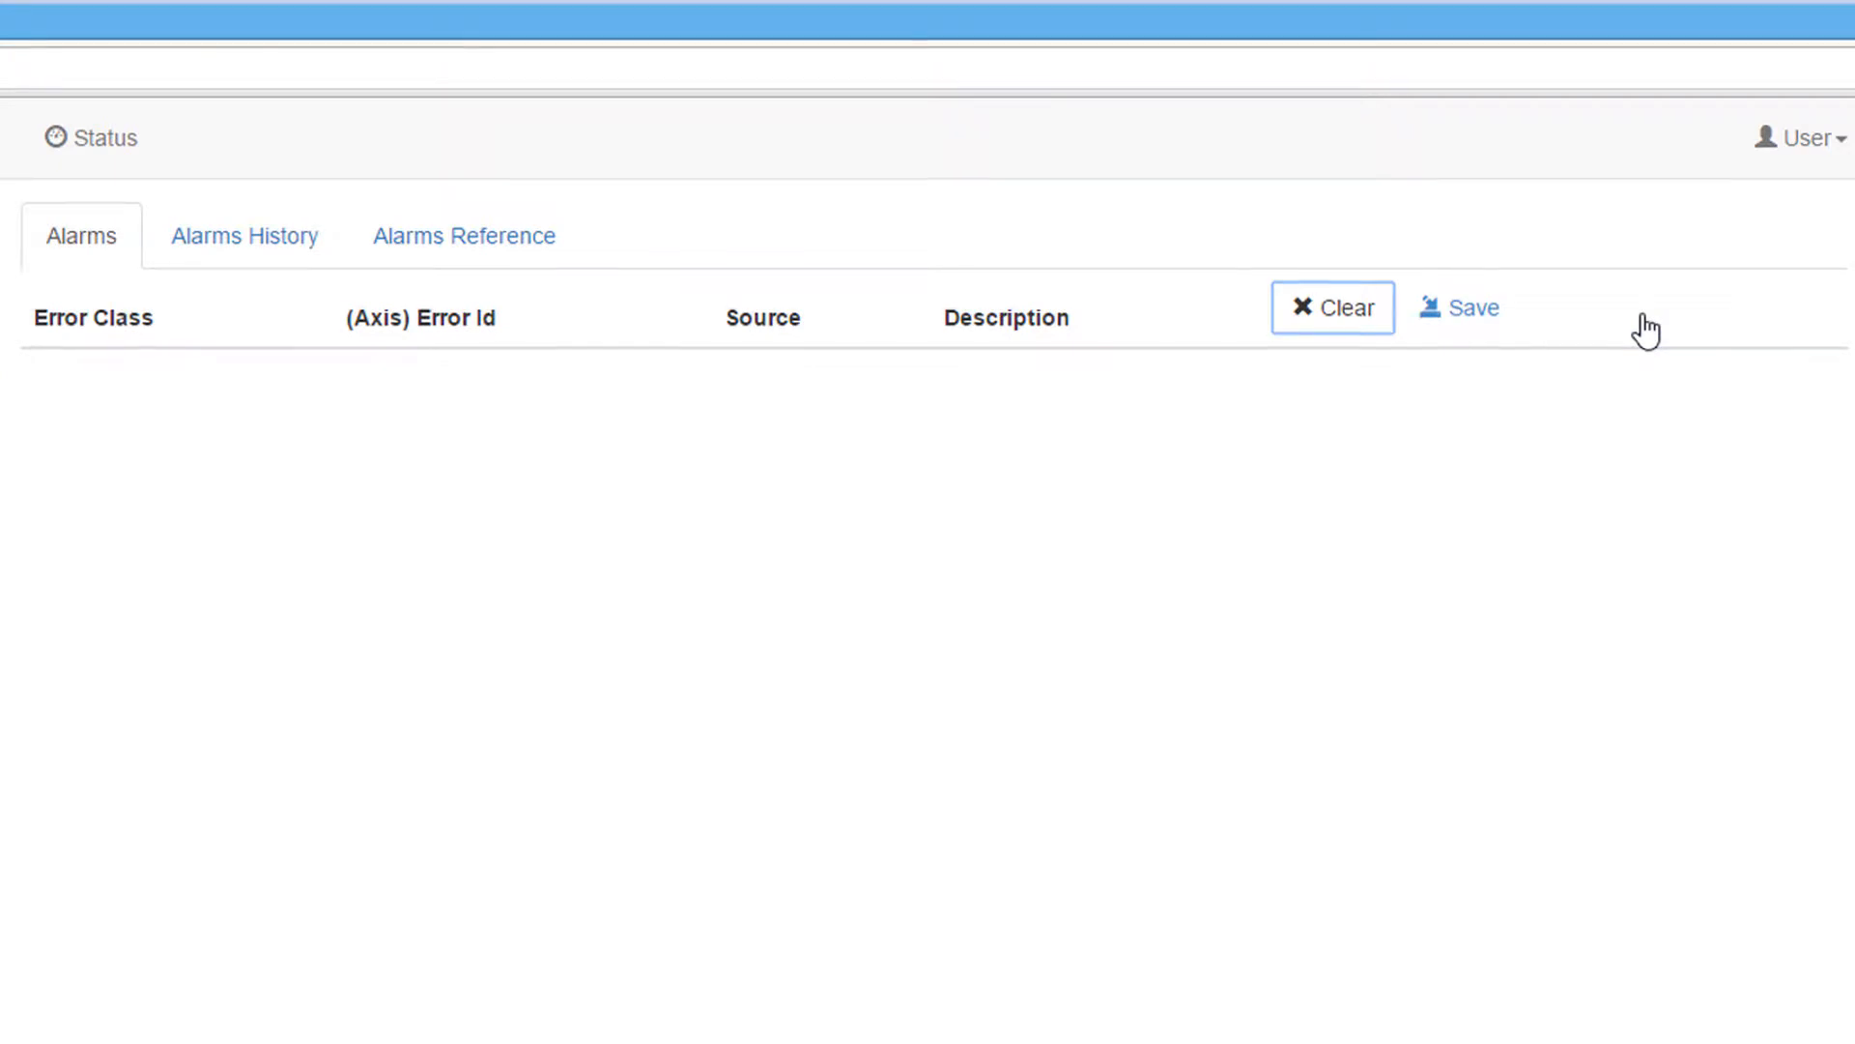
click(245, 235)
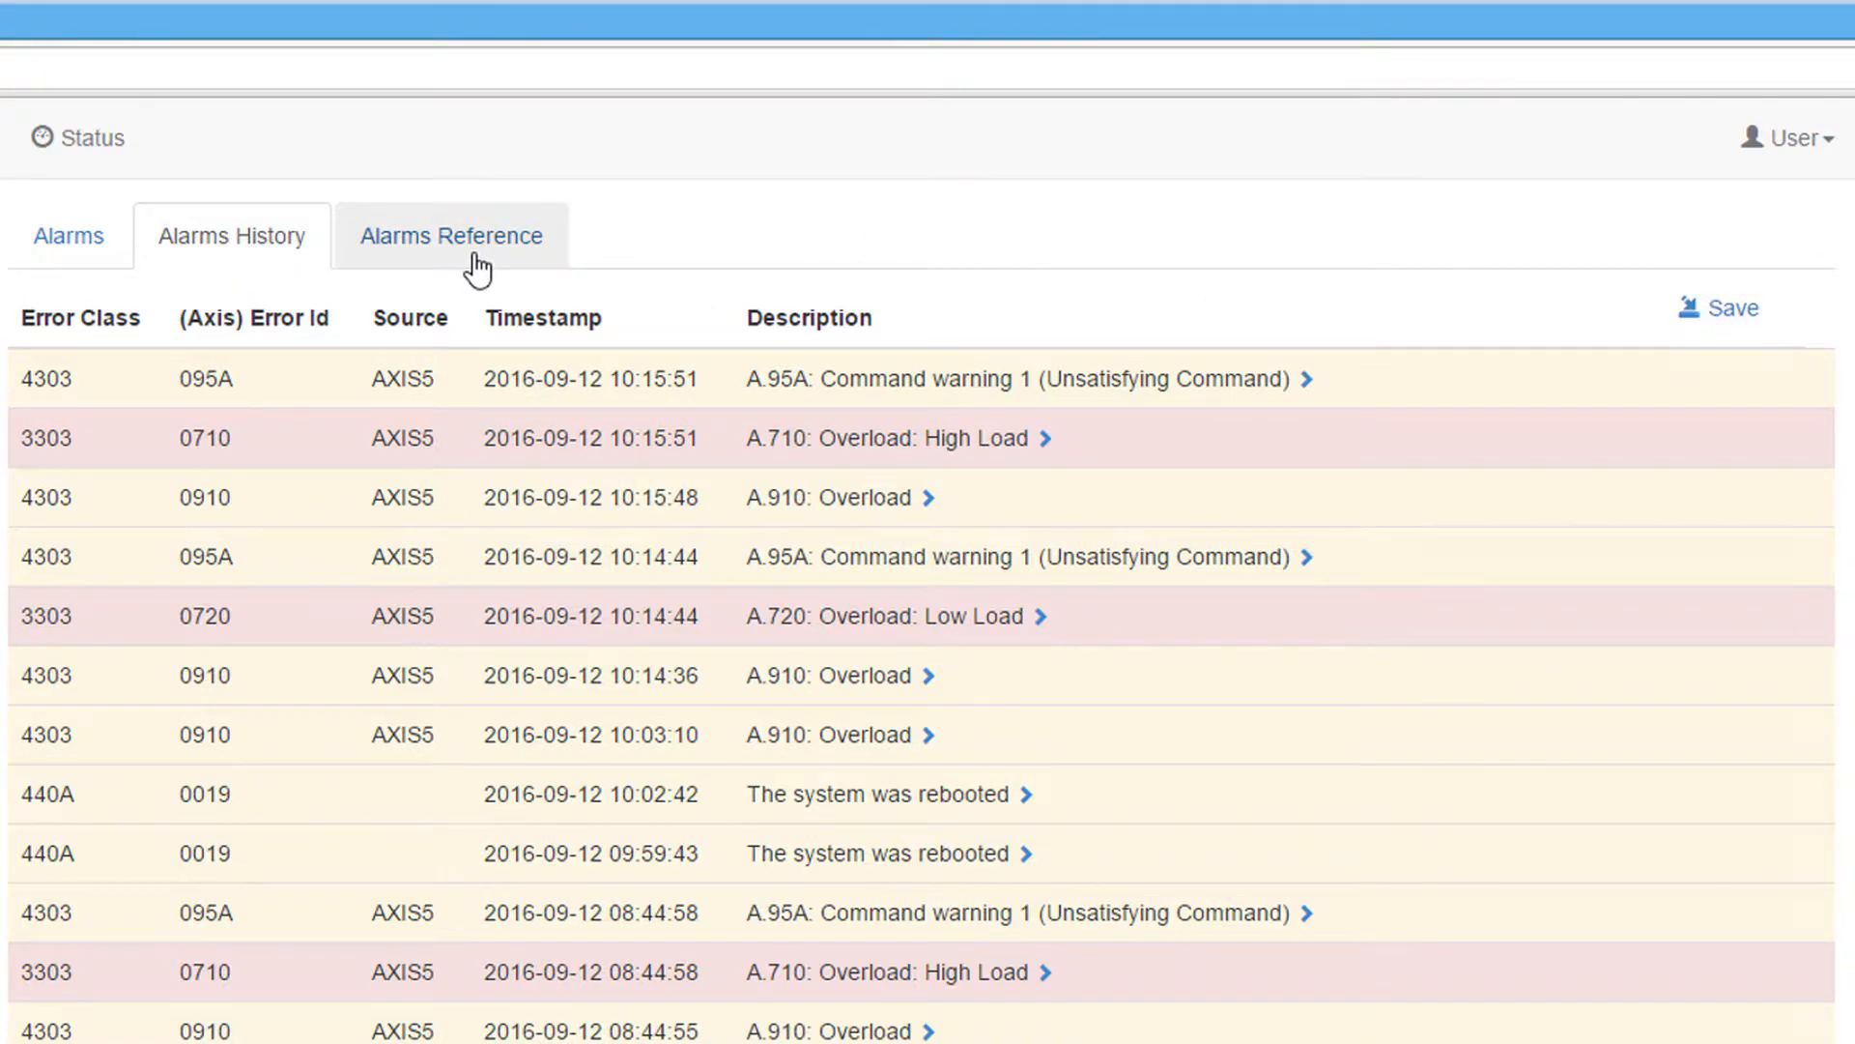
Step: Look up the alarm definitions on the Alarms Reference tab
click(451, 235)
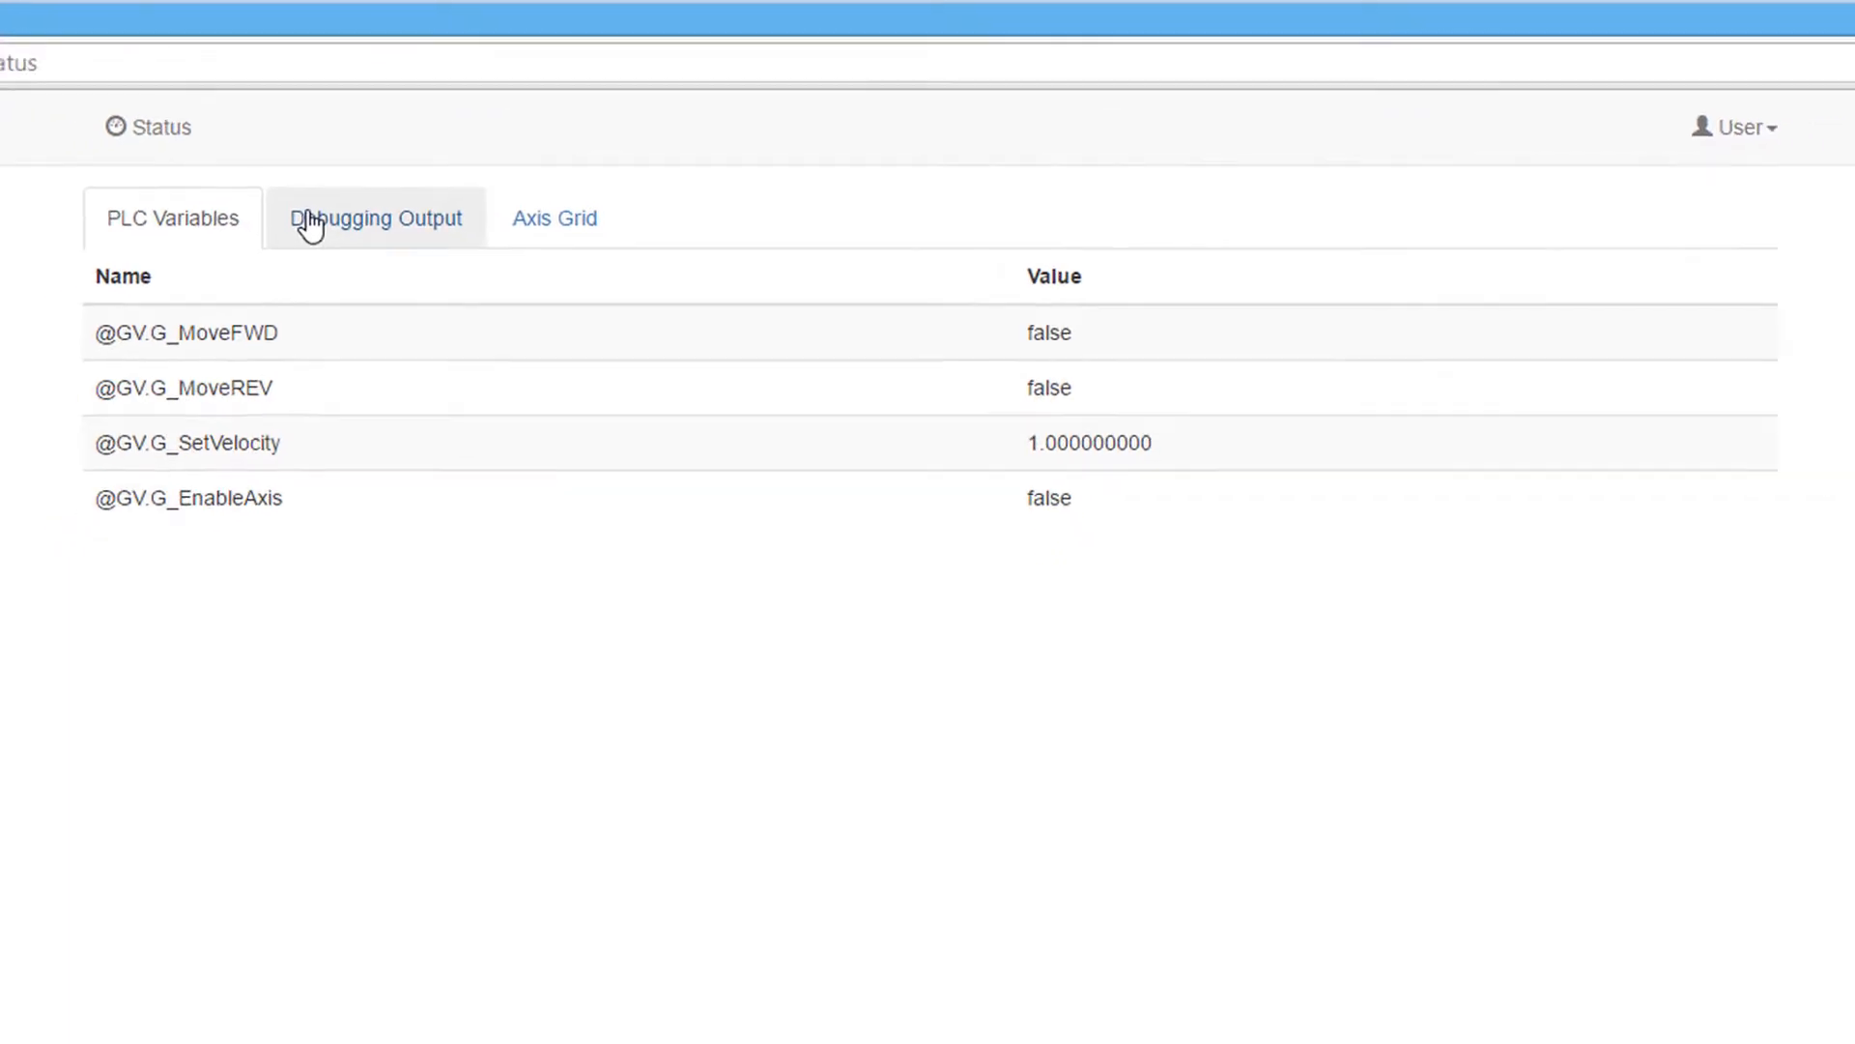
Step: View the debugging output log, then scroll the Axis Grid for AXIS3–AXIS5 details
click(375, 217)
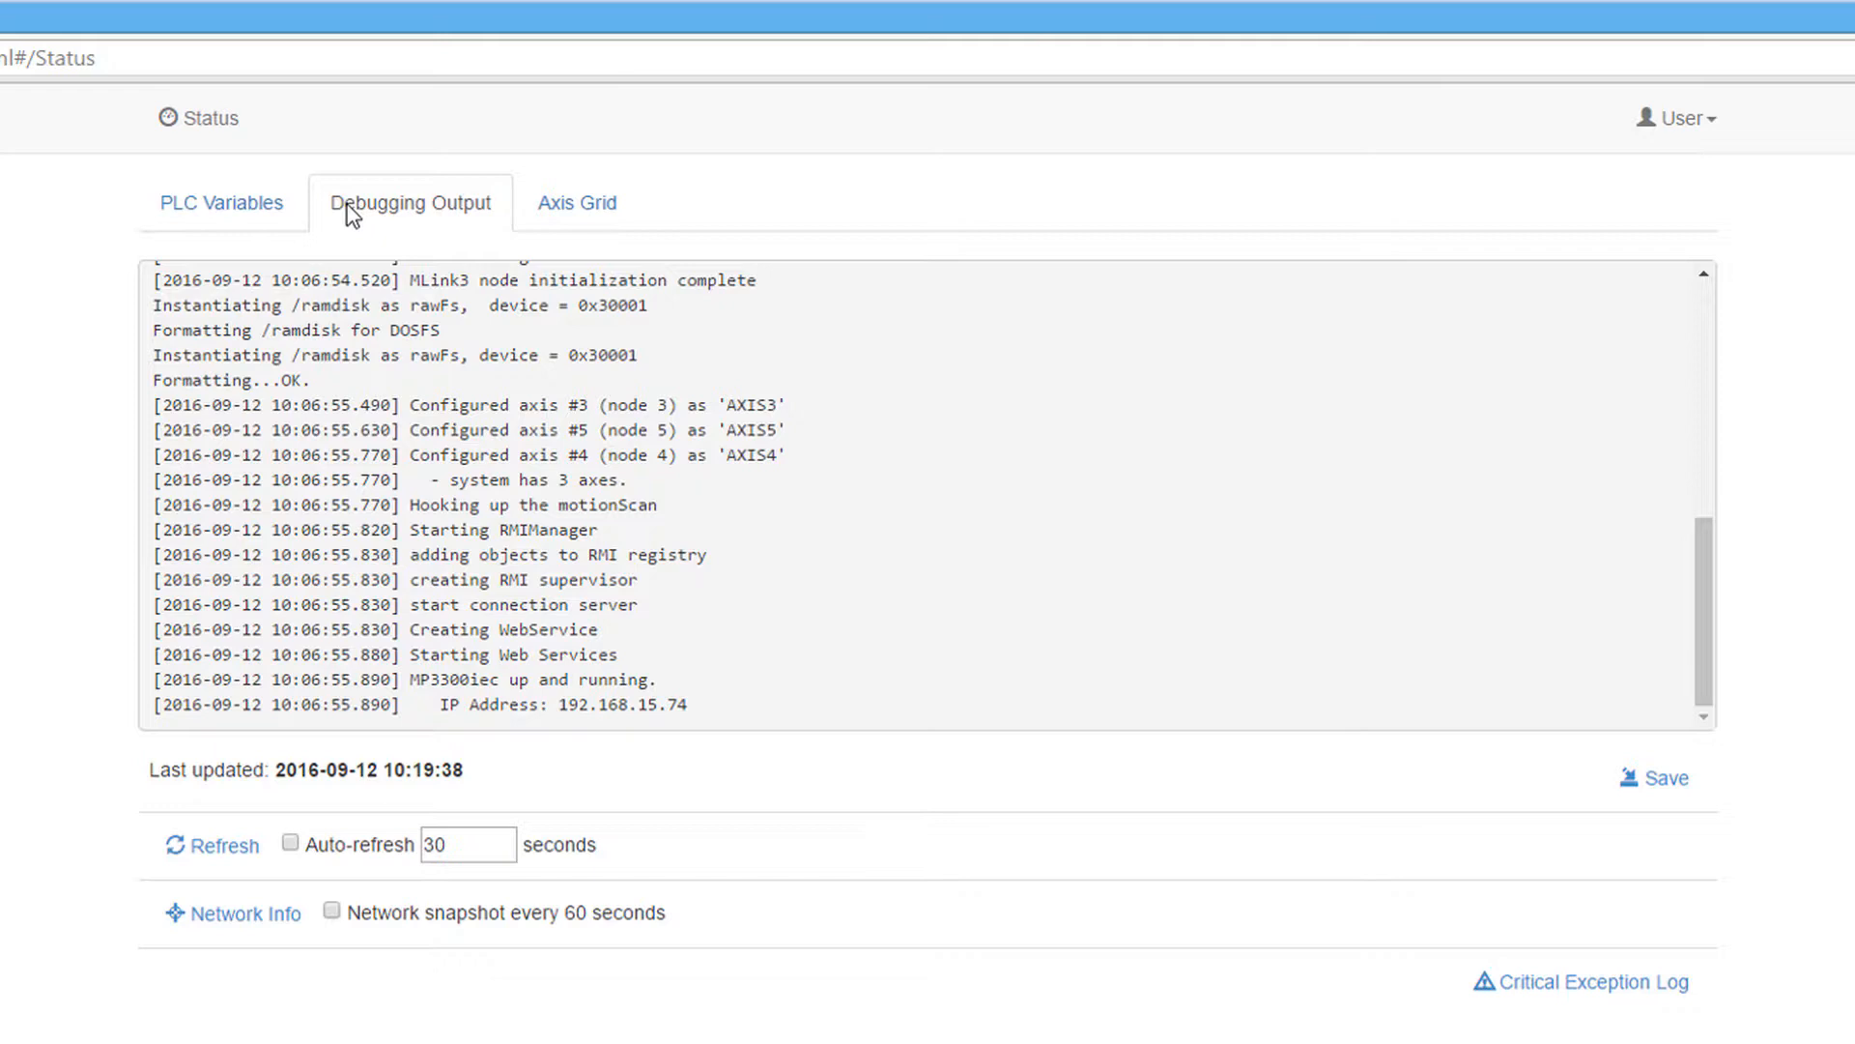
mouse_move(577, 230)
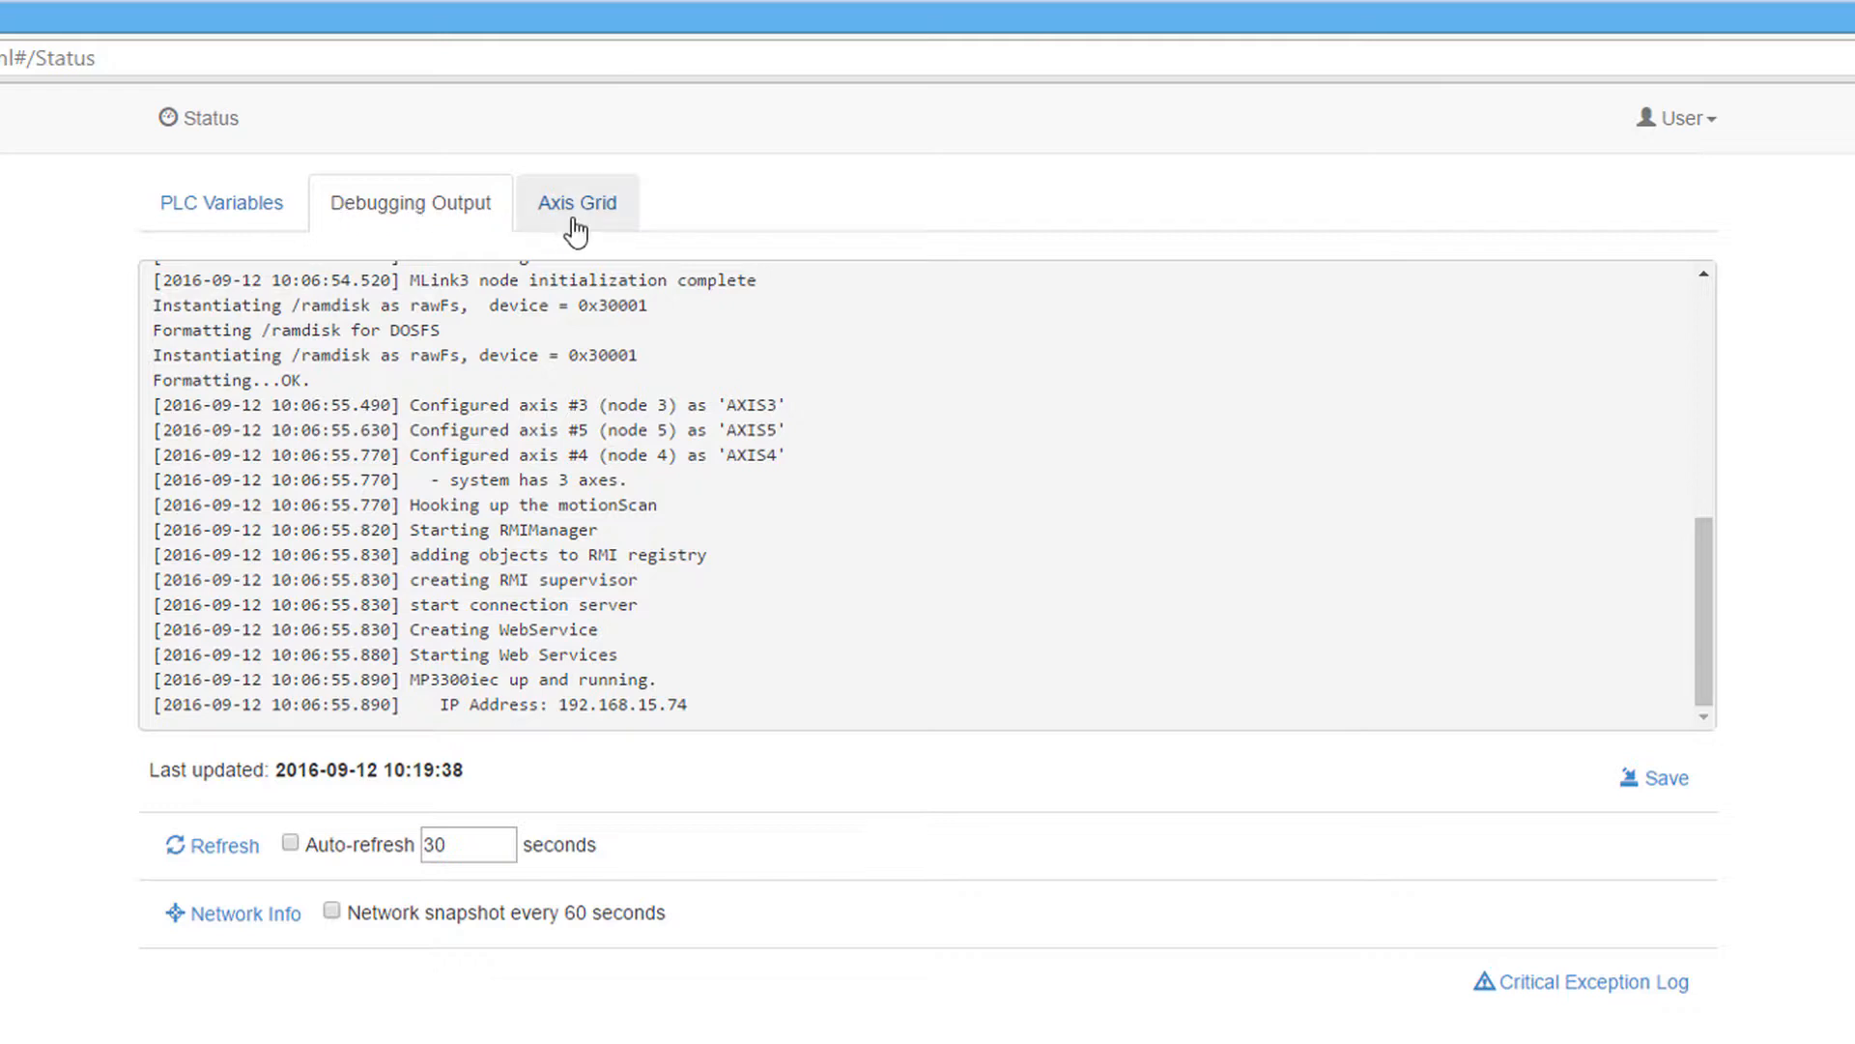
click(576, 202)
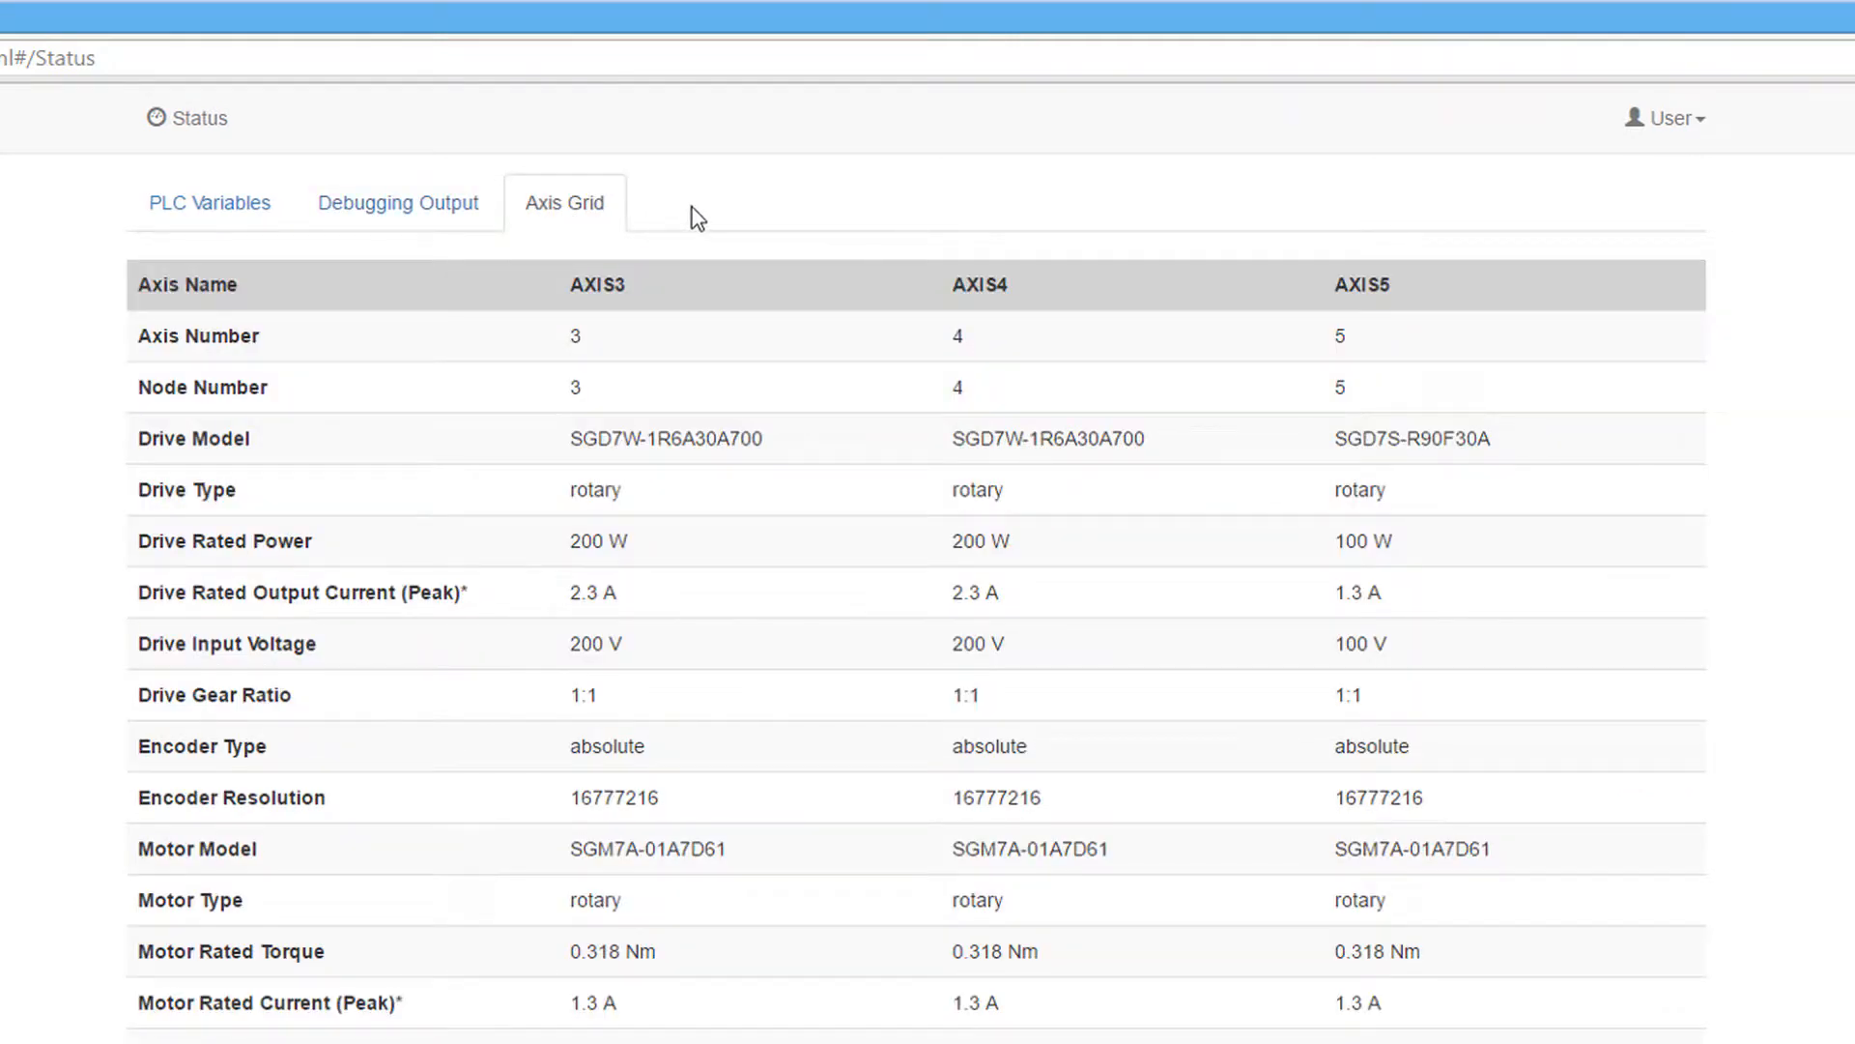
scroll(down, 3)
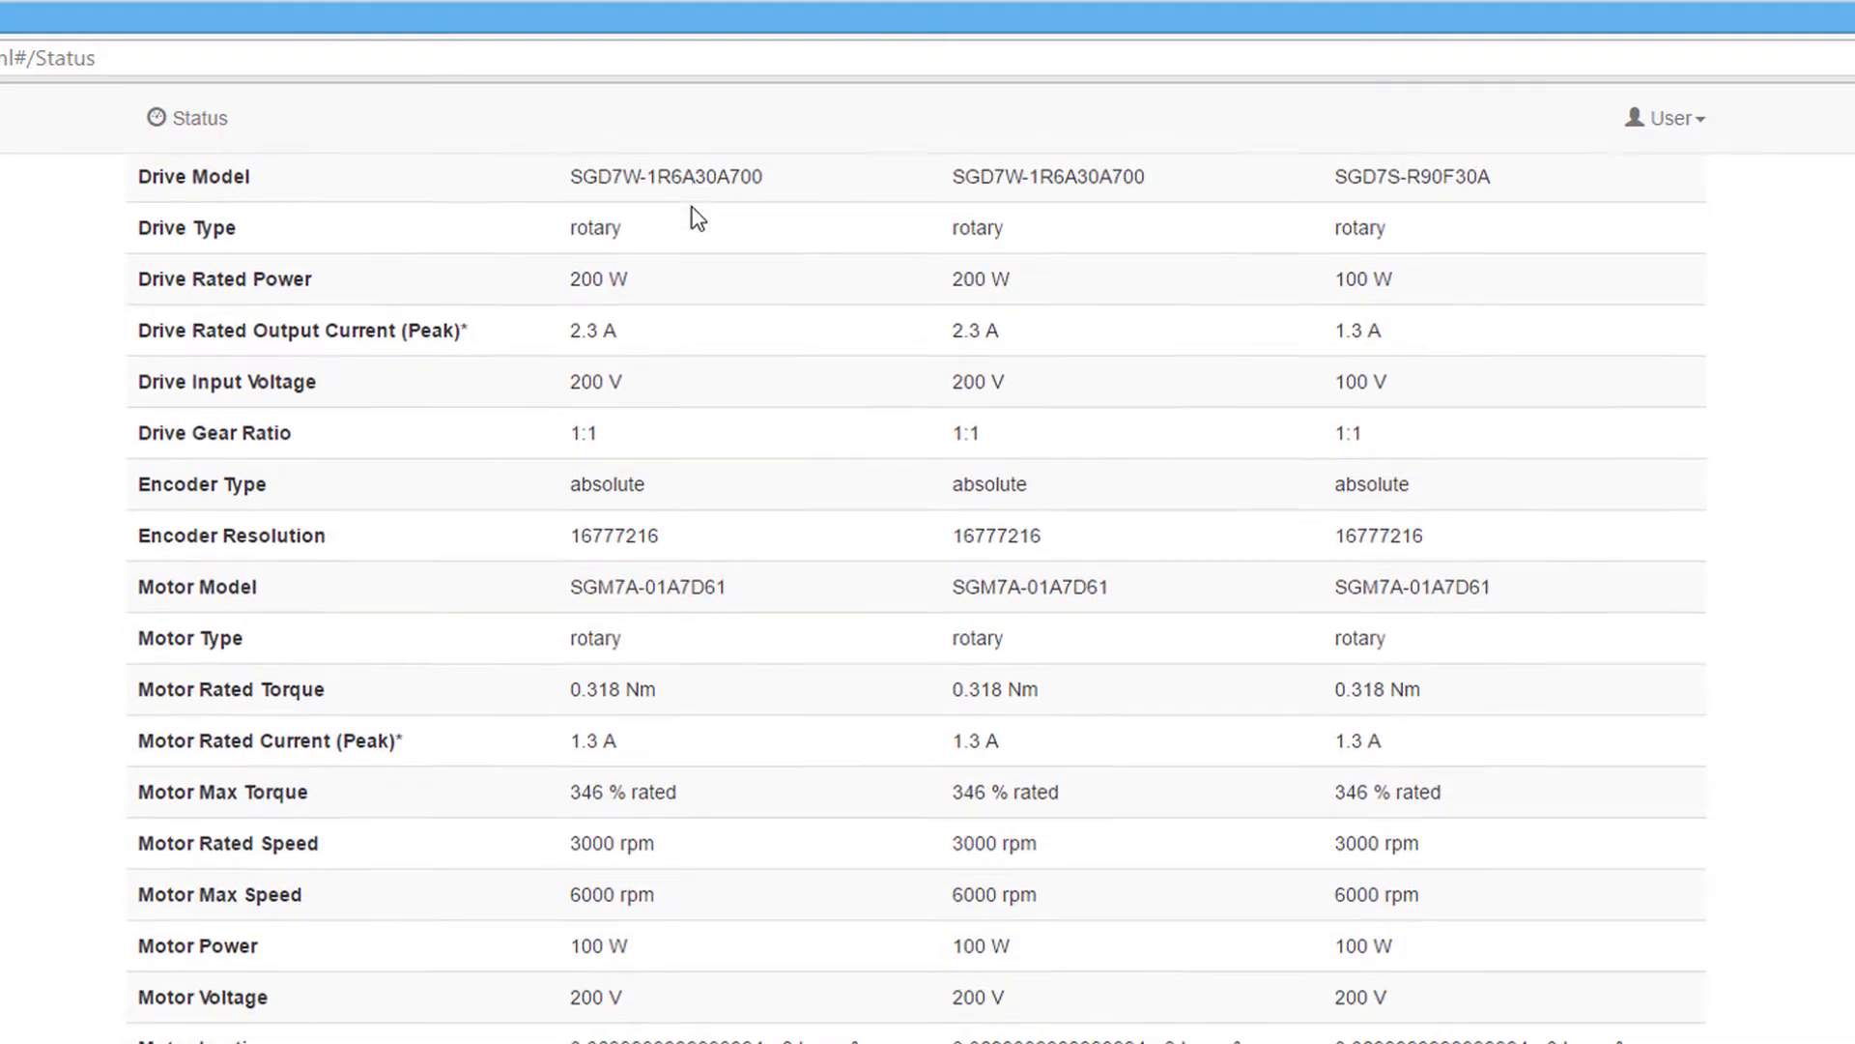
scroll(down, 3)
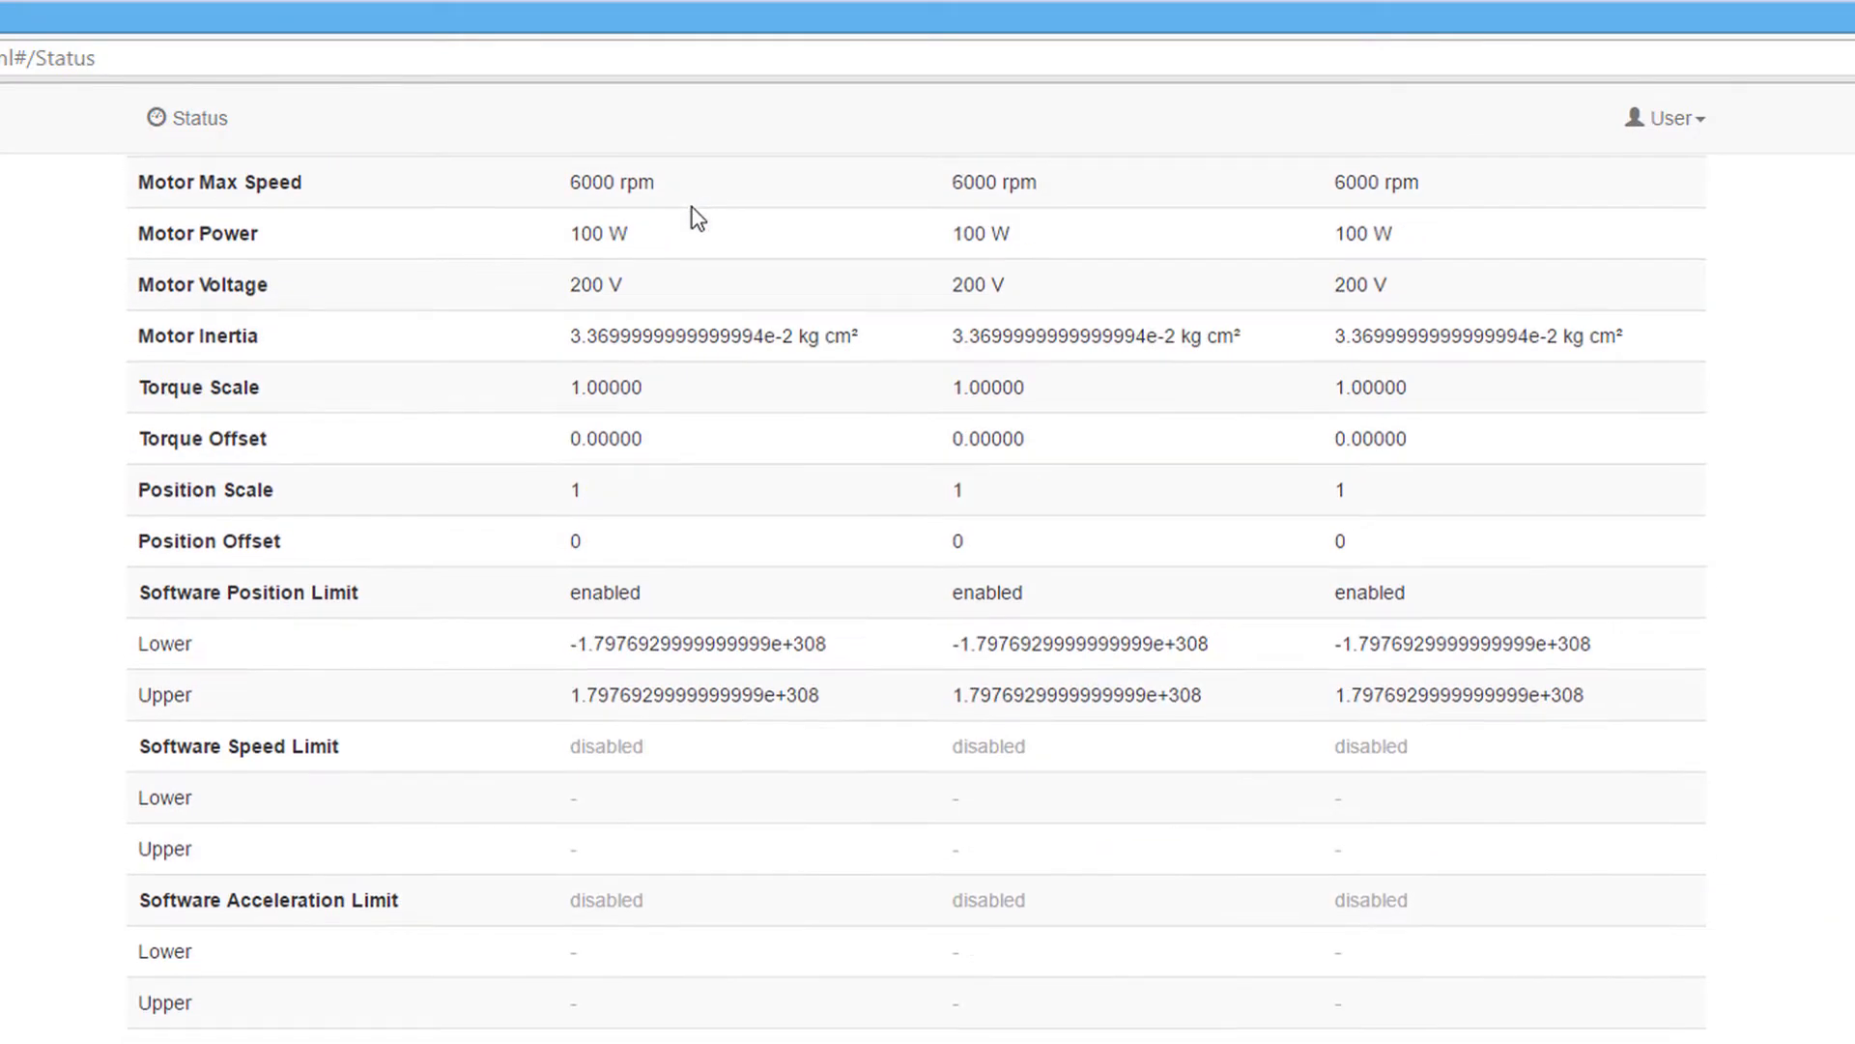
scroll(down, 3)
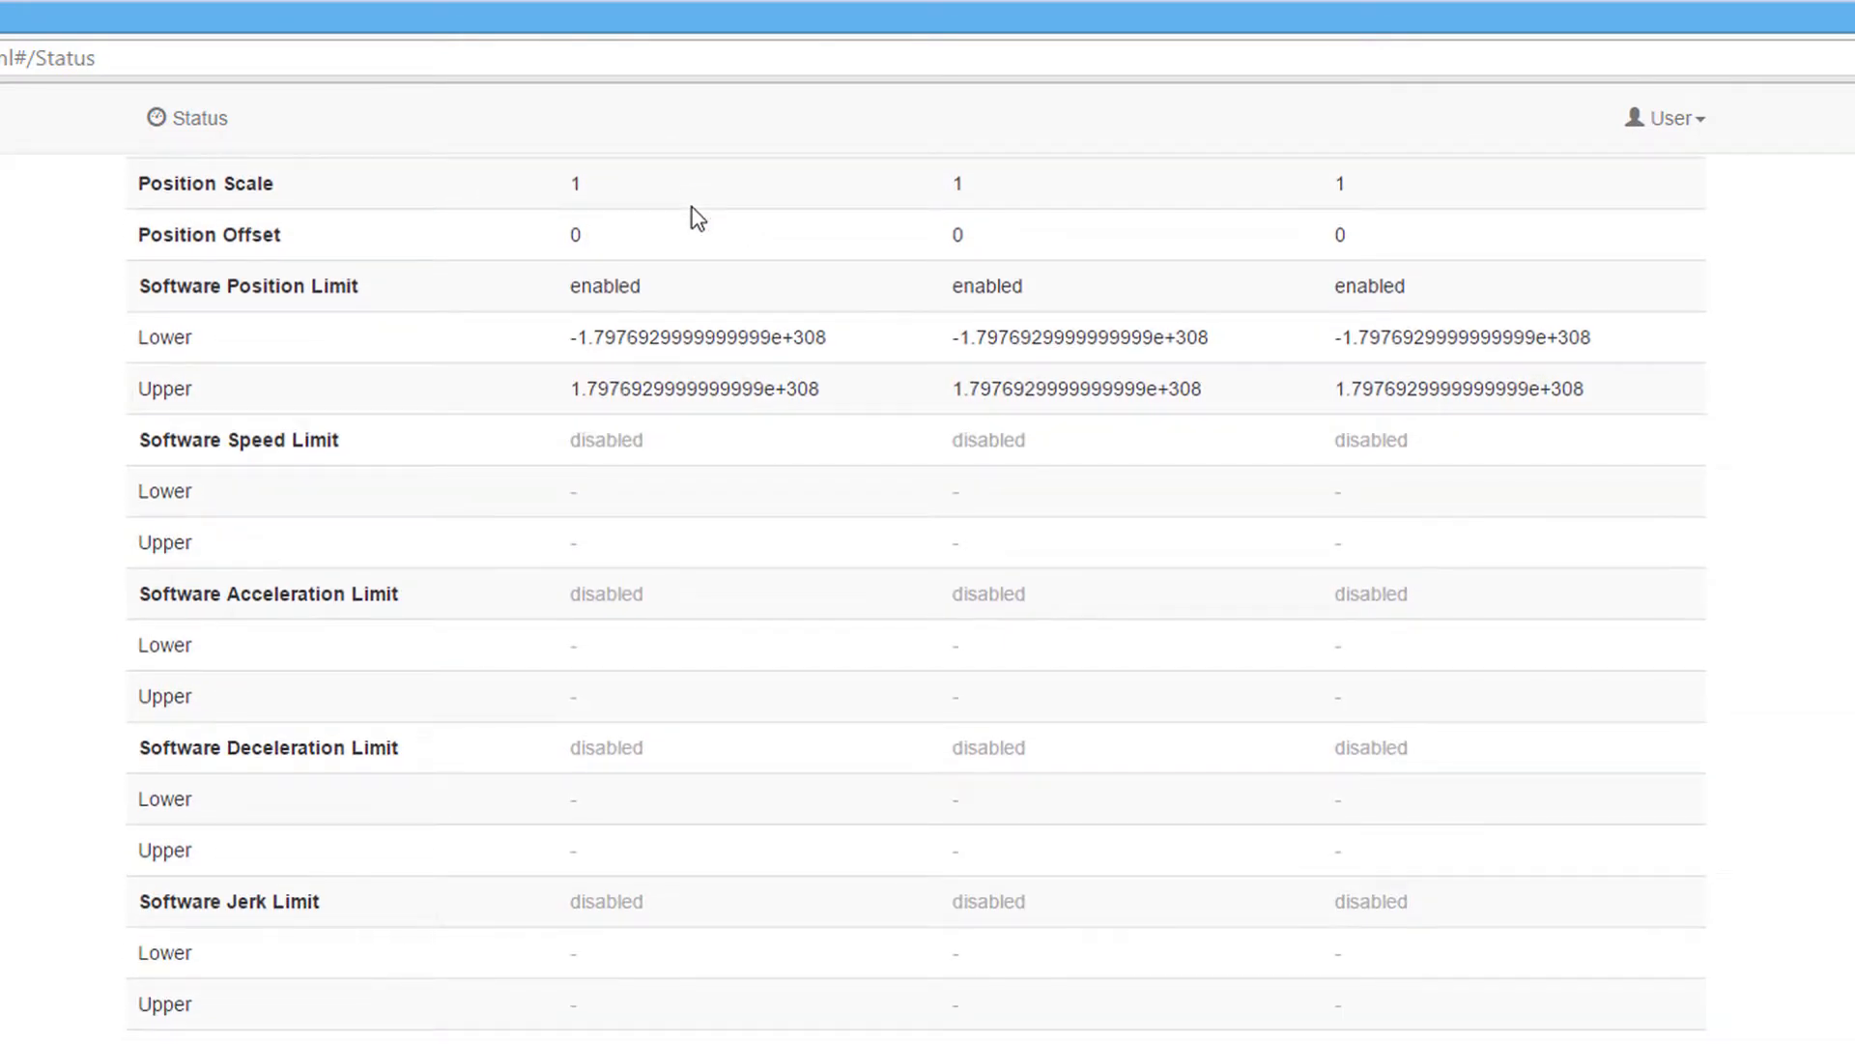
scroll(down, 3)
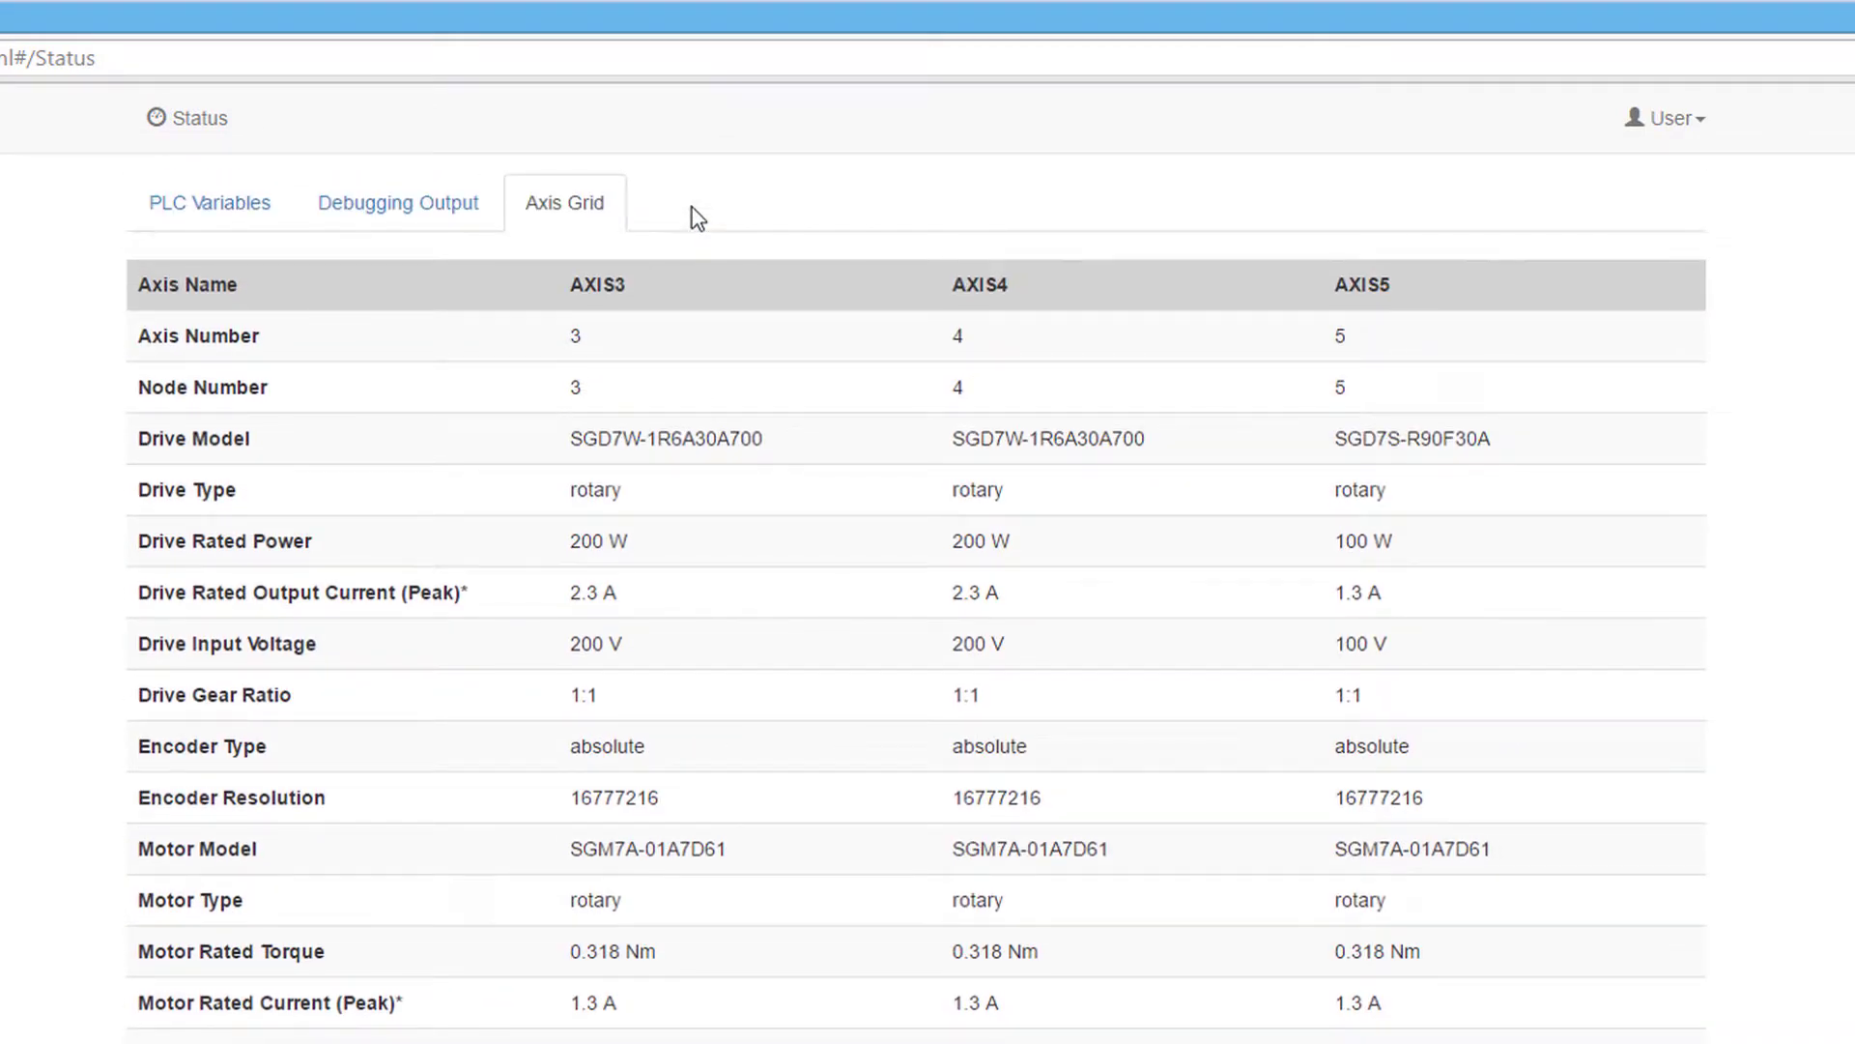
mouse_move(746, 205)
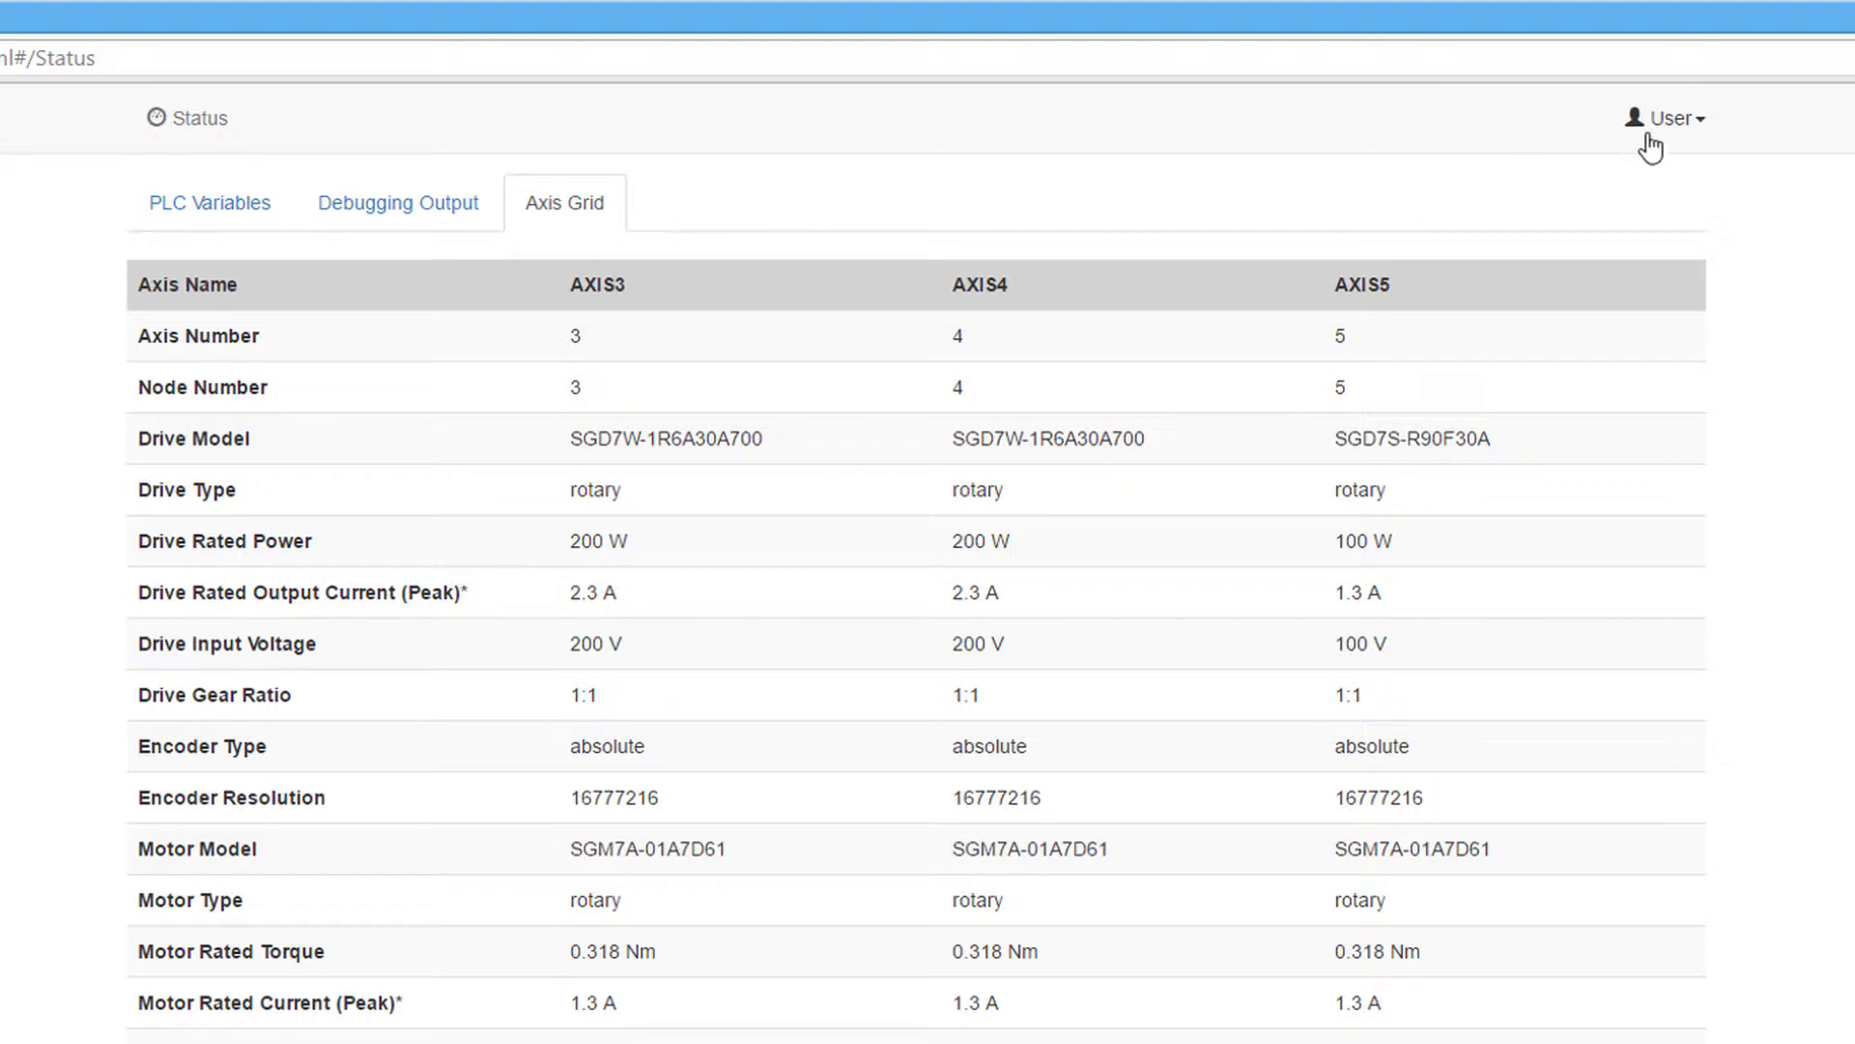
Step: Sign in through User > Log In with username Admin and the controller password
click(1671, 120)
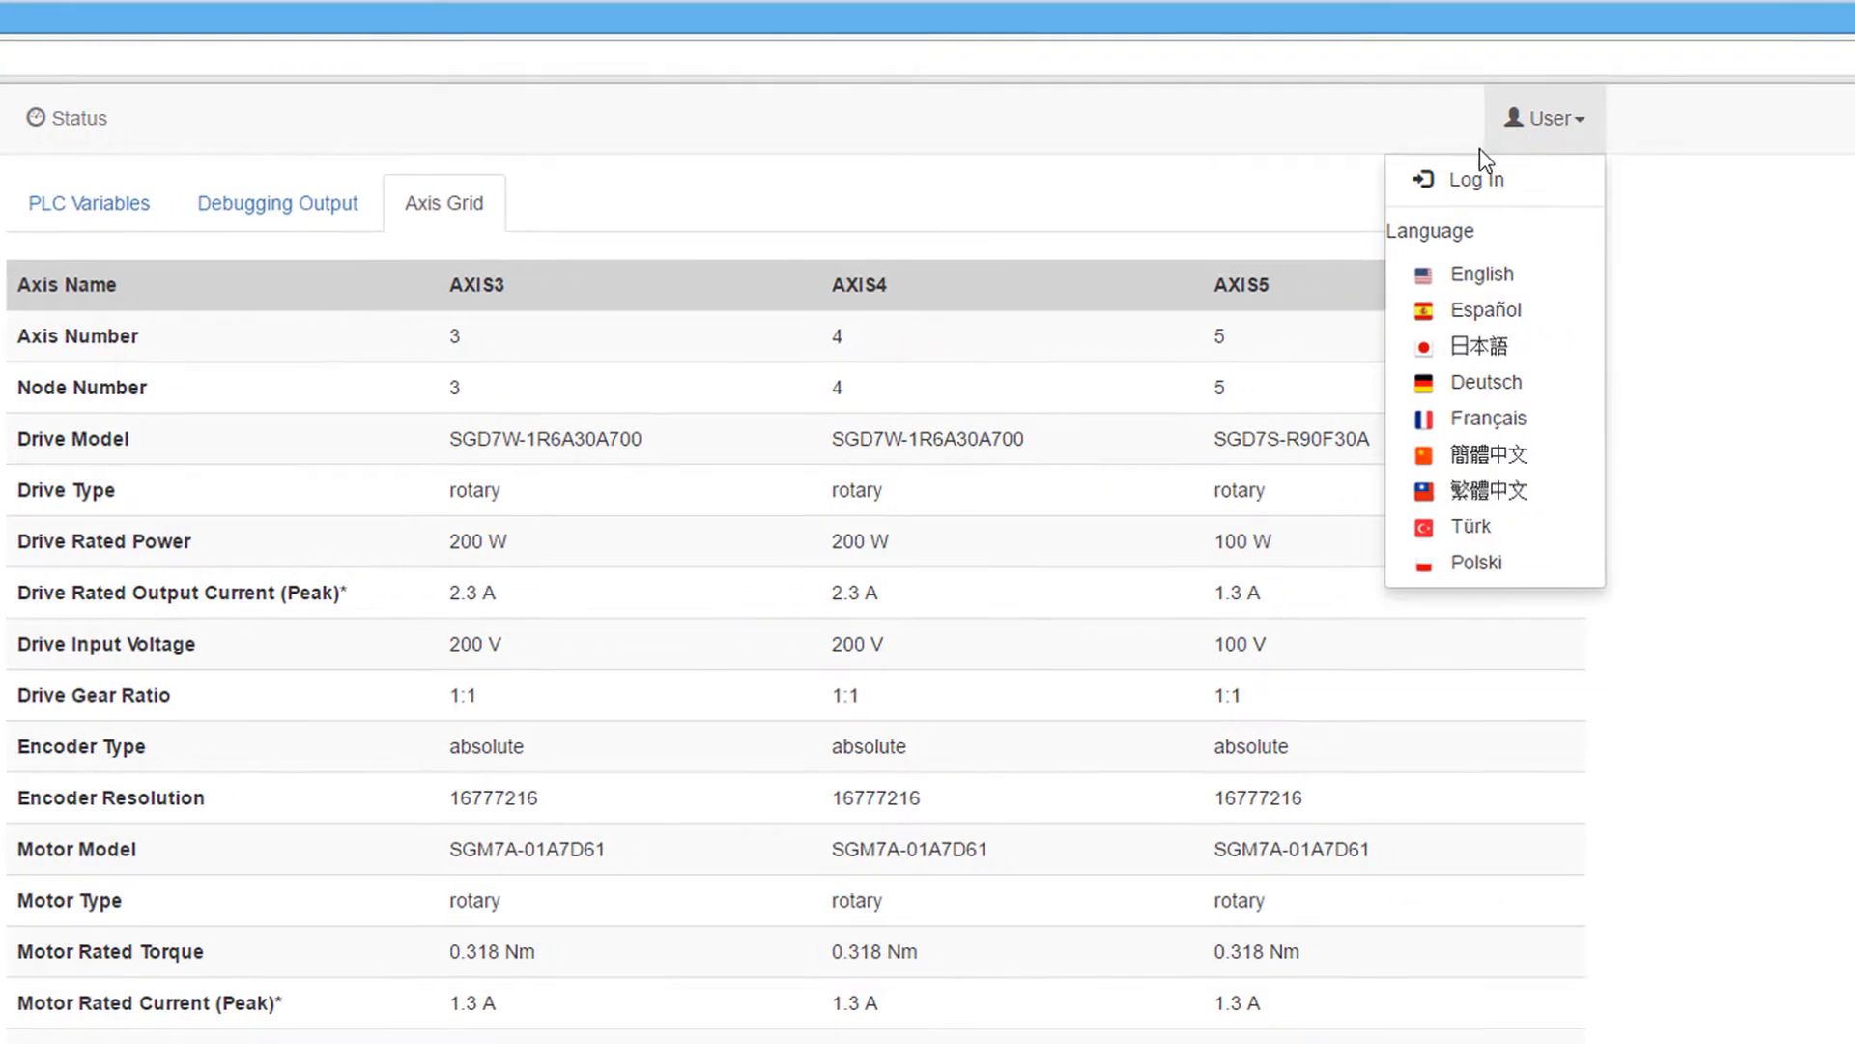
click(1476, 179)
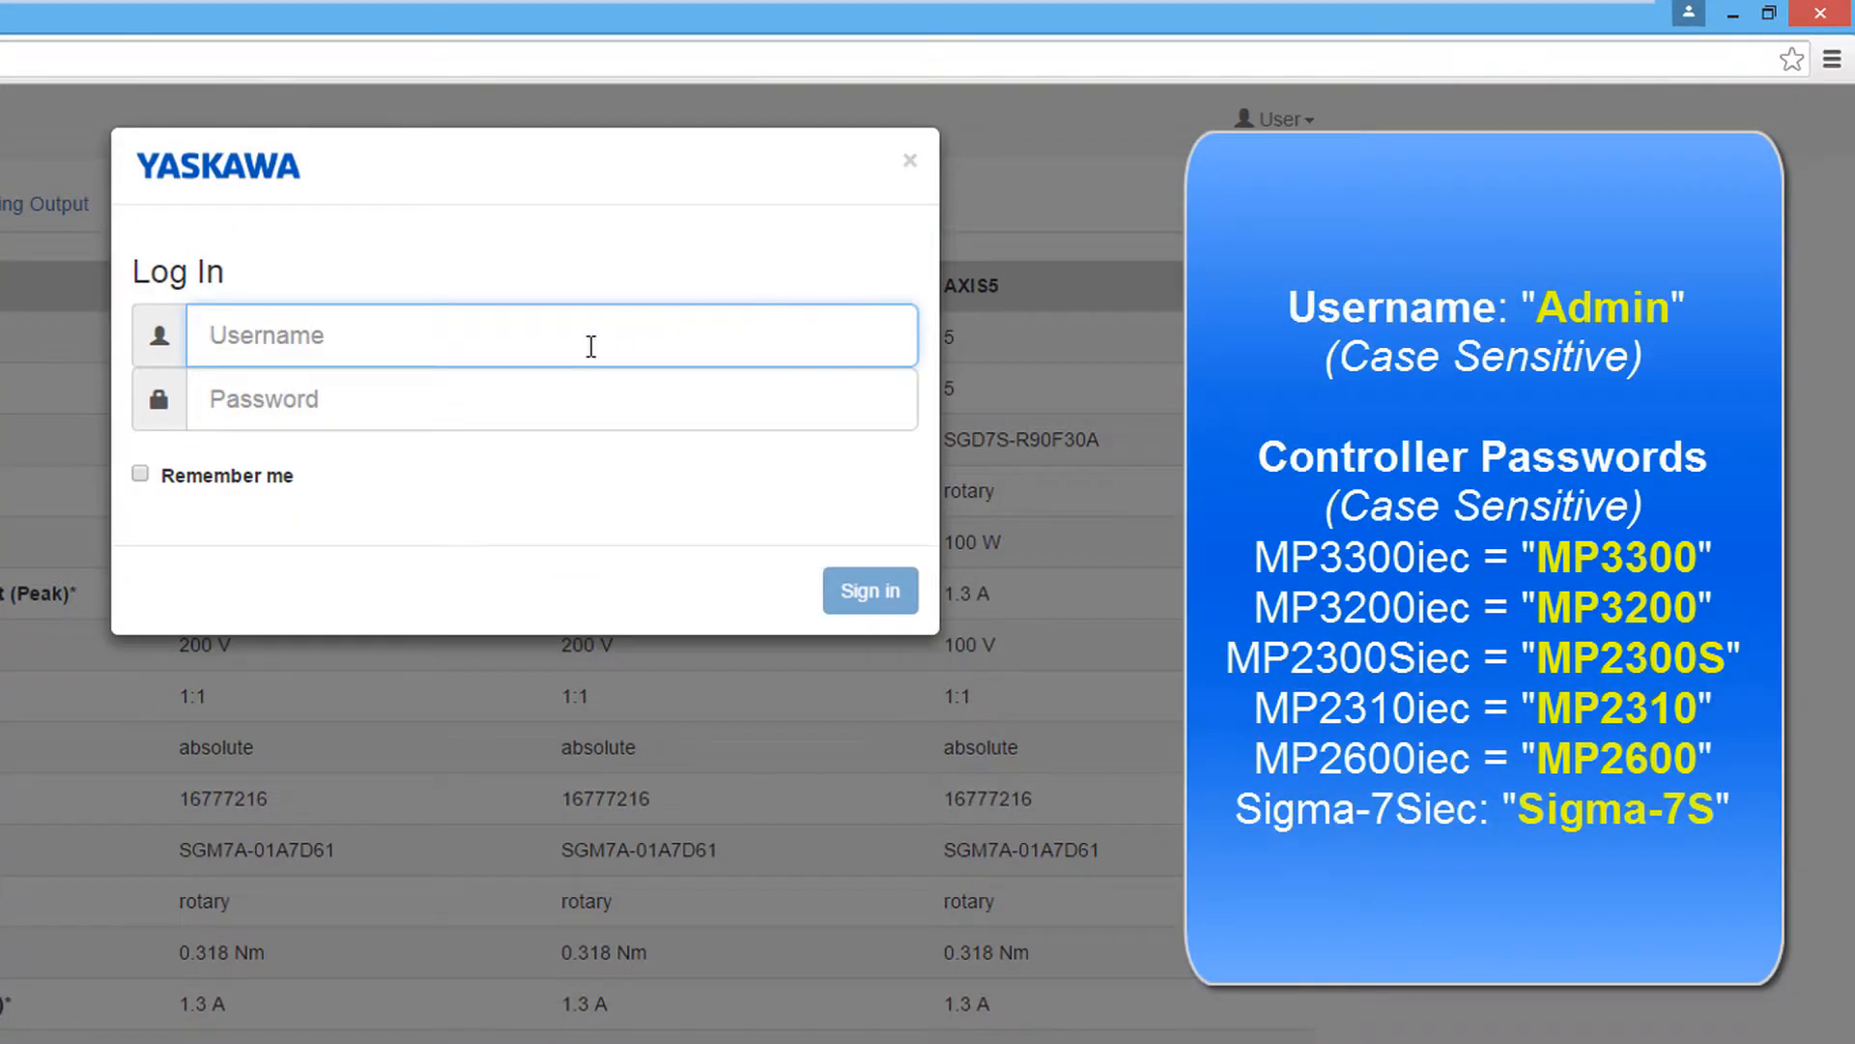
text(Admin)
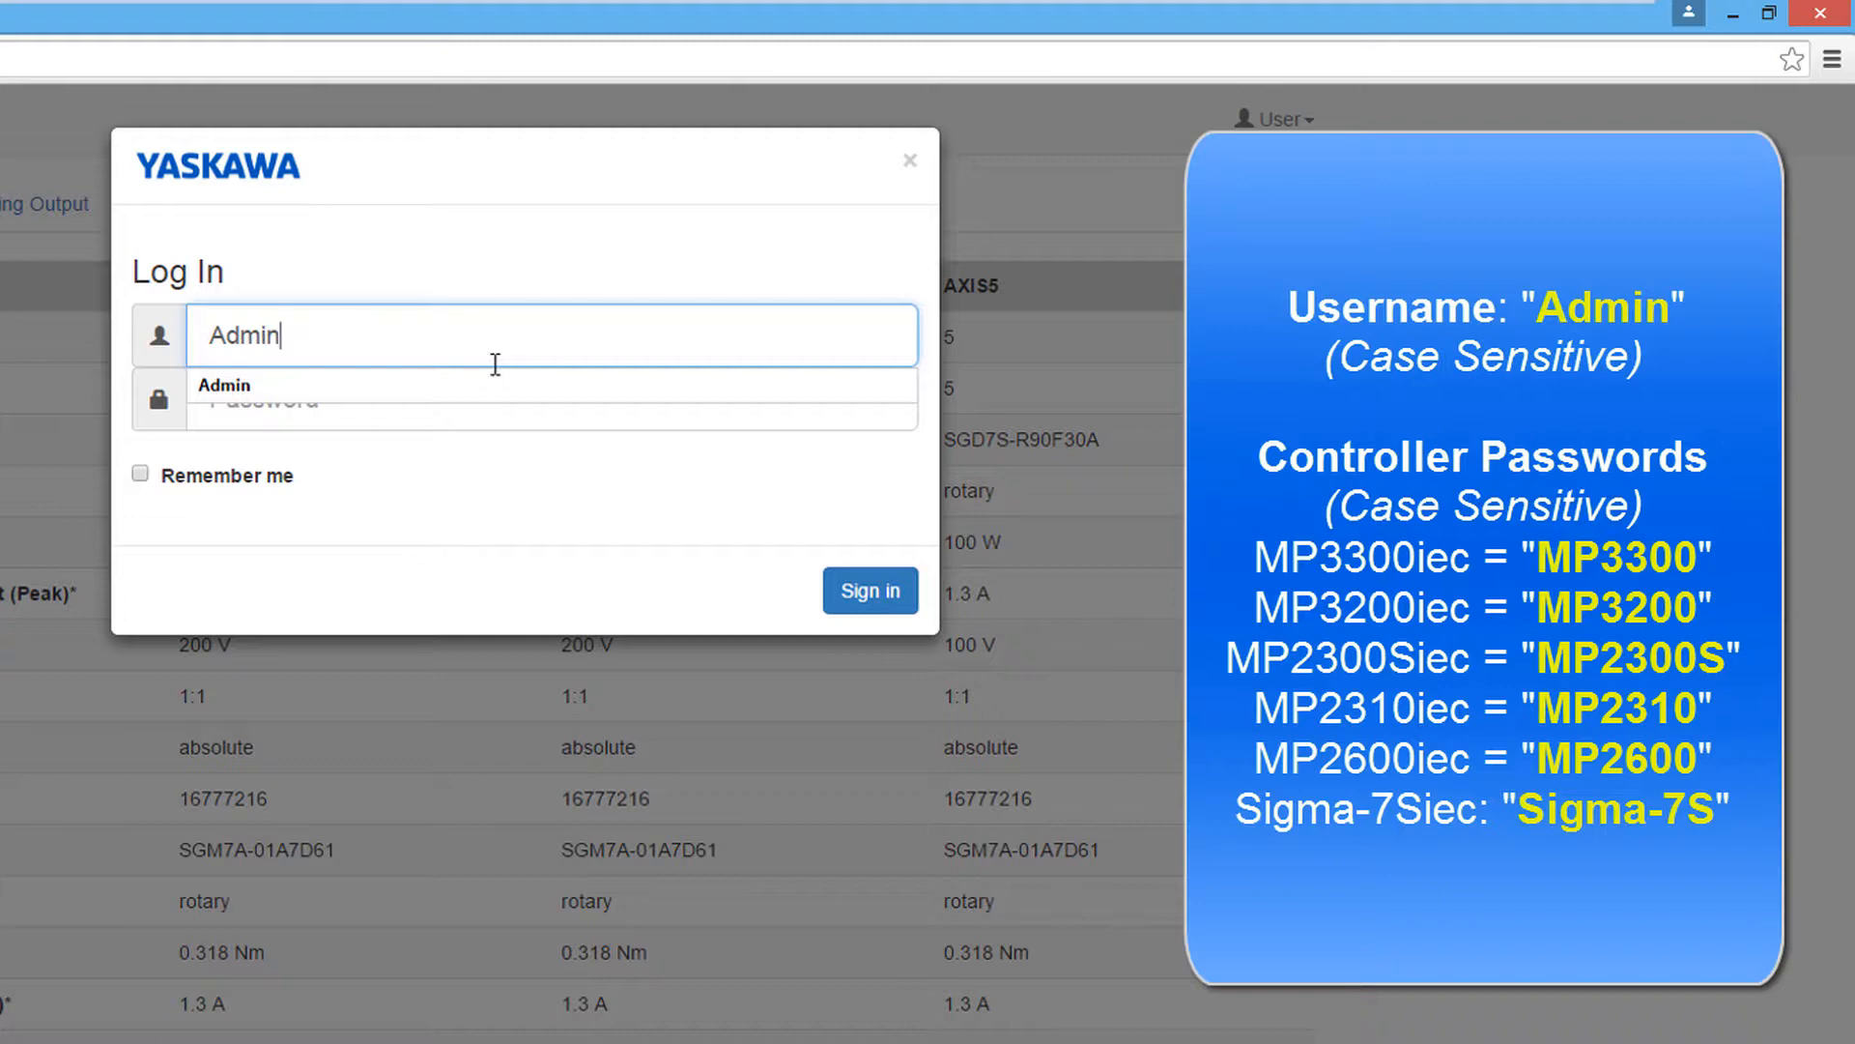
click(496, 398)
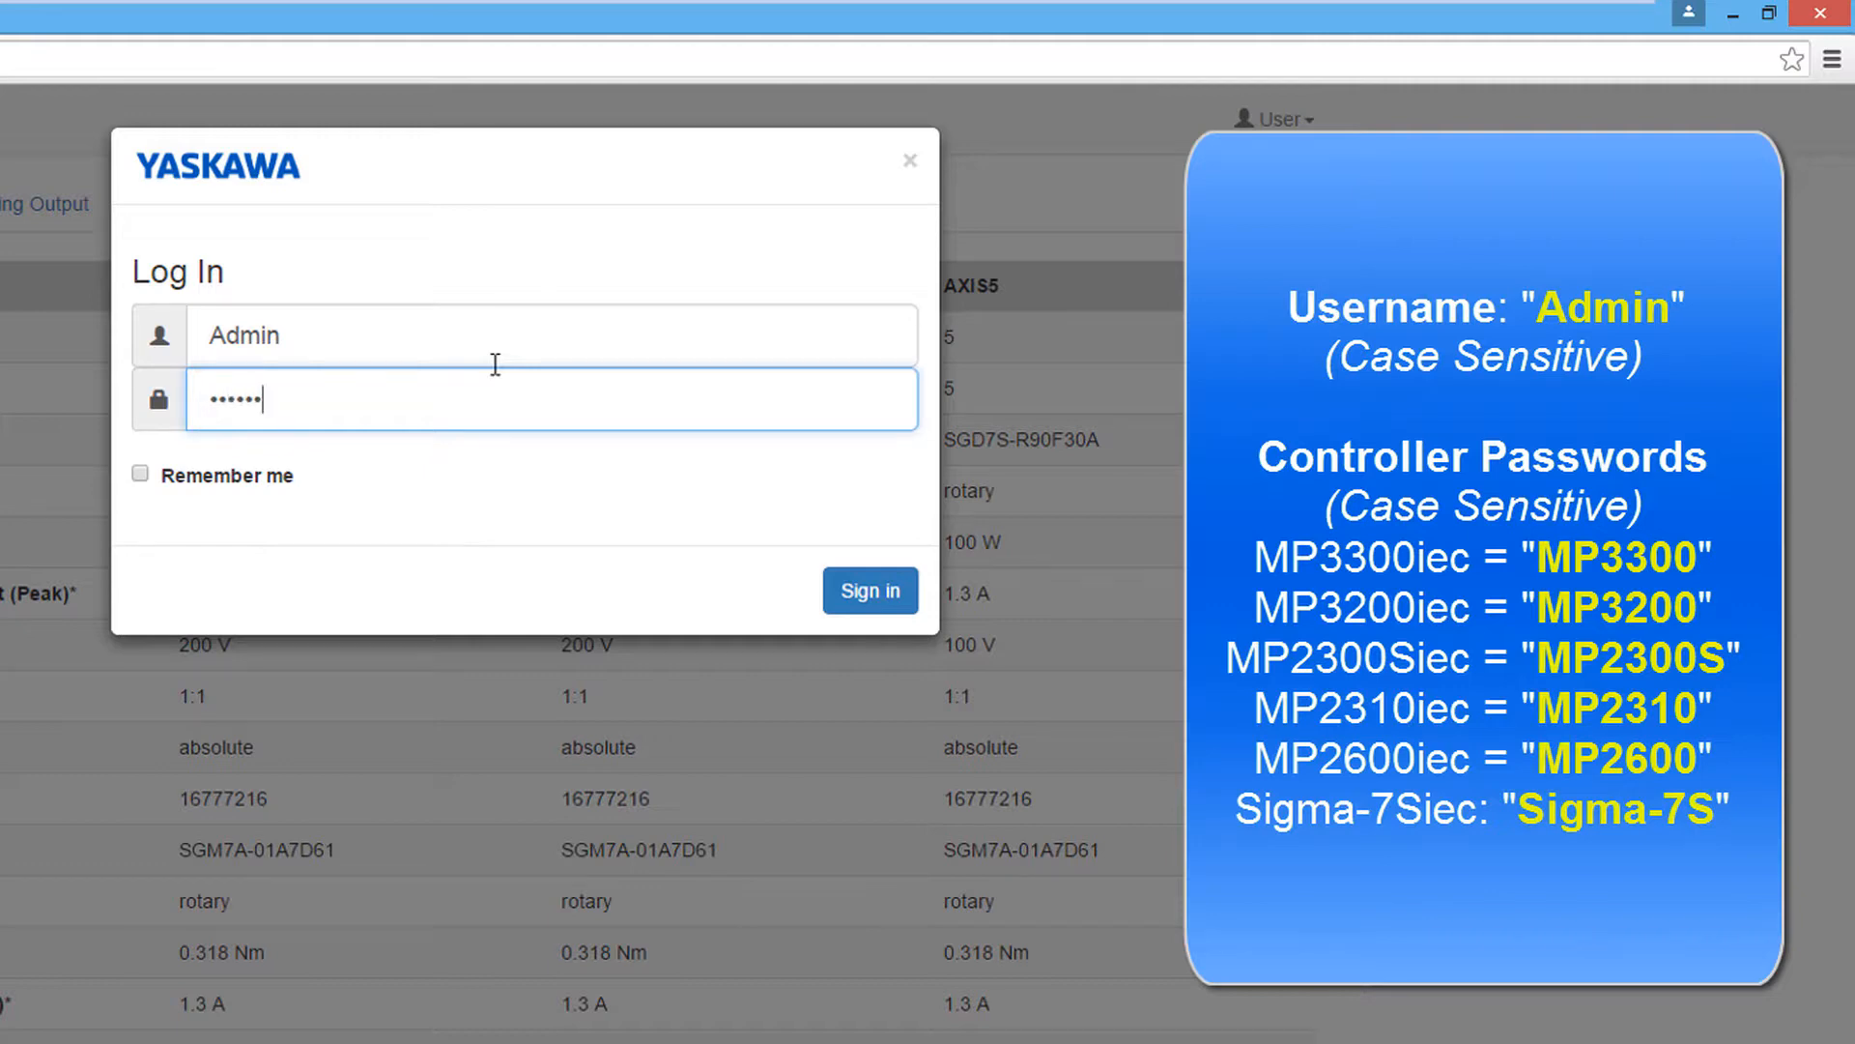
mouse_move(629, 453)
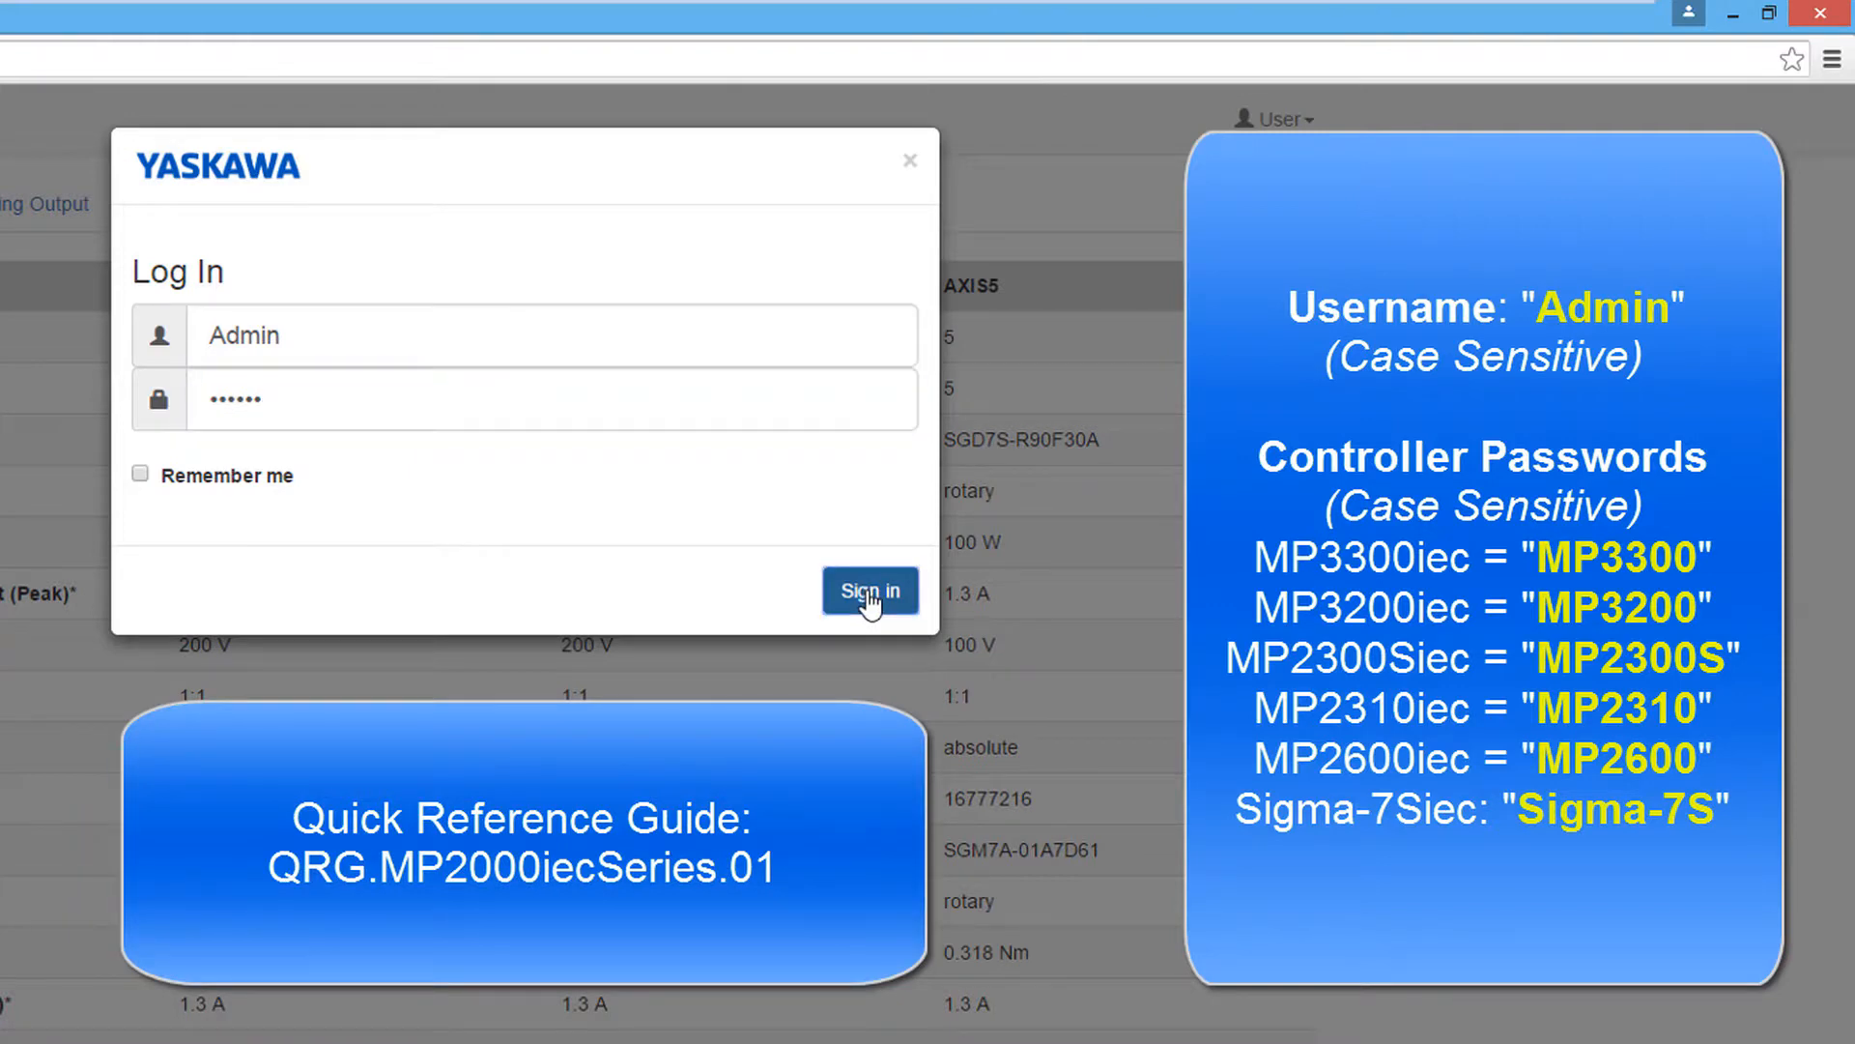
click(869, 590)
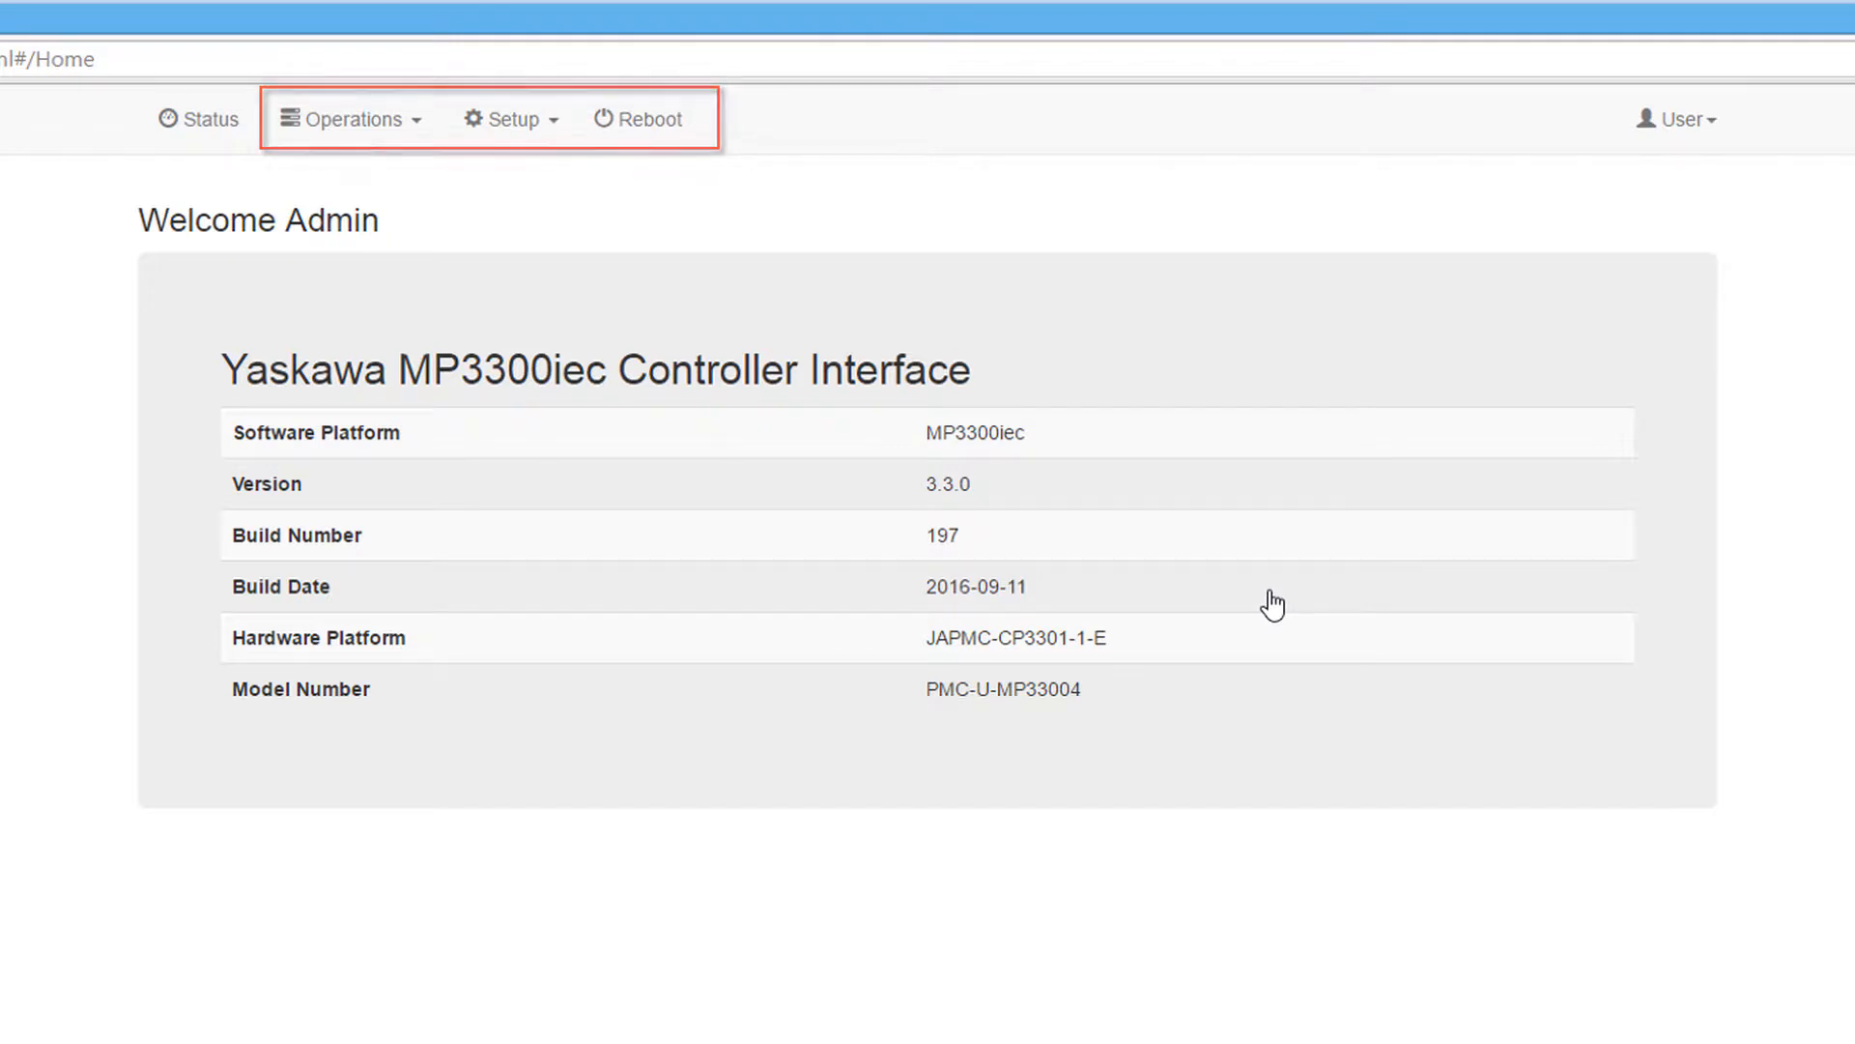
Step: Review the controller archive file list from the Setup menu
click(511, 119)
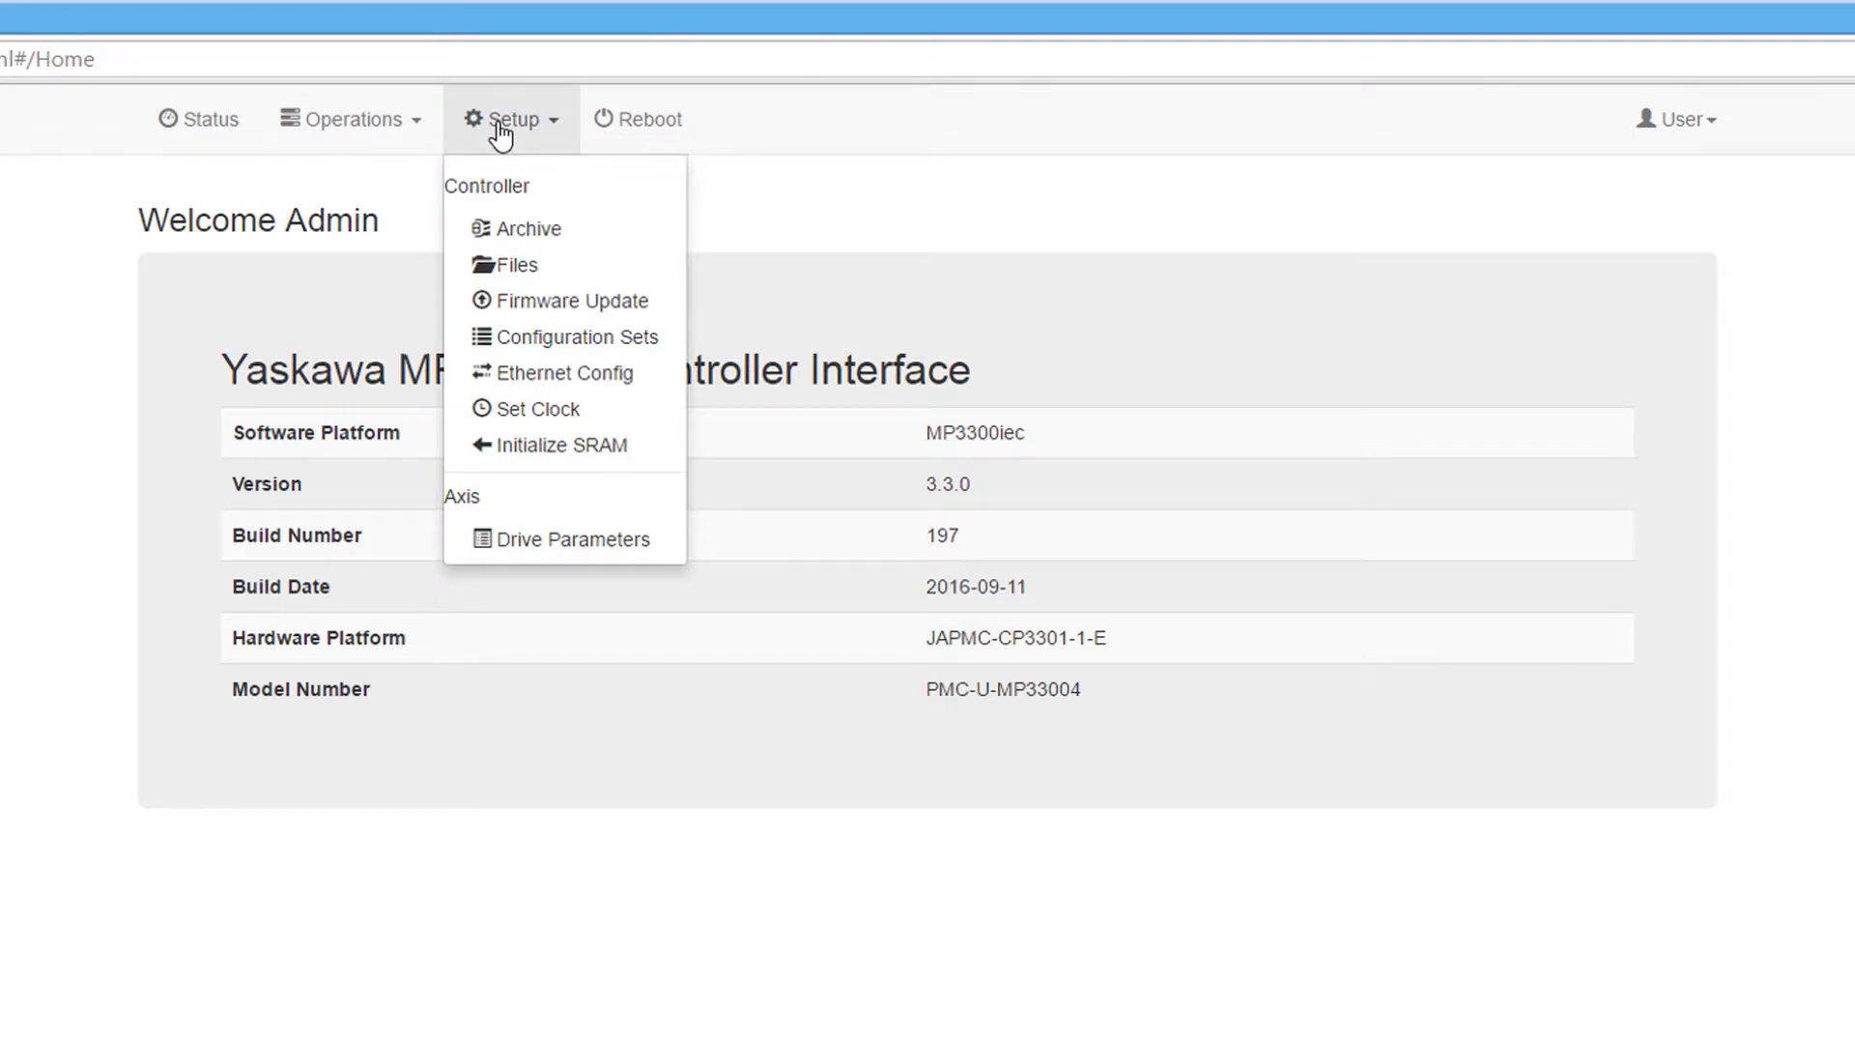
click(527, 229)
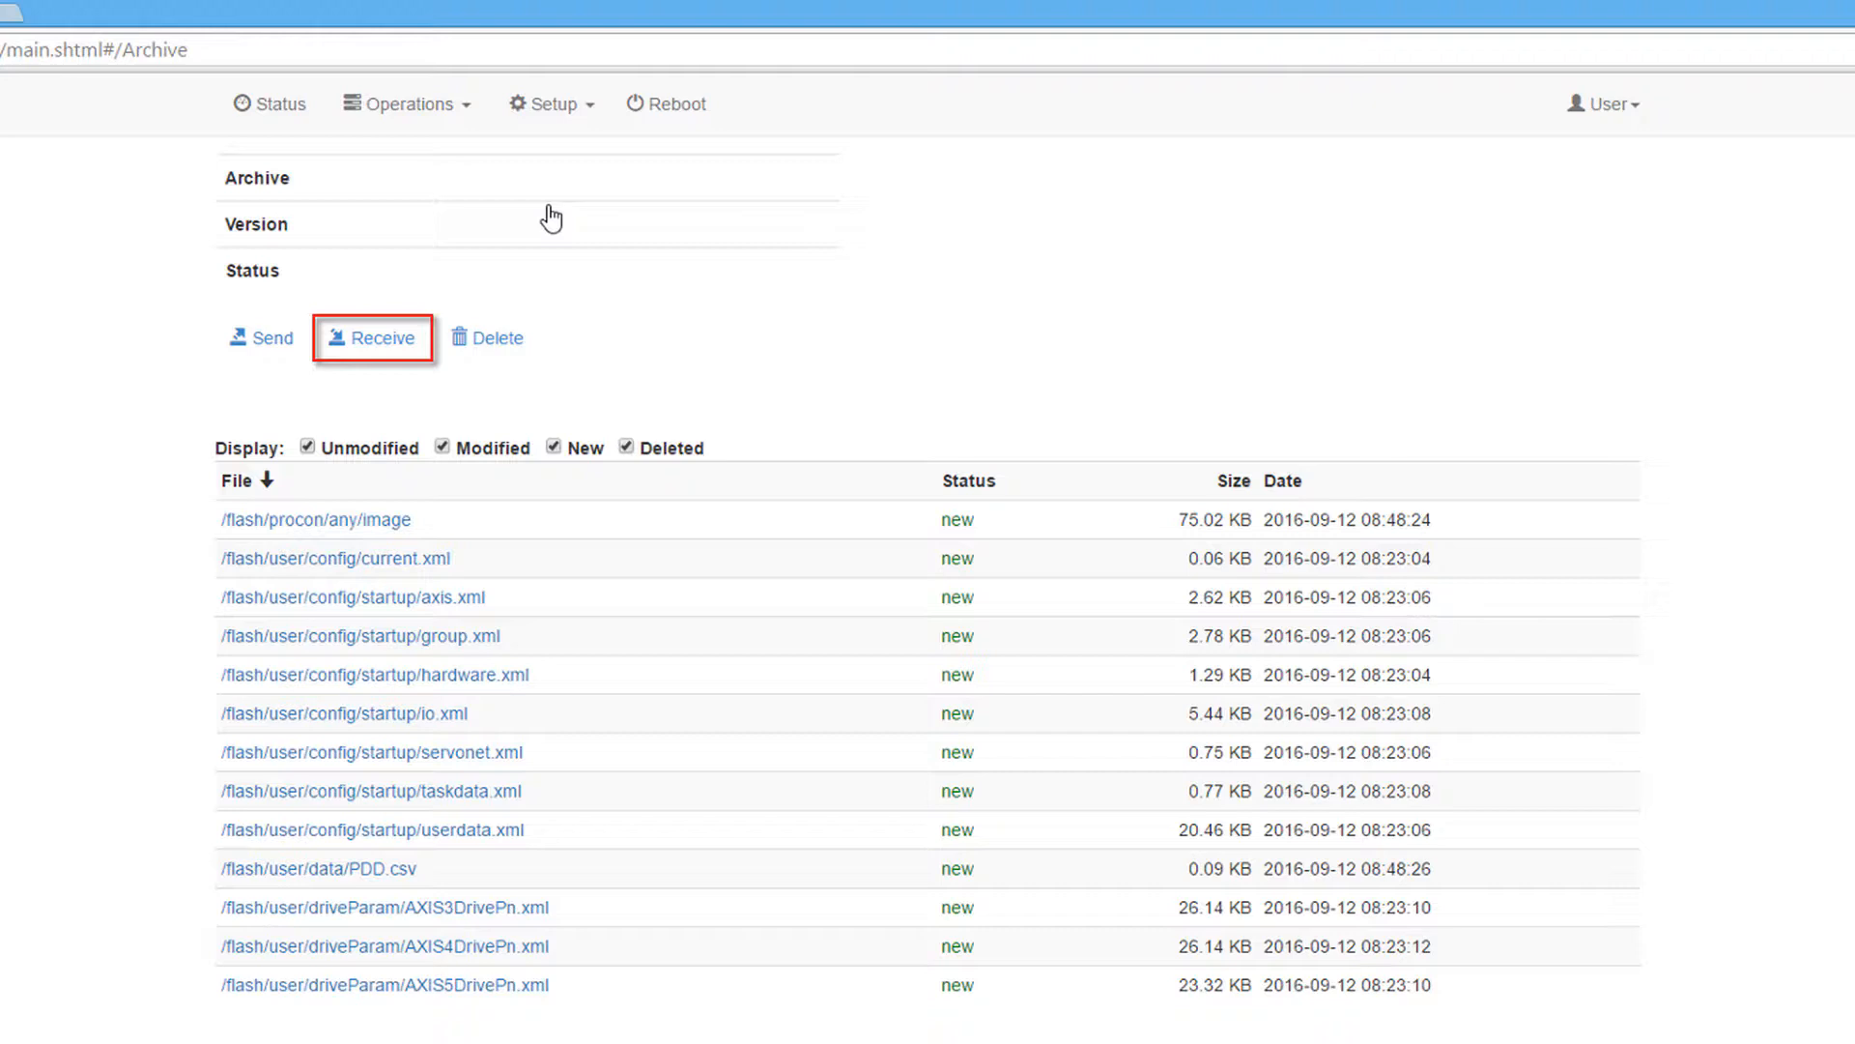
click(255, 337)
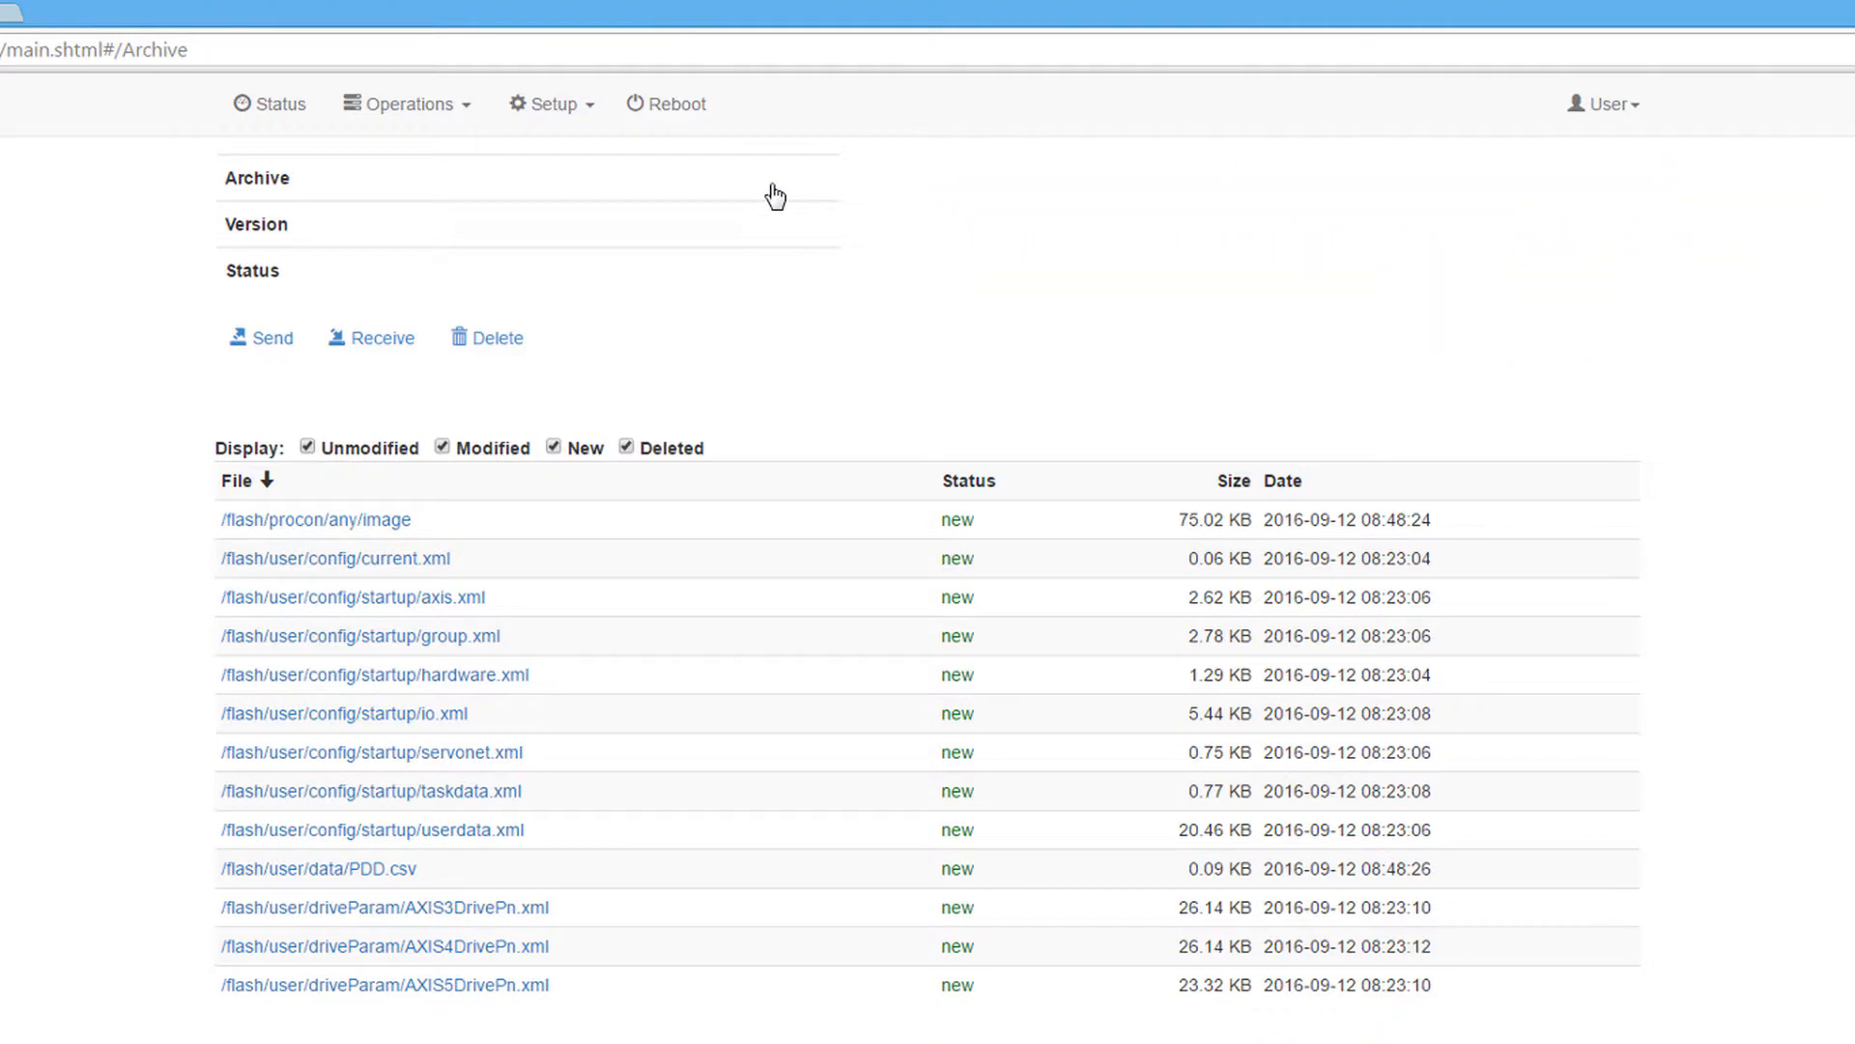
Step: Browse into the /flash/user/data folder, then go to Setup > Firmware Update
click(551, 104)
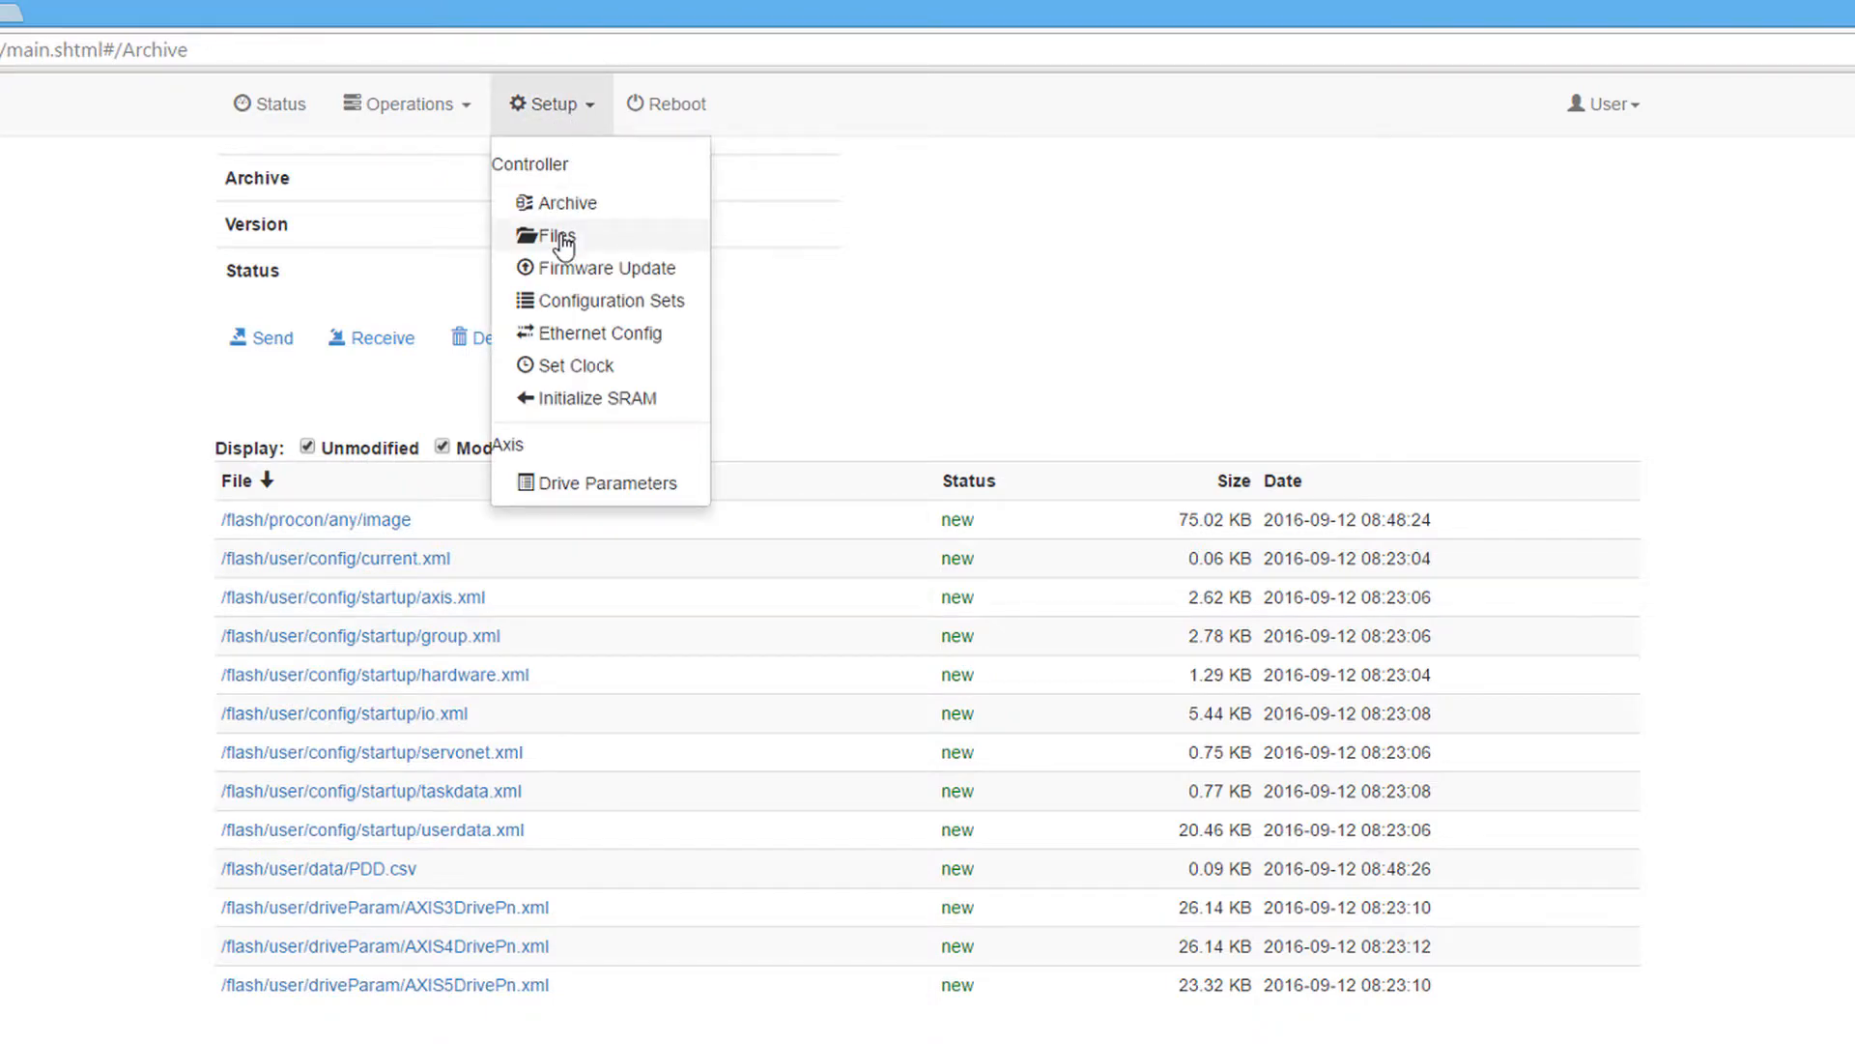
click(554, 235)
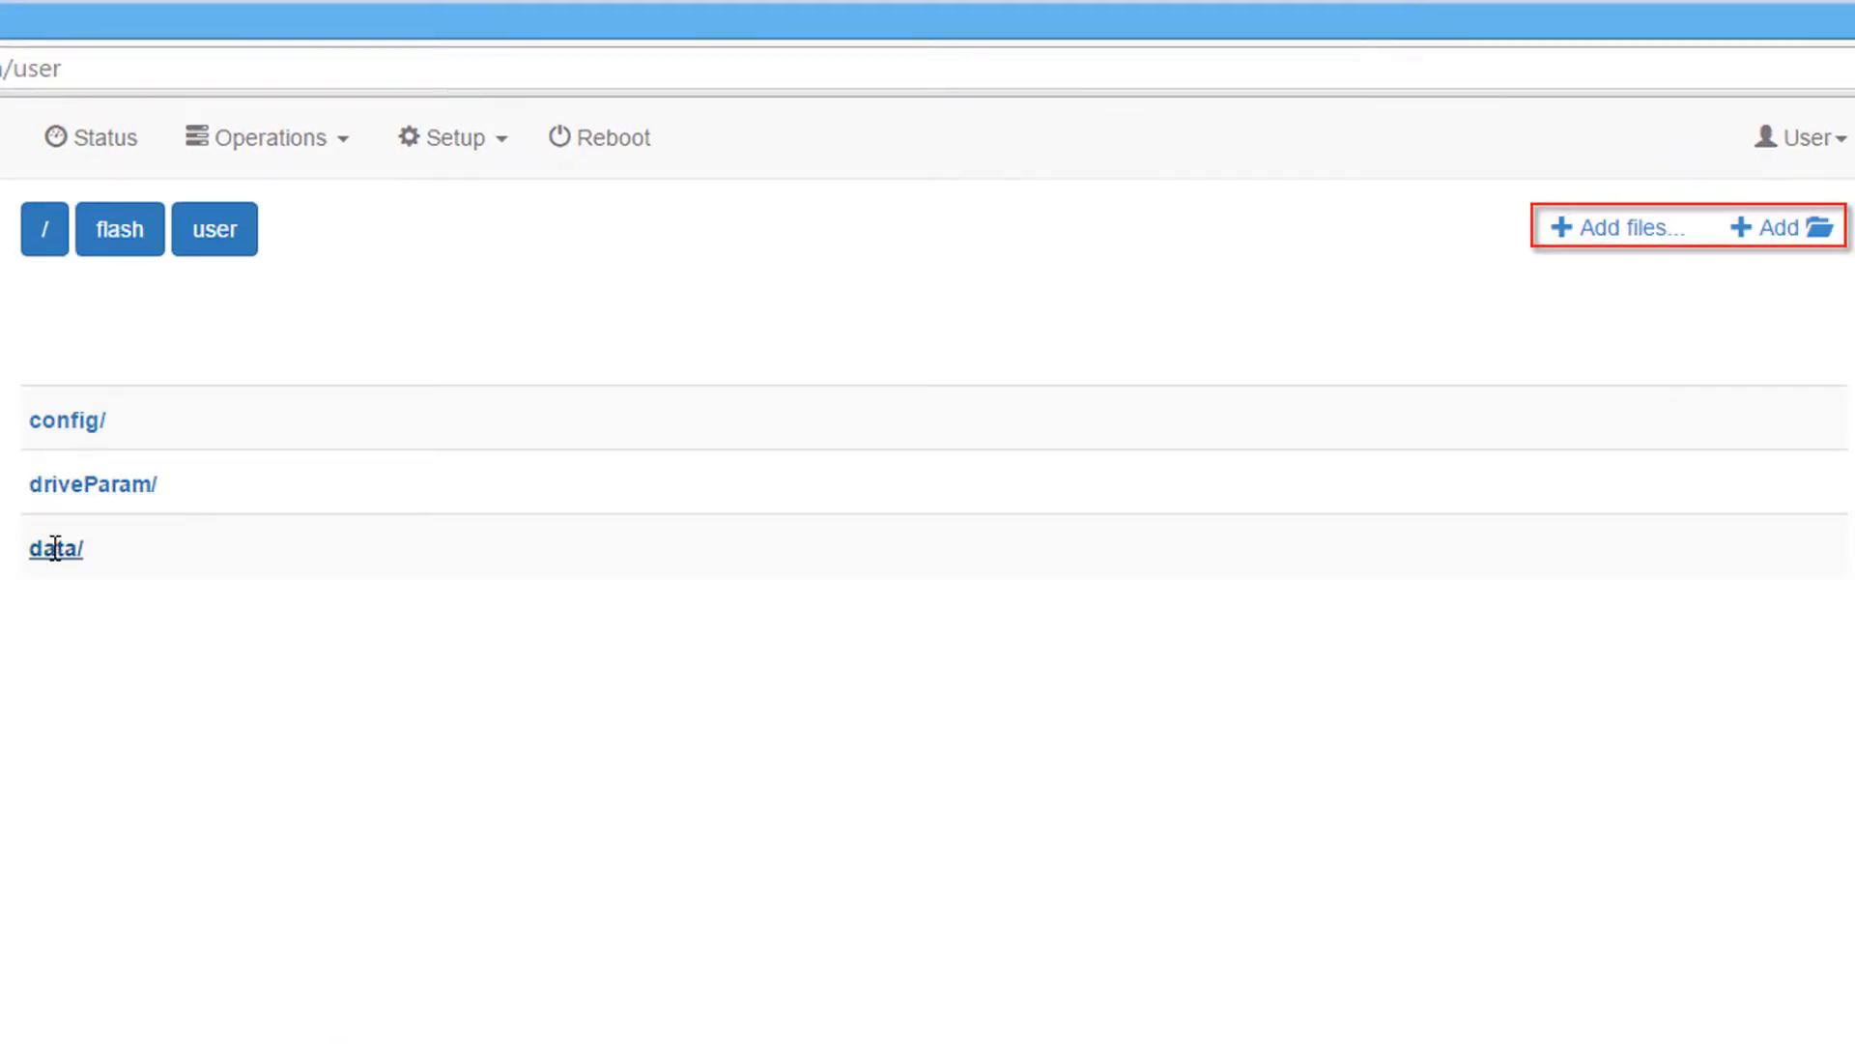
click(50, 547)
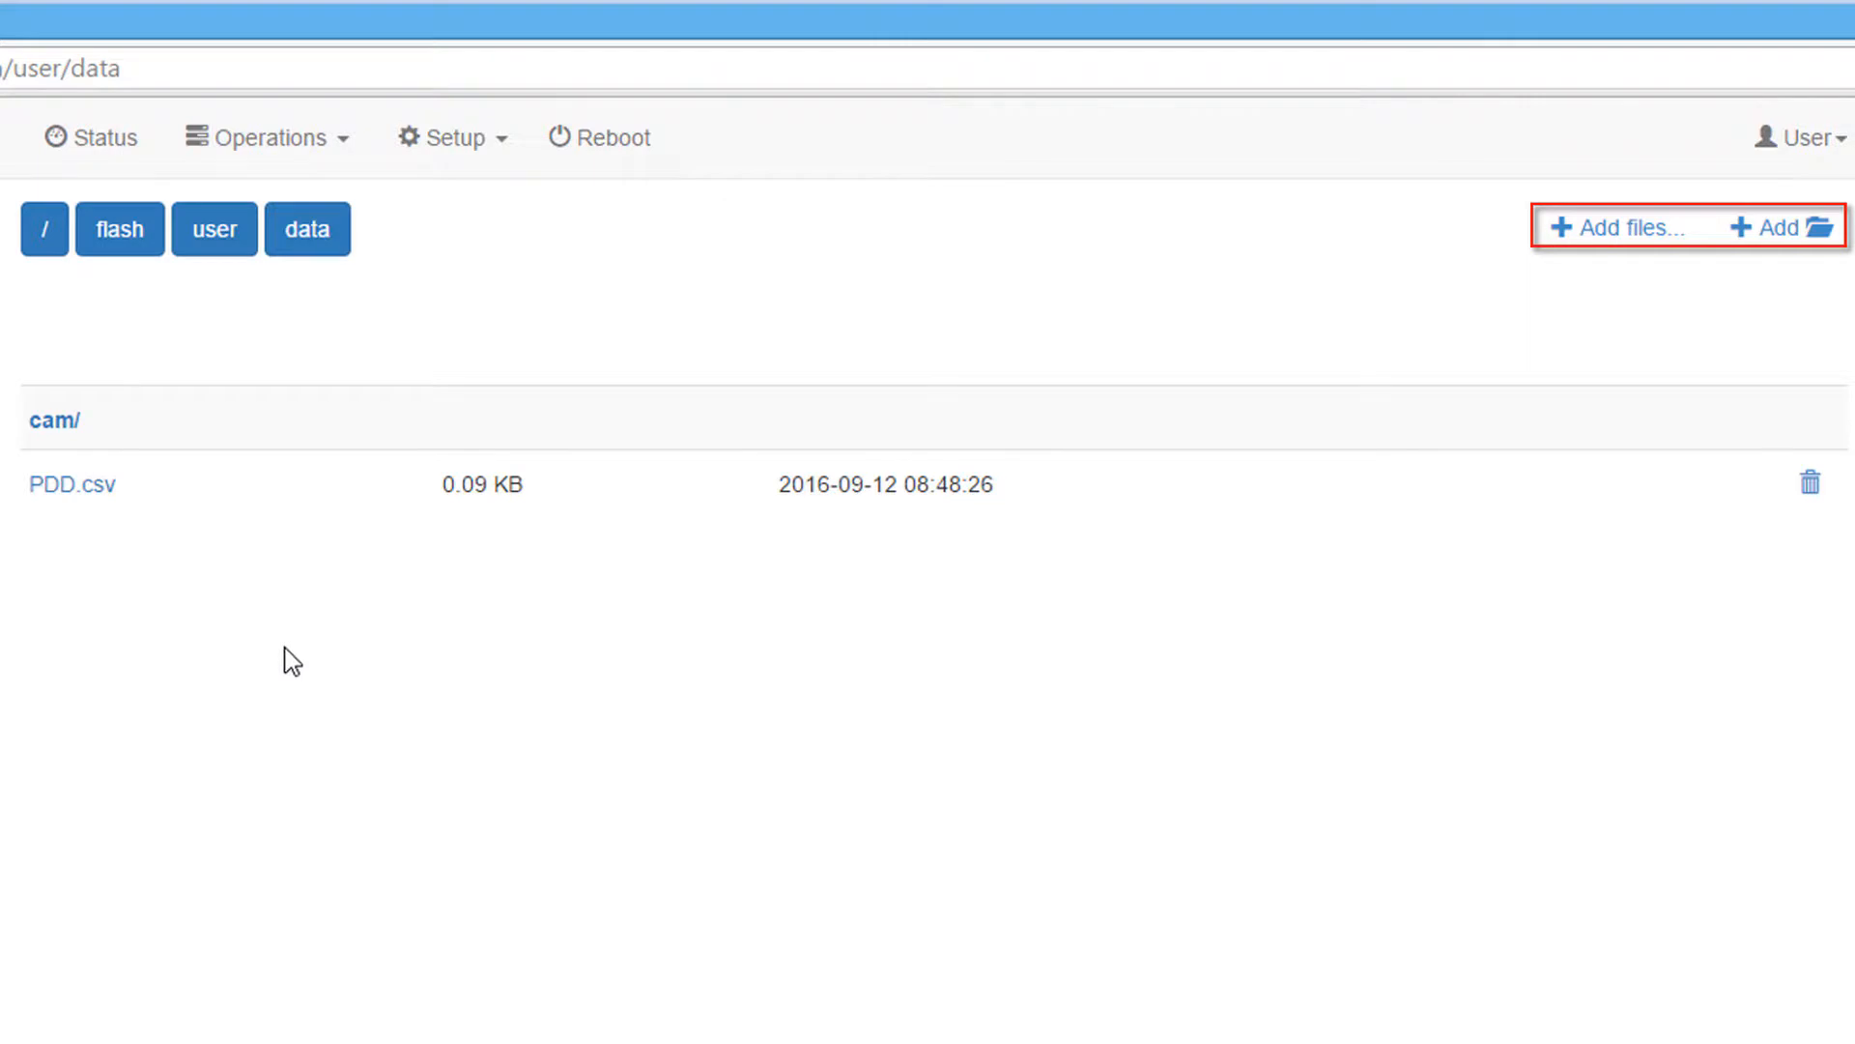
click(452, 137)
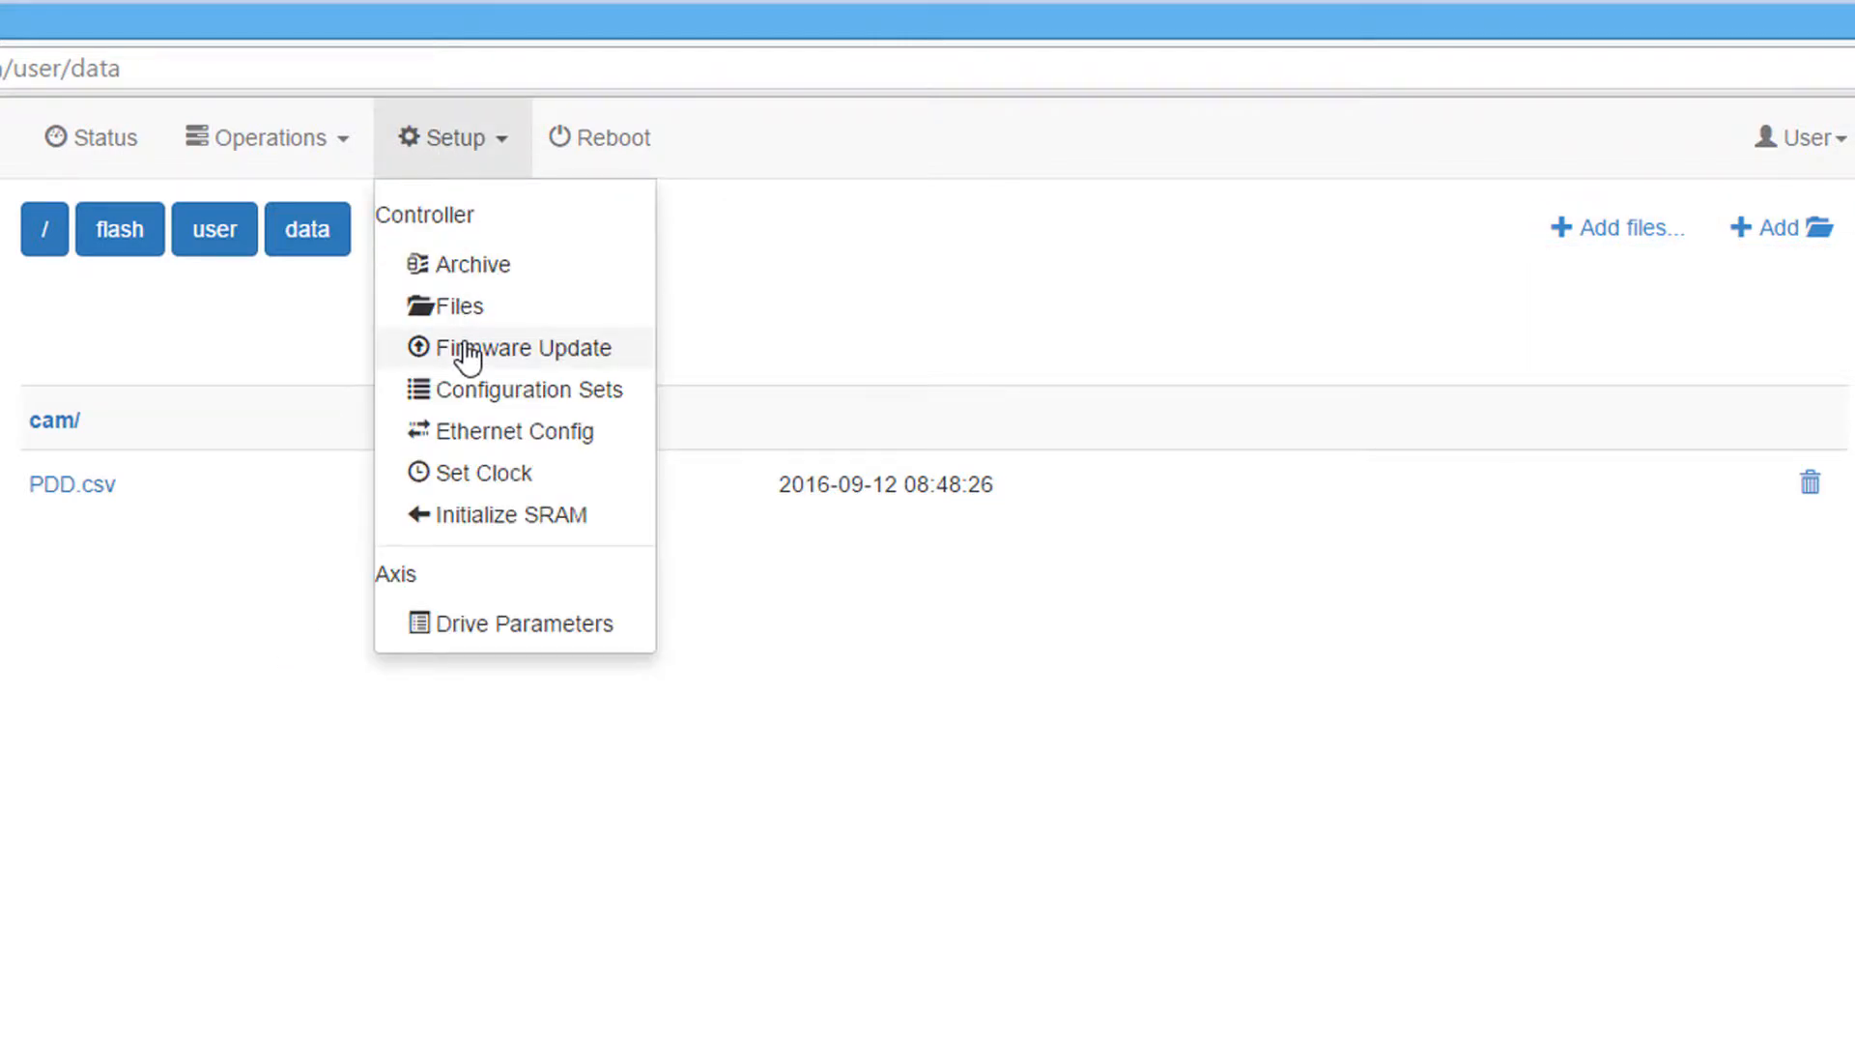
click(515, 348)
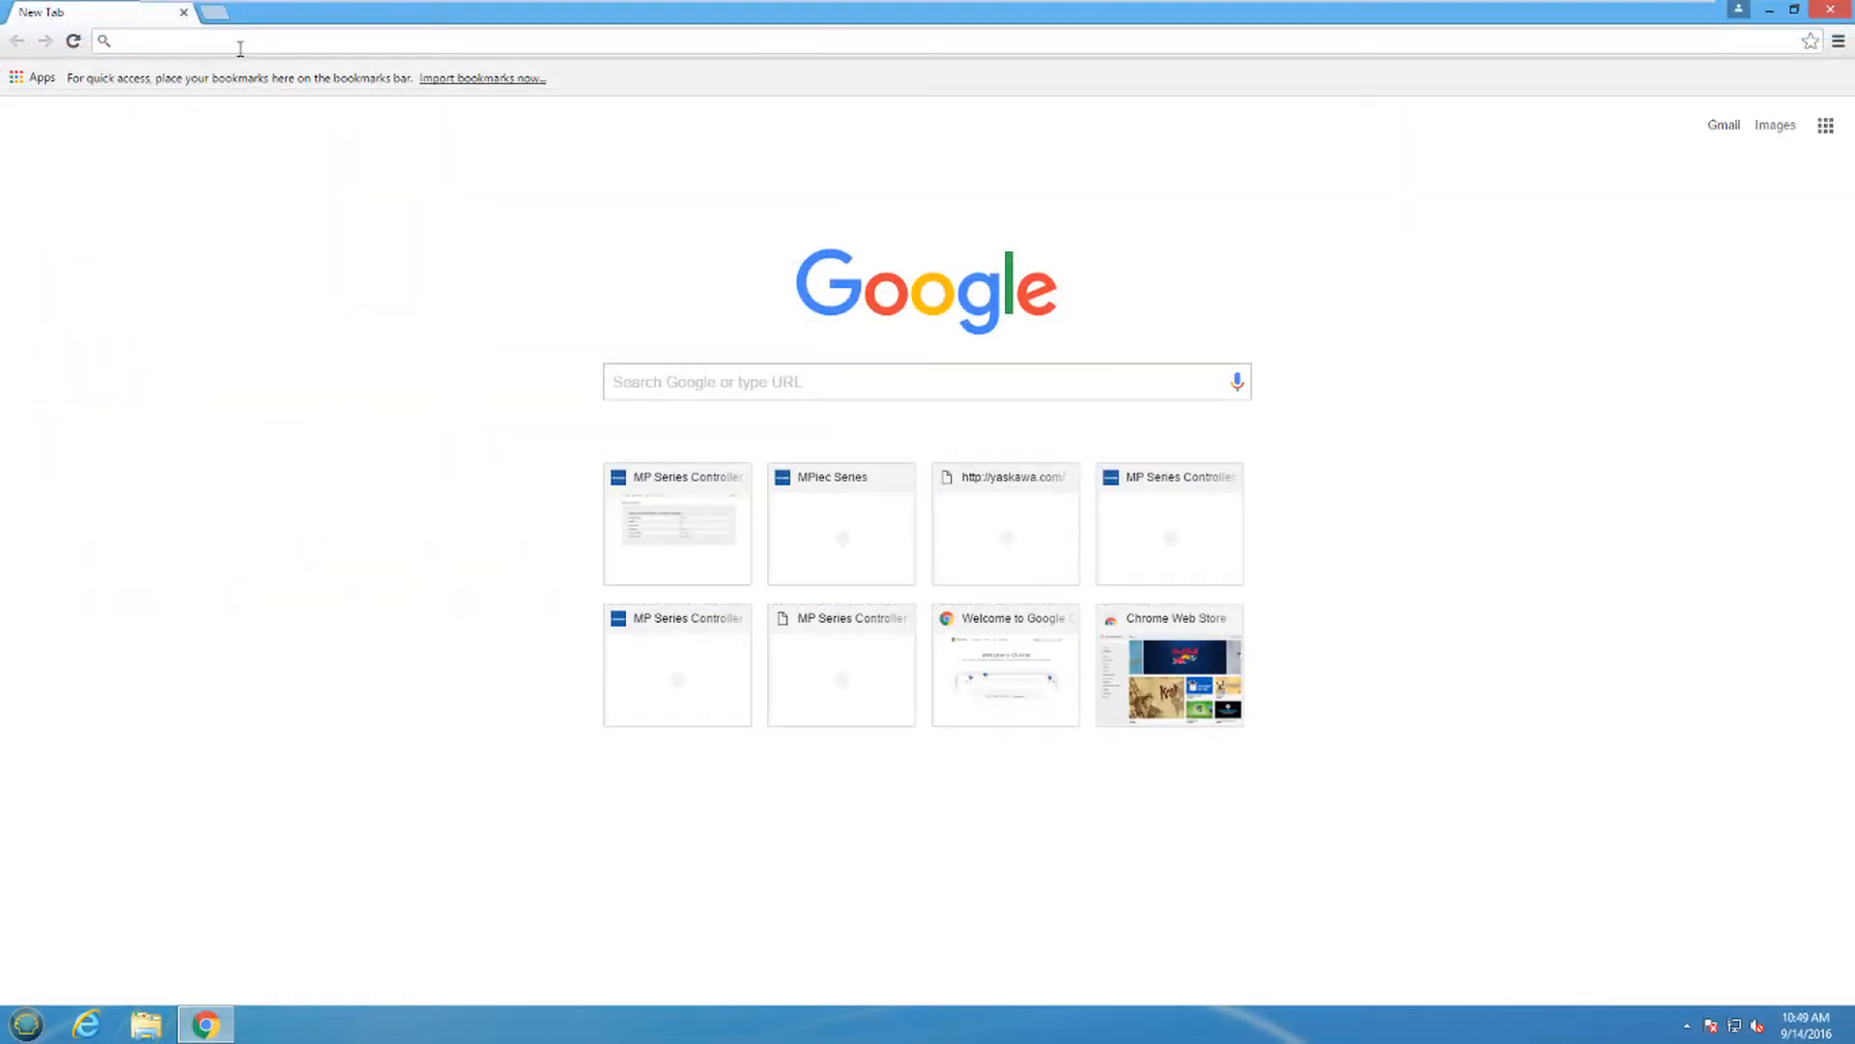
Step: Go to yaskawa.com in the new browser tab
text(yaskawa.com)
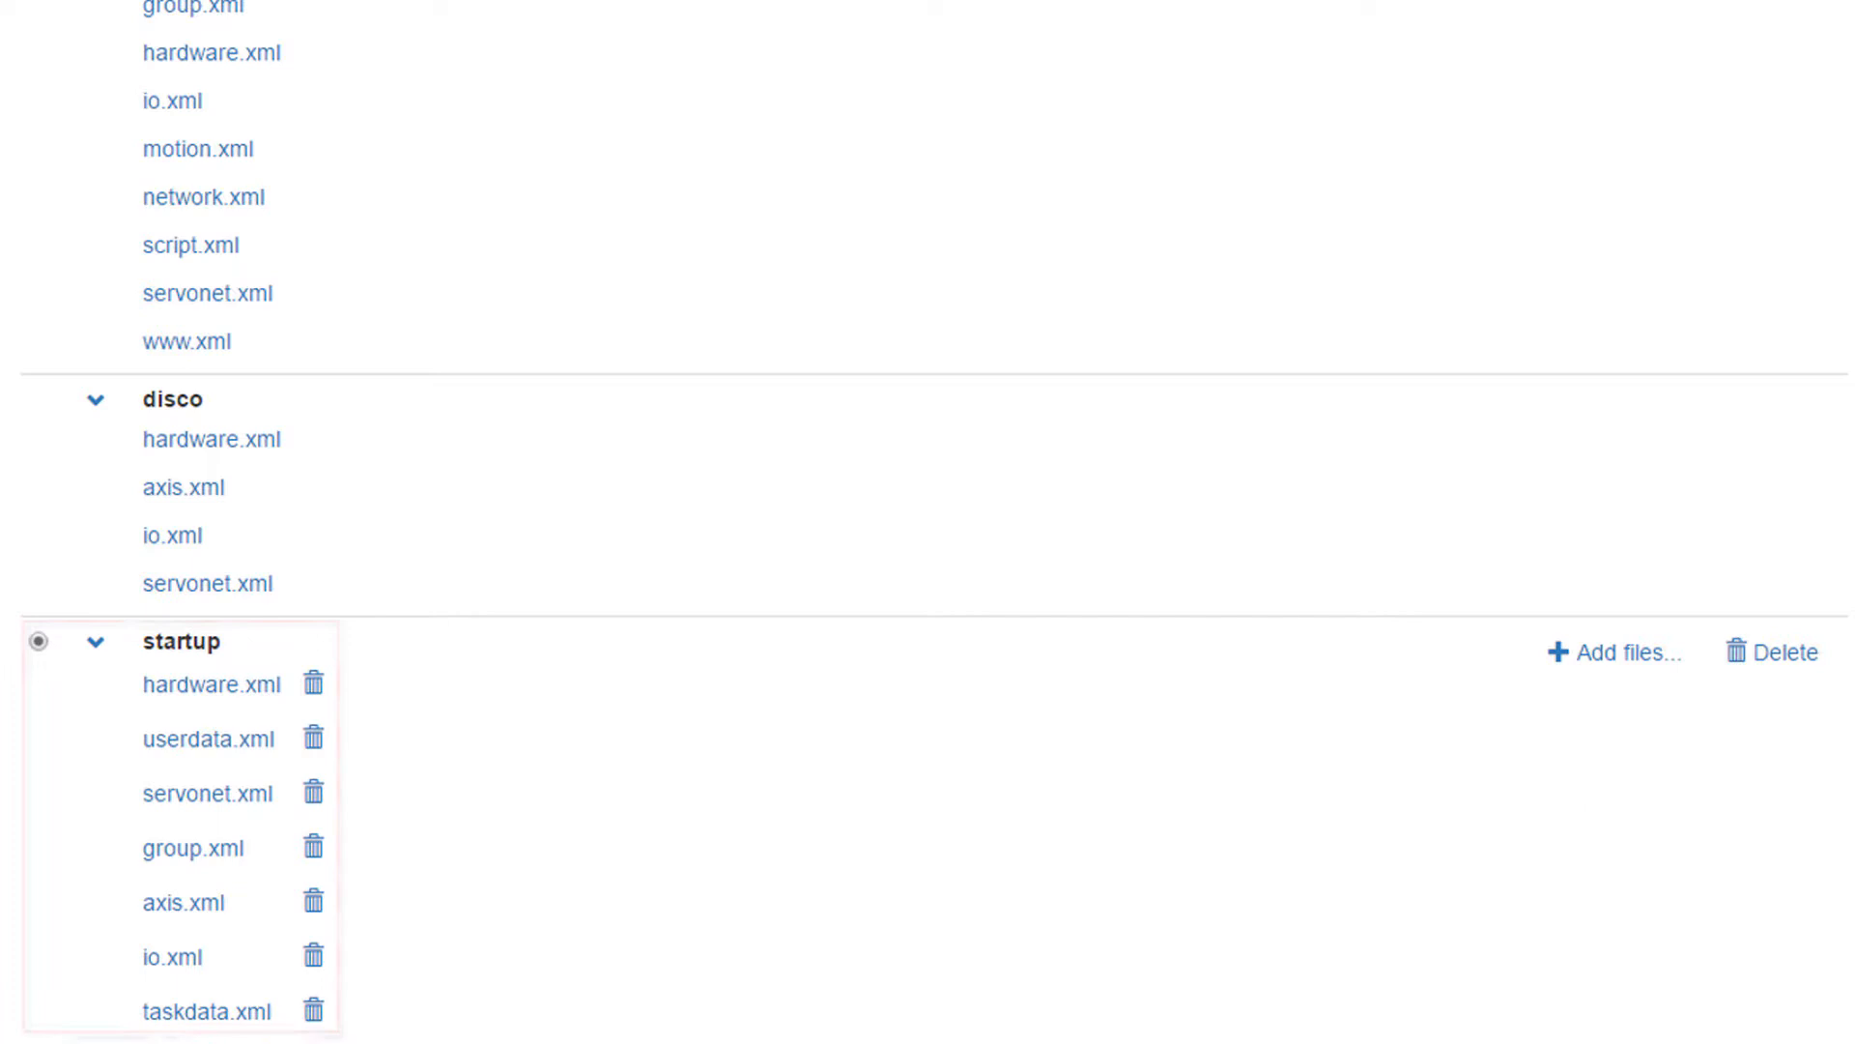
Step: Reopen the setup functions list over the default, disco and startup configuration sets
click(451, 137)
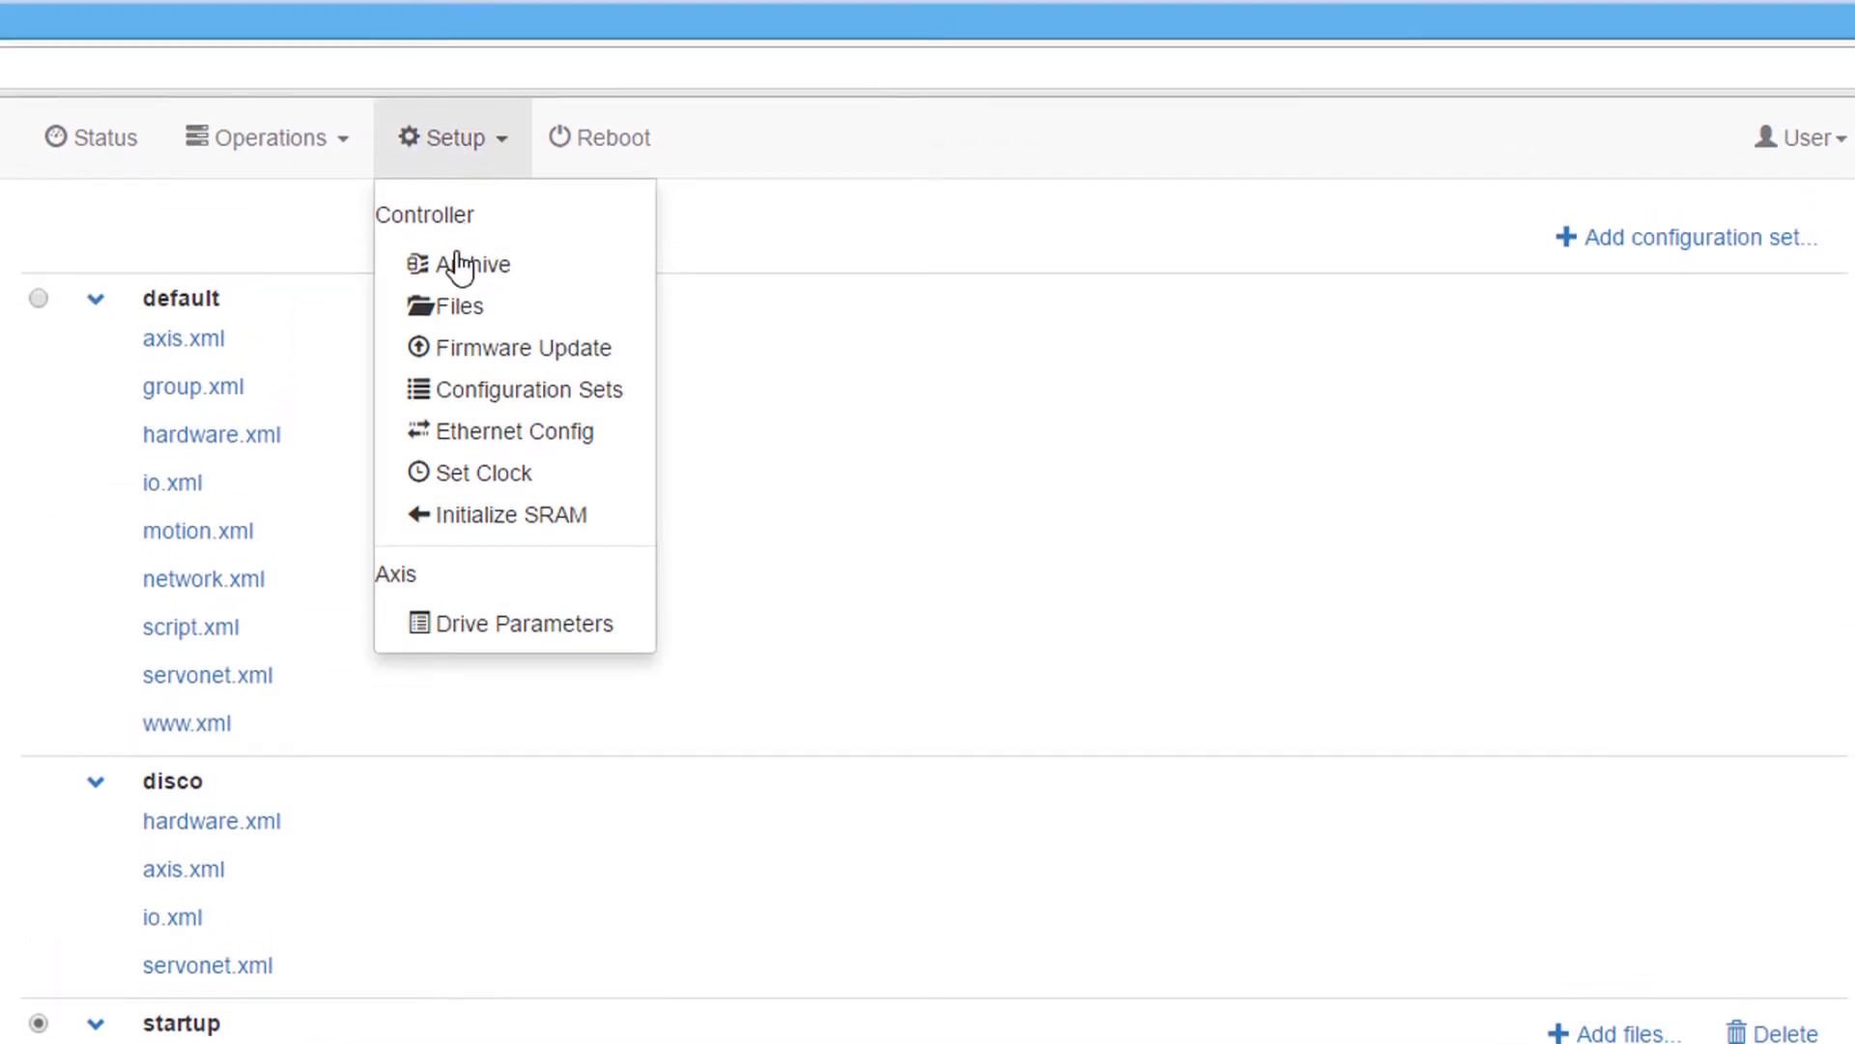
Step: In Ethernet Config, save primary address 192.168.15.78 and confirm the reboot-required save
click(514, 431)
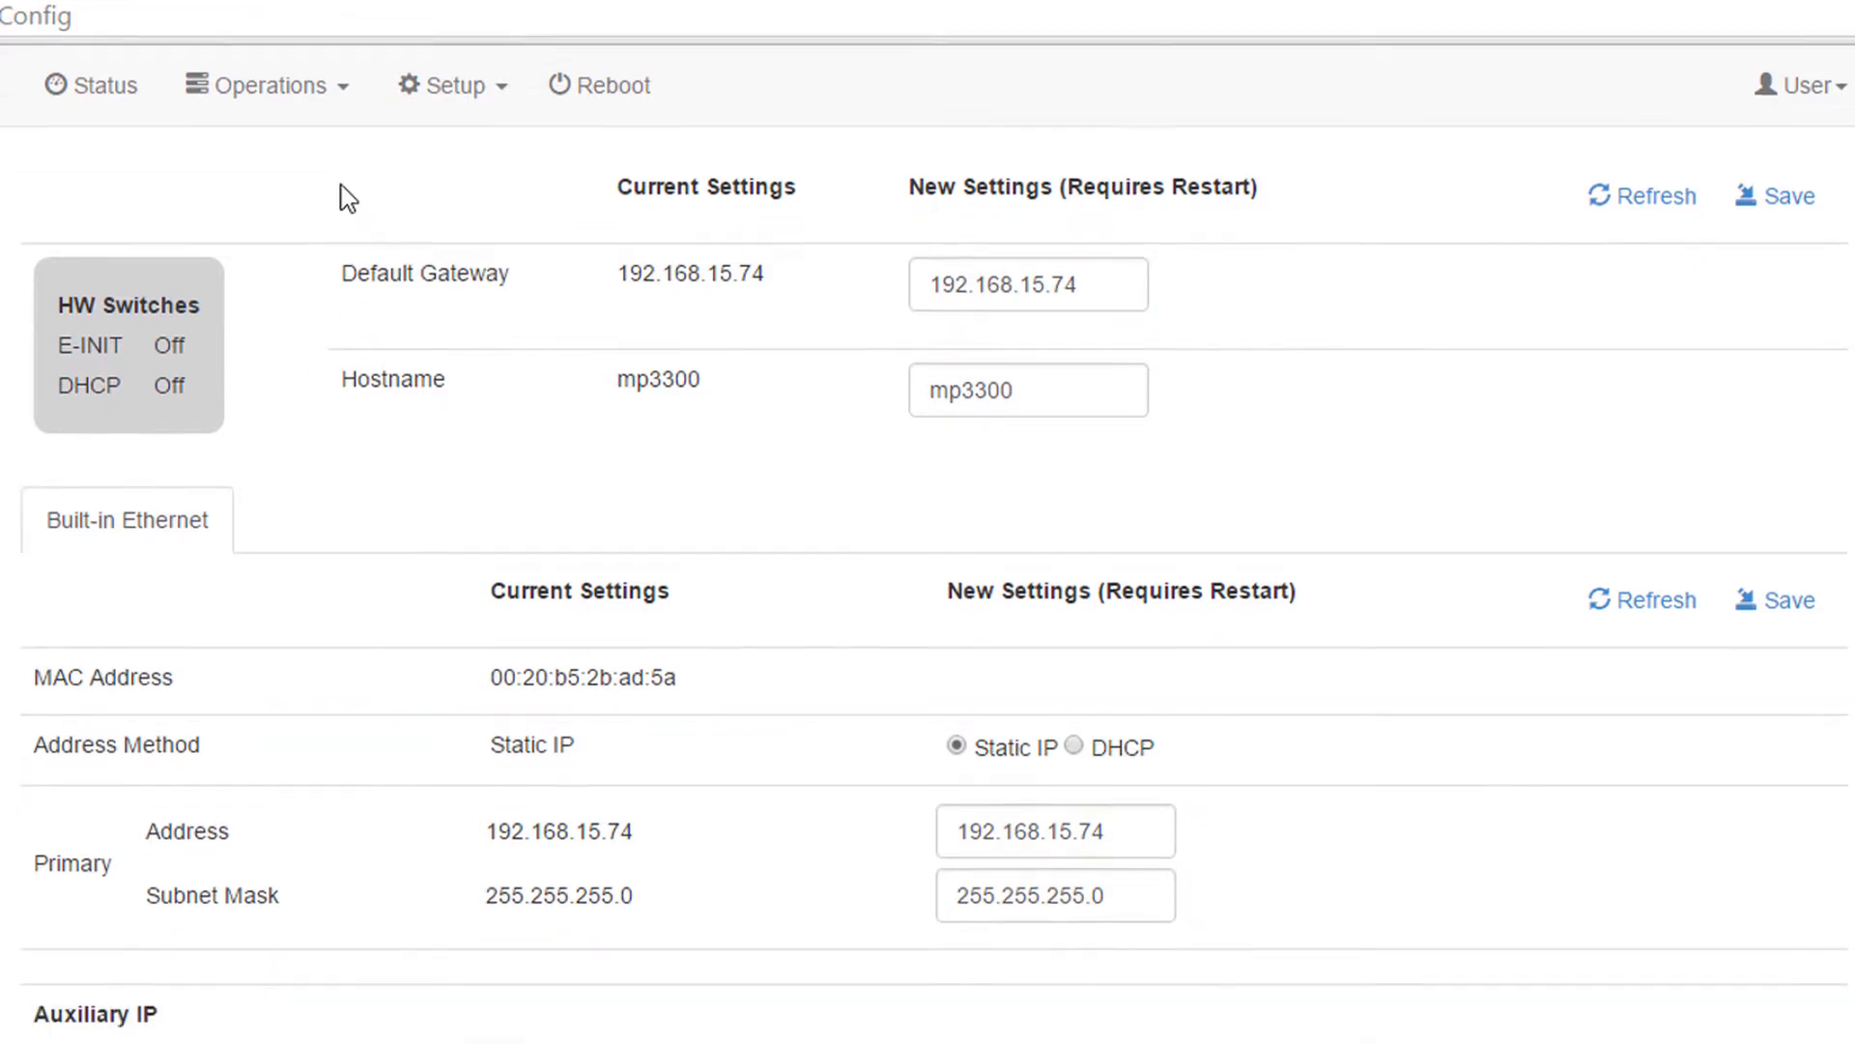
scroll(down, 3)
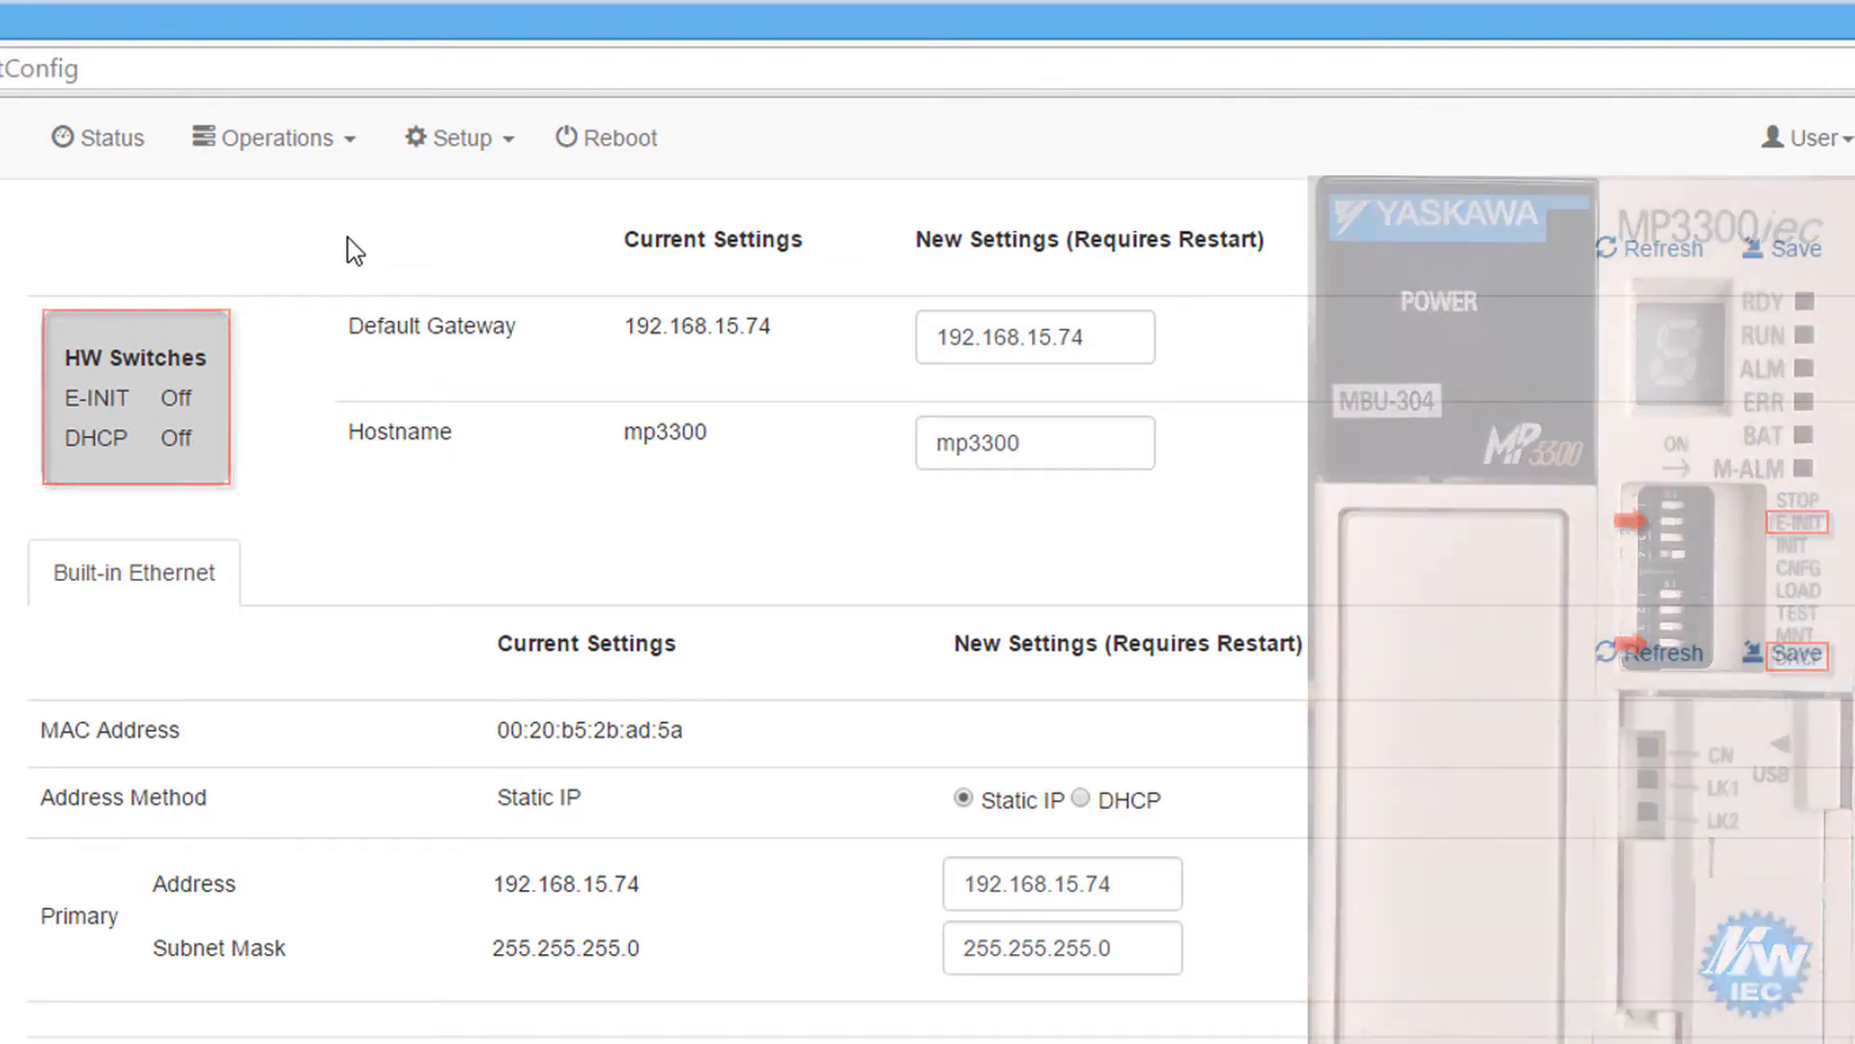
click(1057, 884)
text(8)
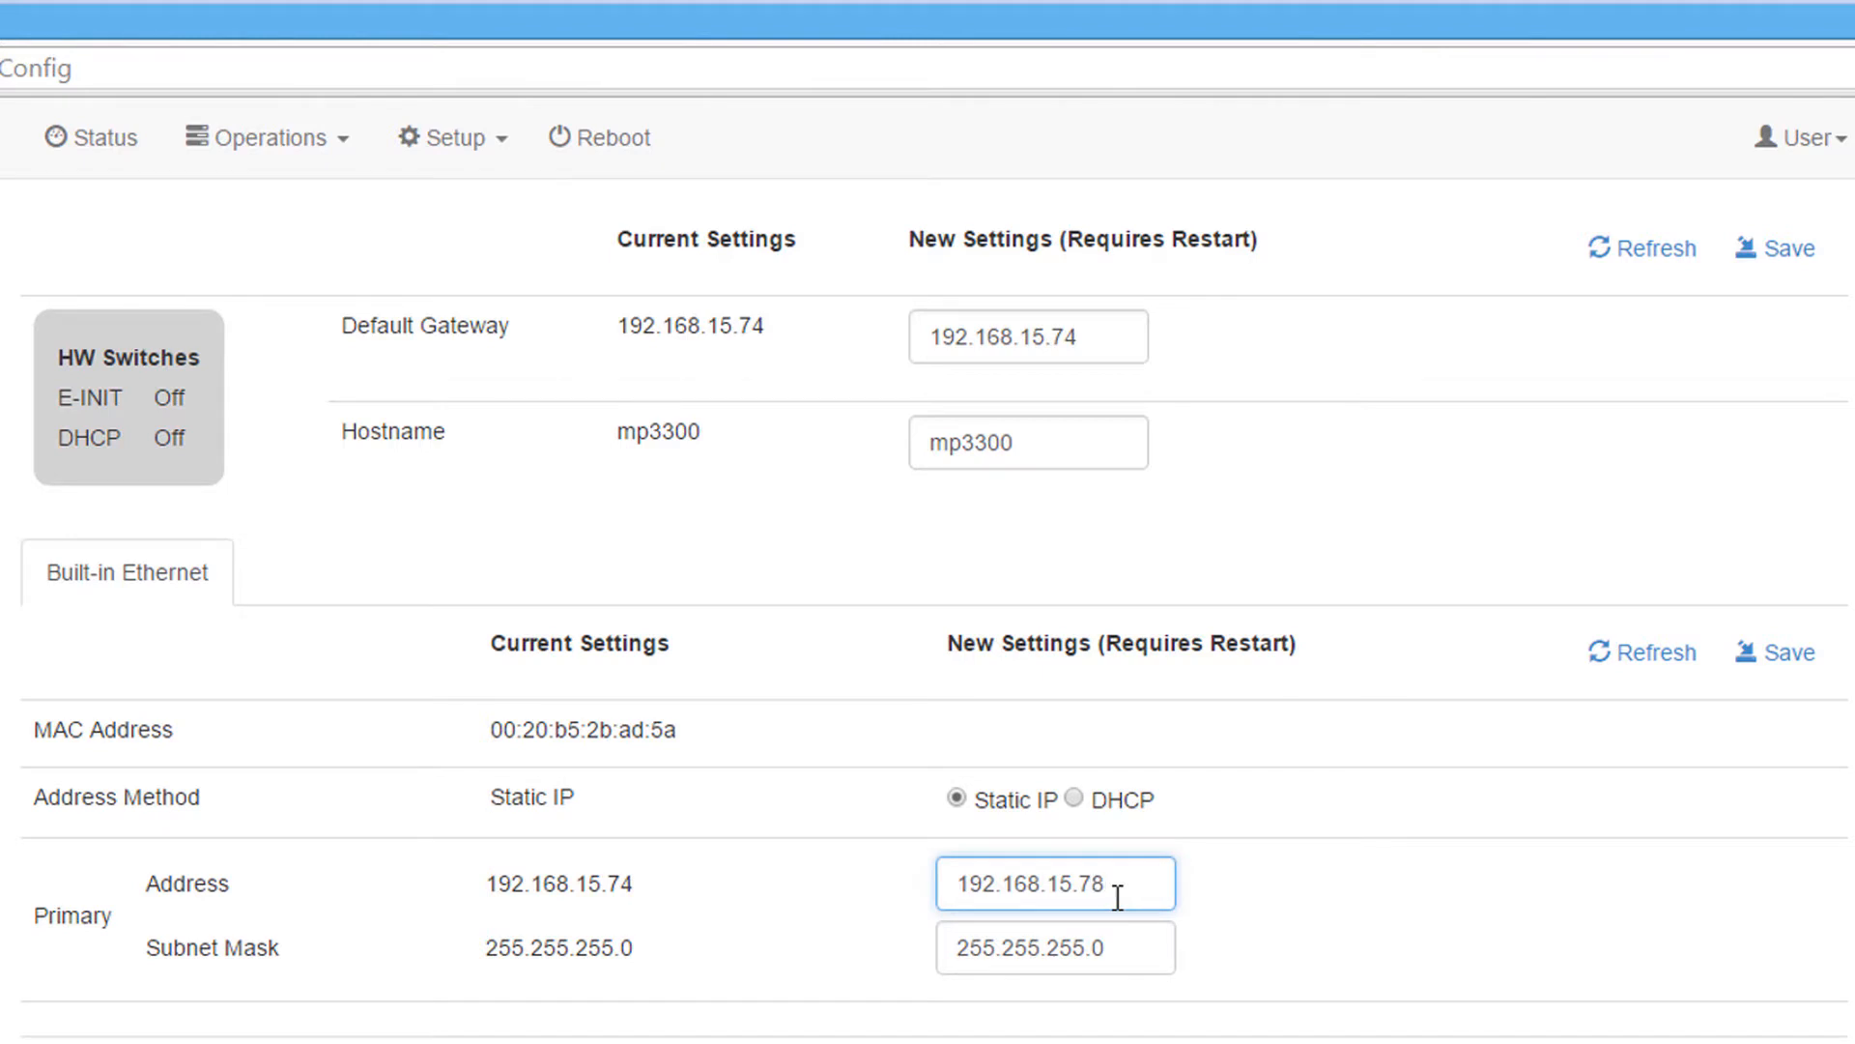
click(1779, 652)
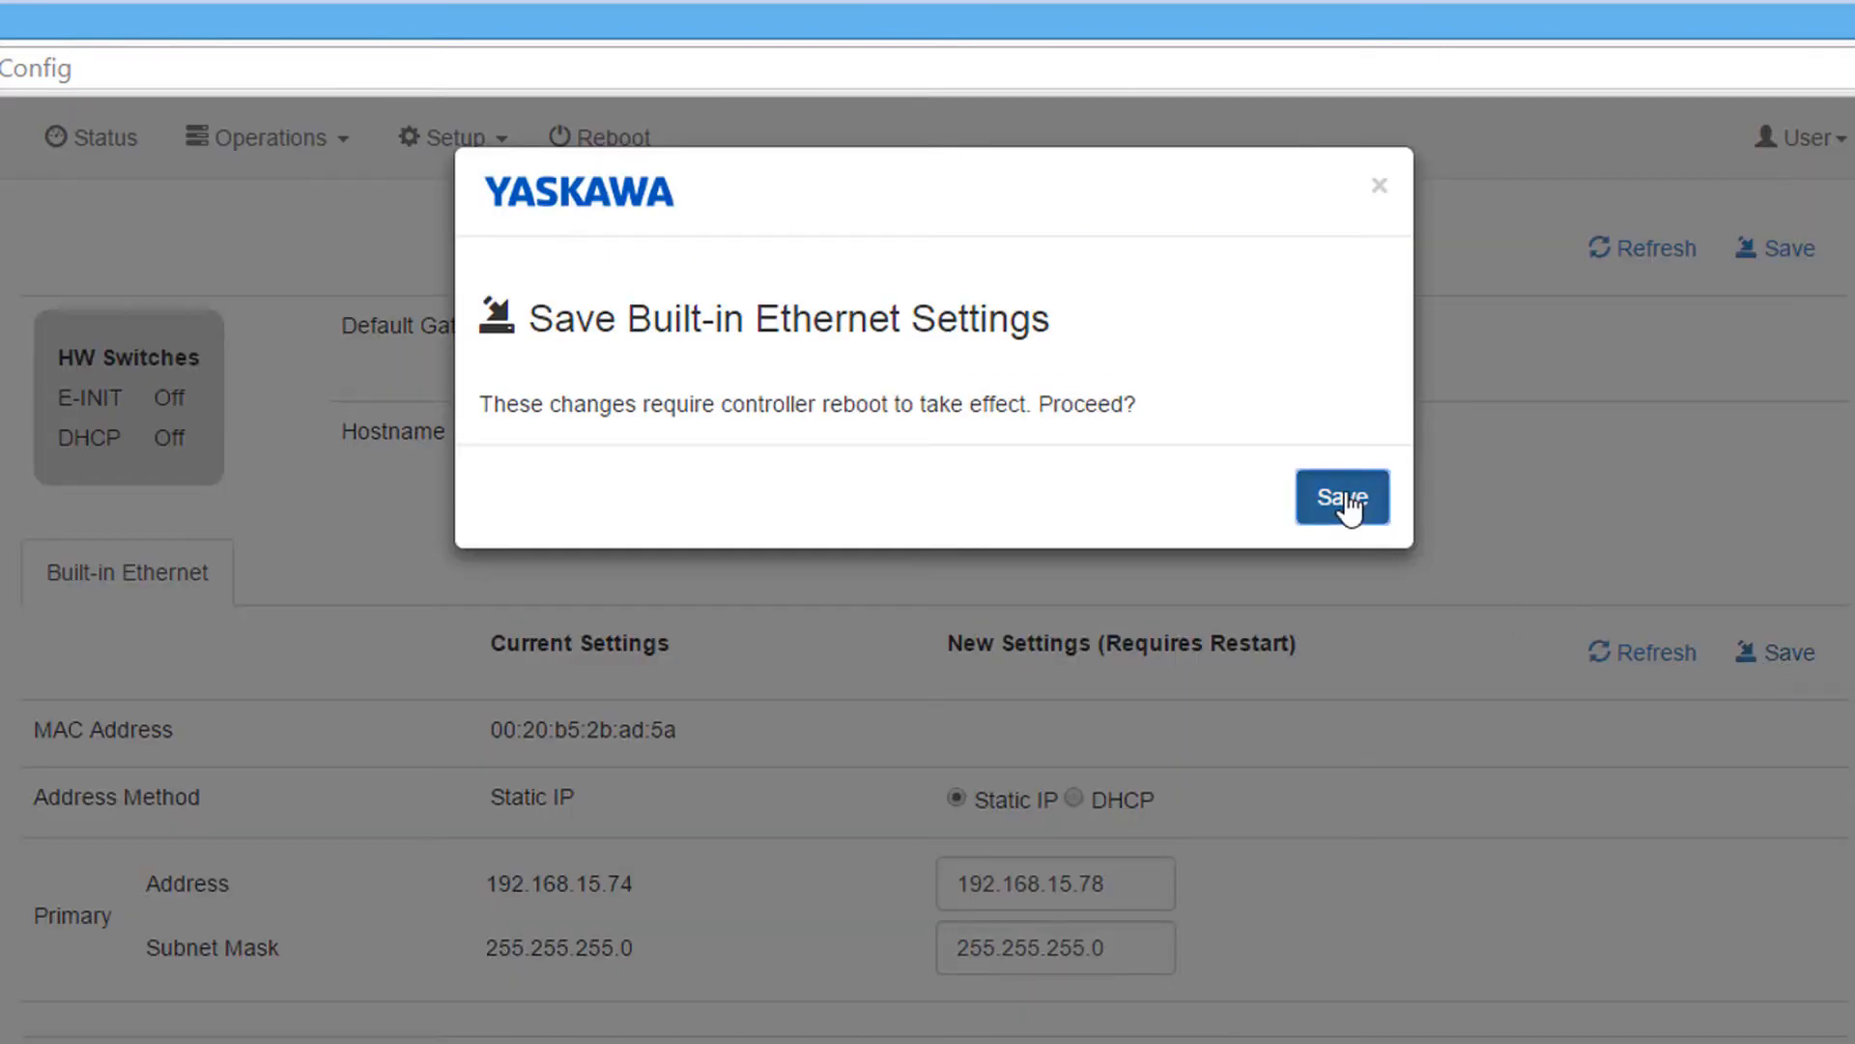
click(1341, 497)
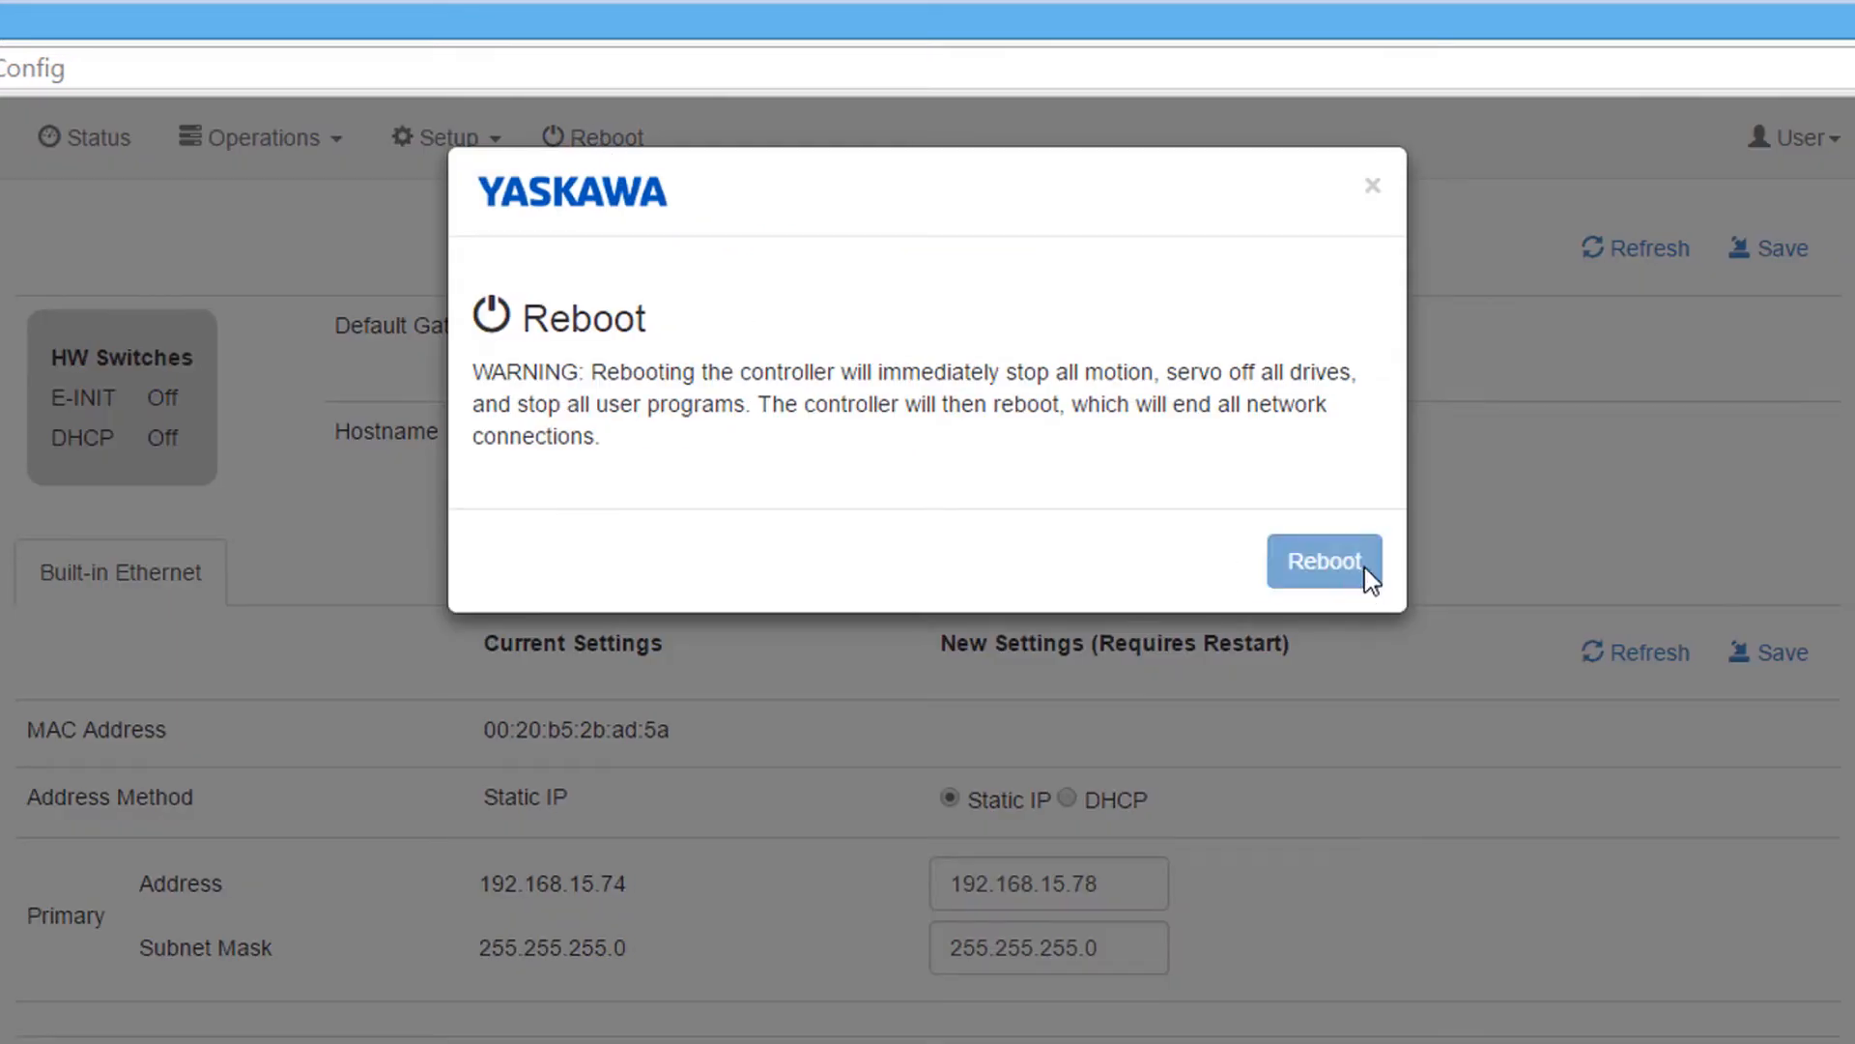
click(457, 138)
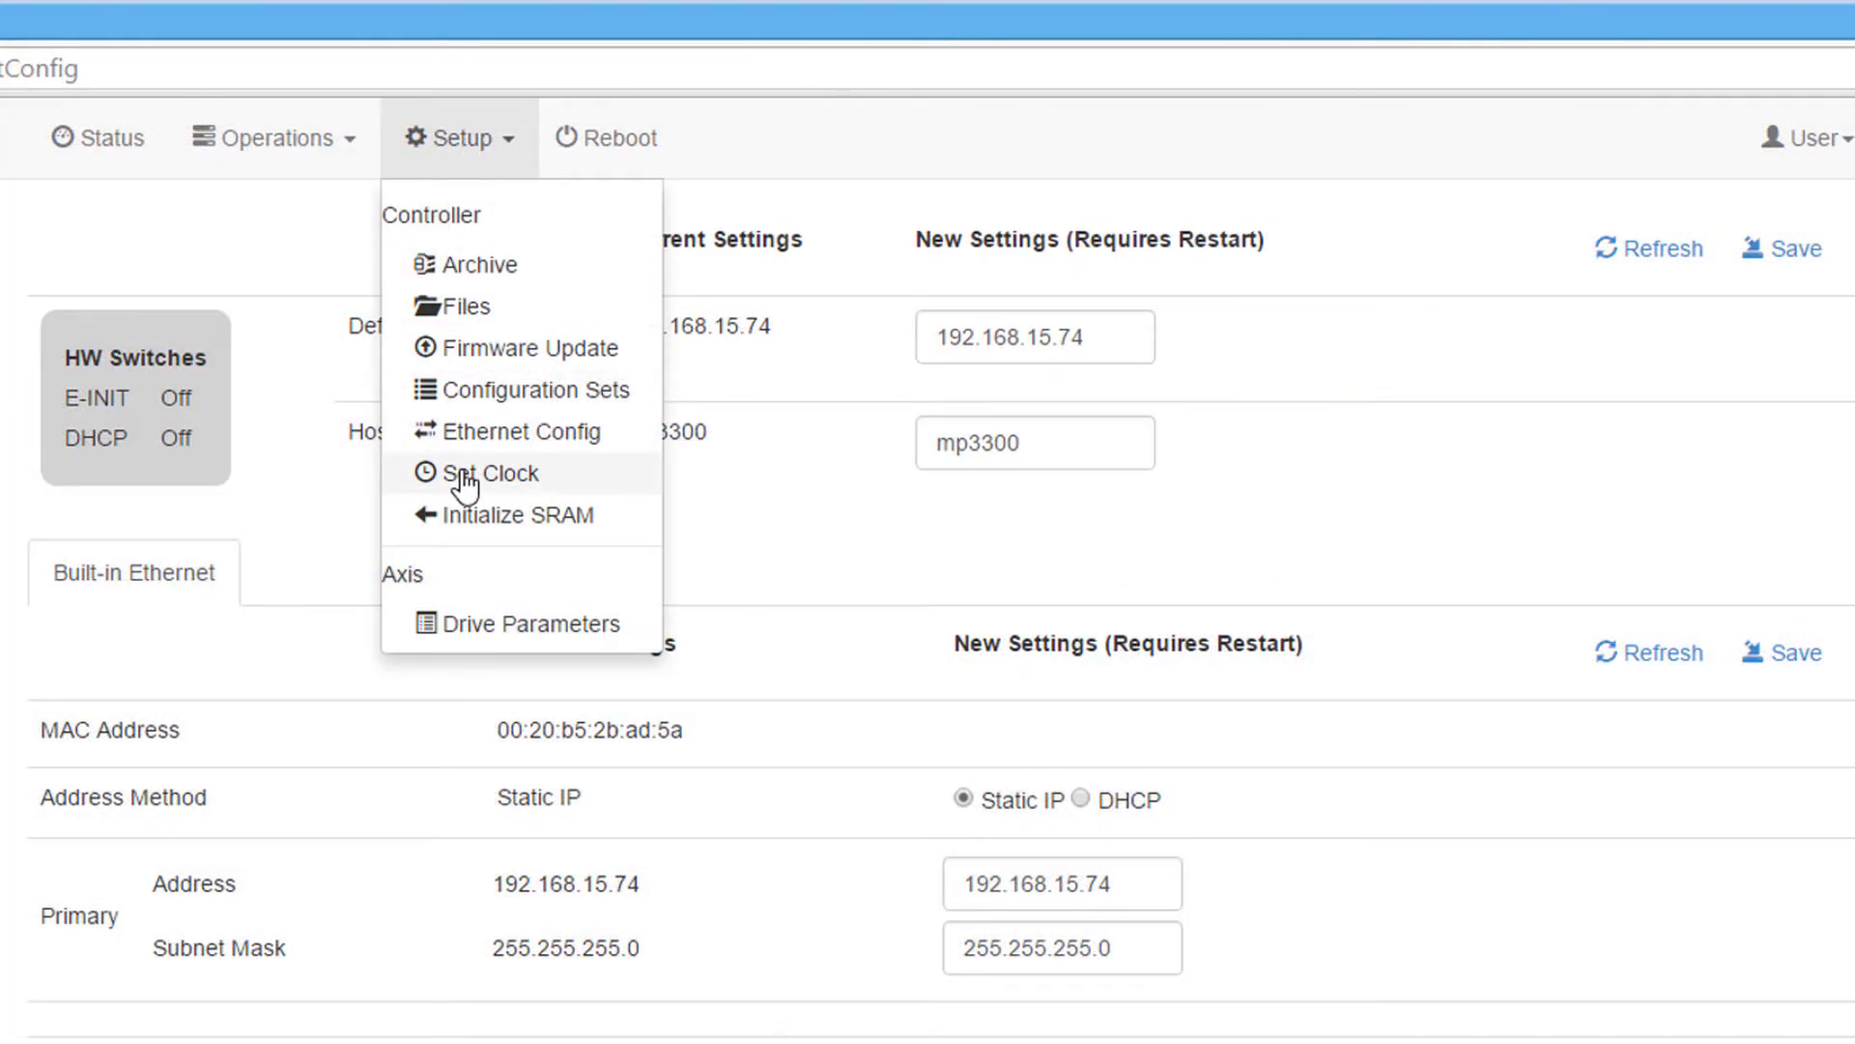
Step: Open Set Clock's date, time and zone settings, then the Synchronize with NTP form
click(492, 472)
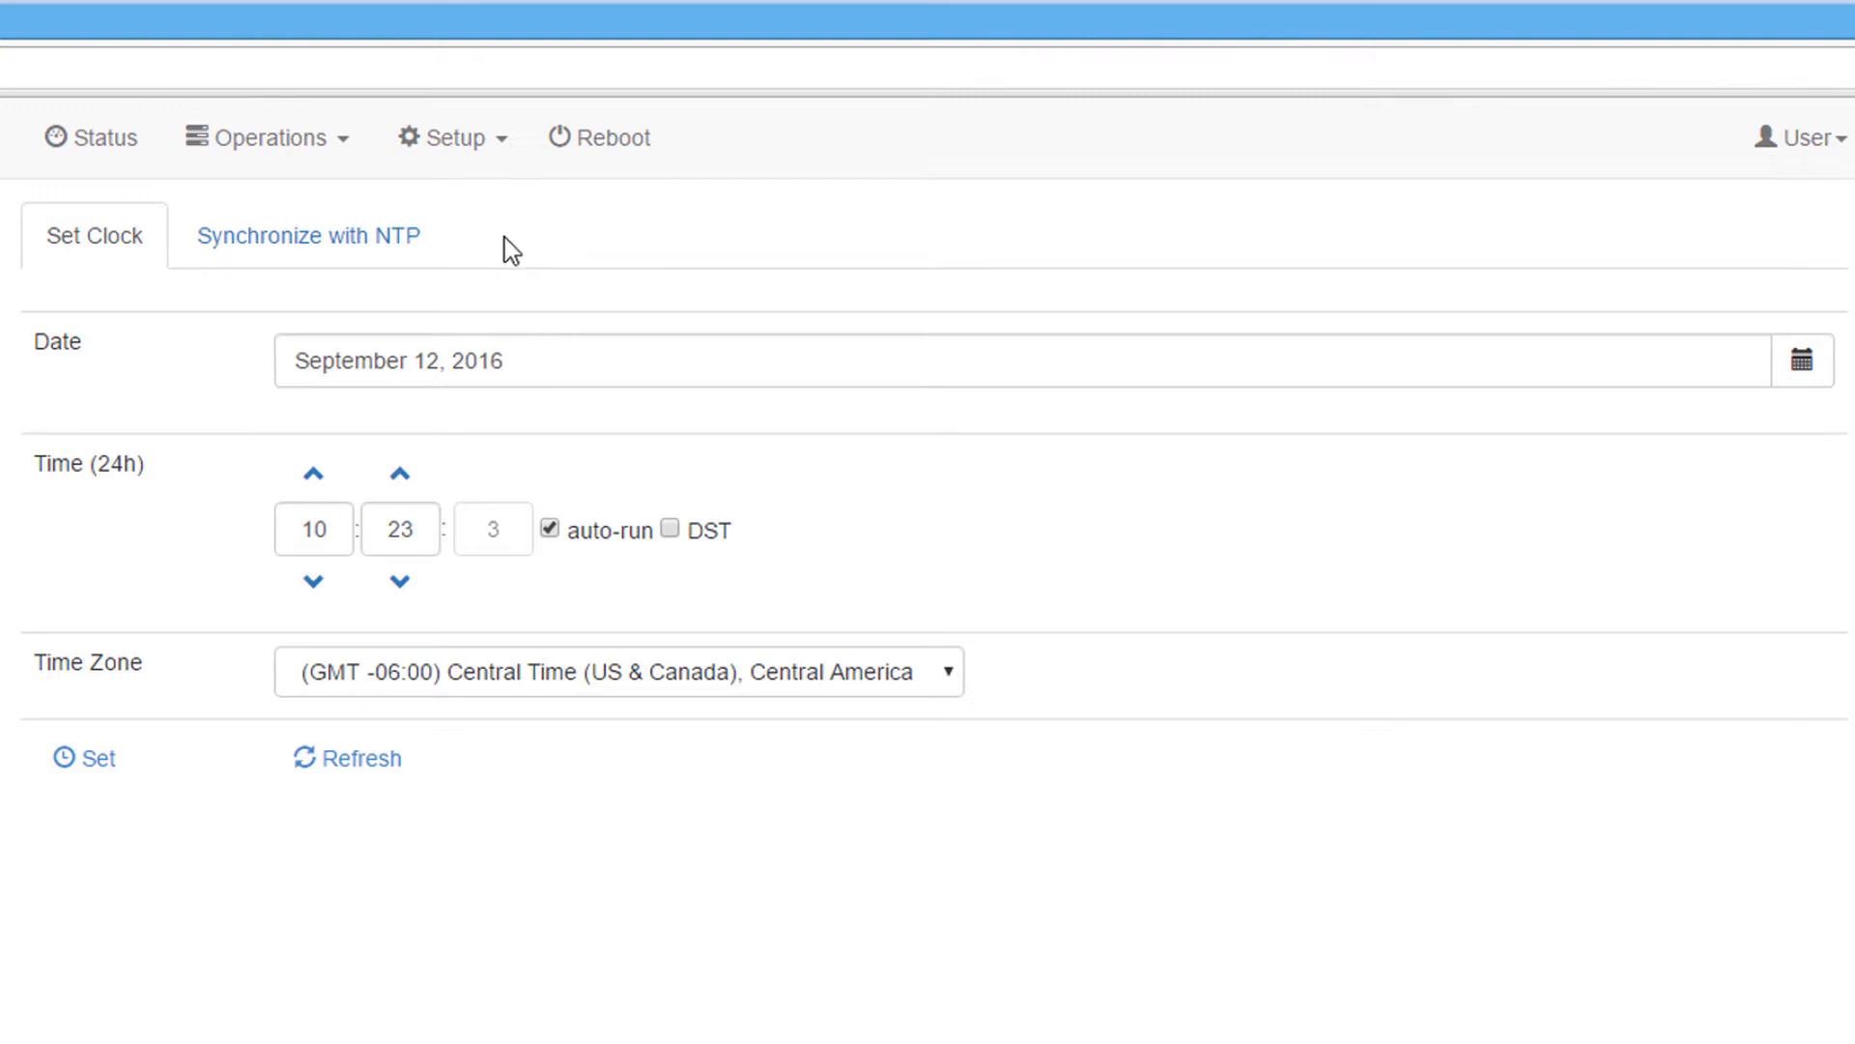
click(307, 234)
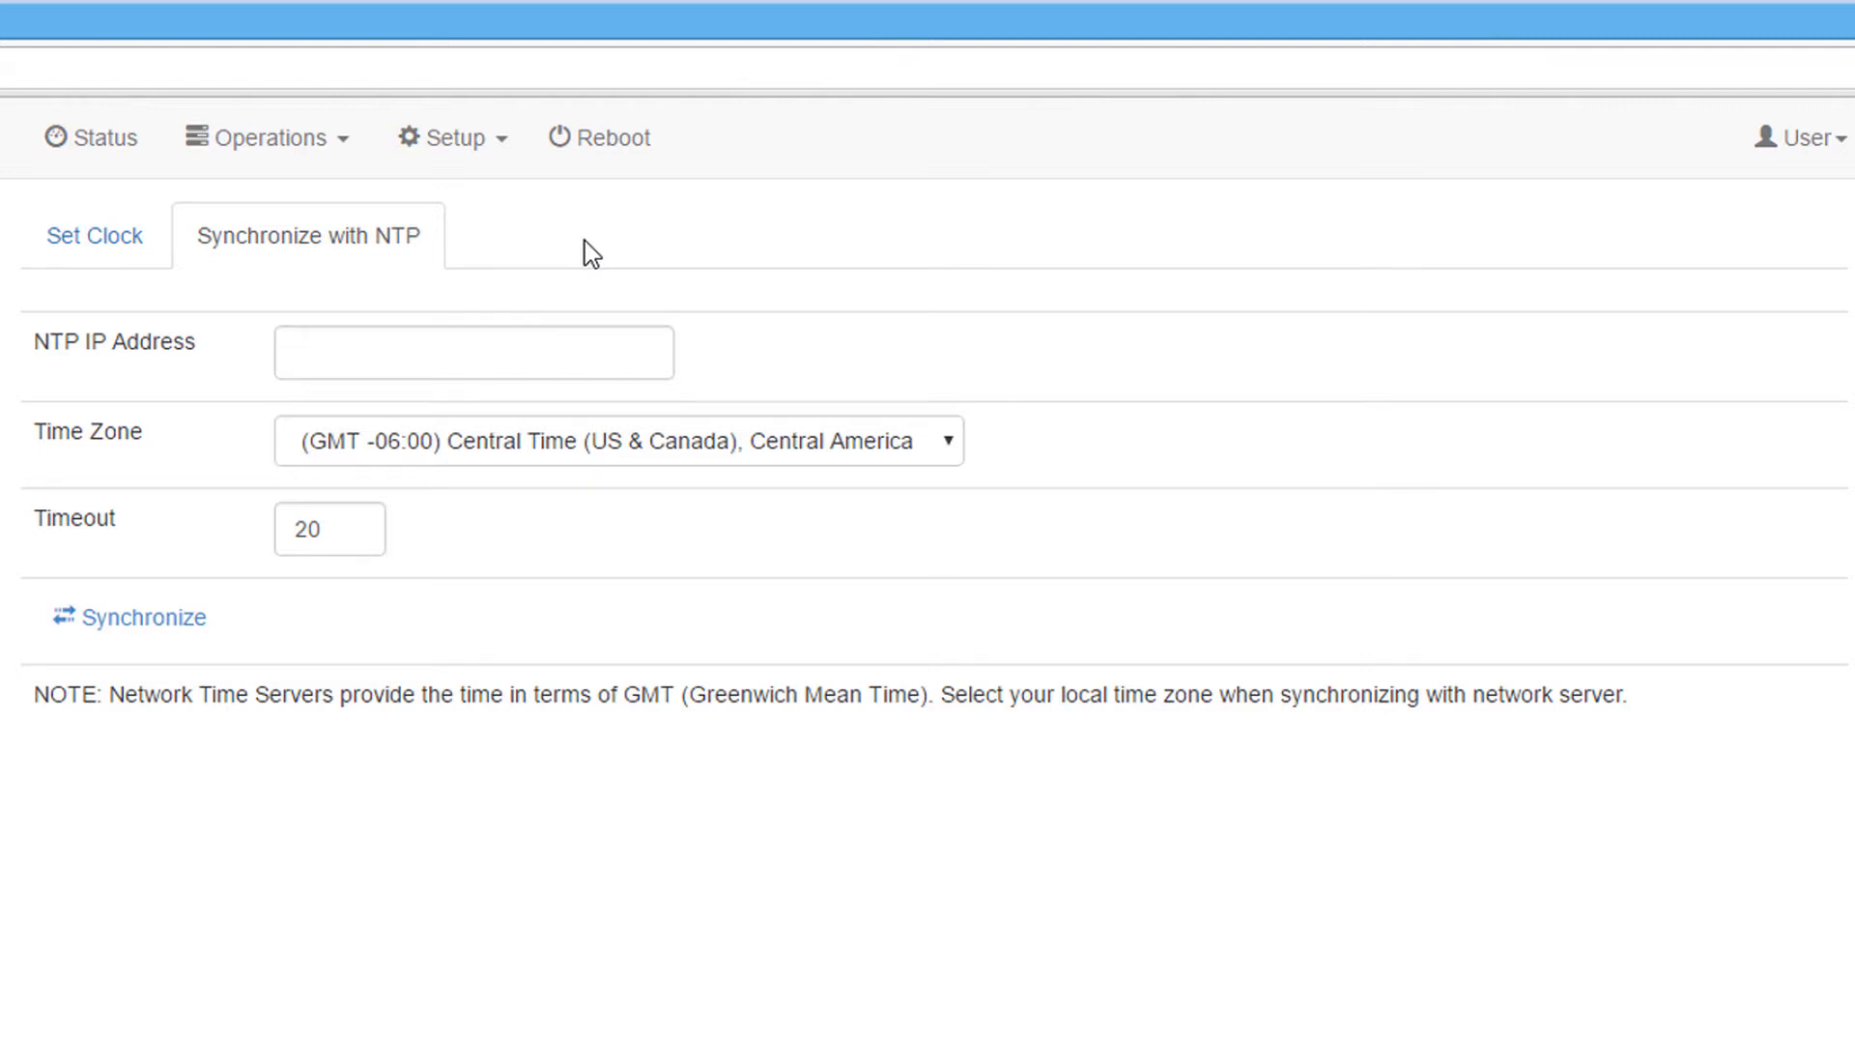
mouse_move(530, 179)
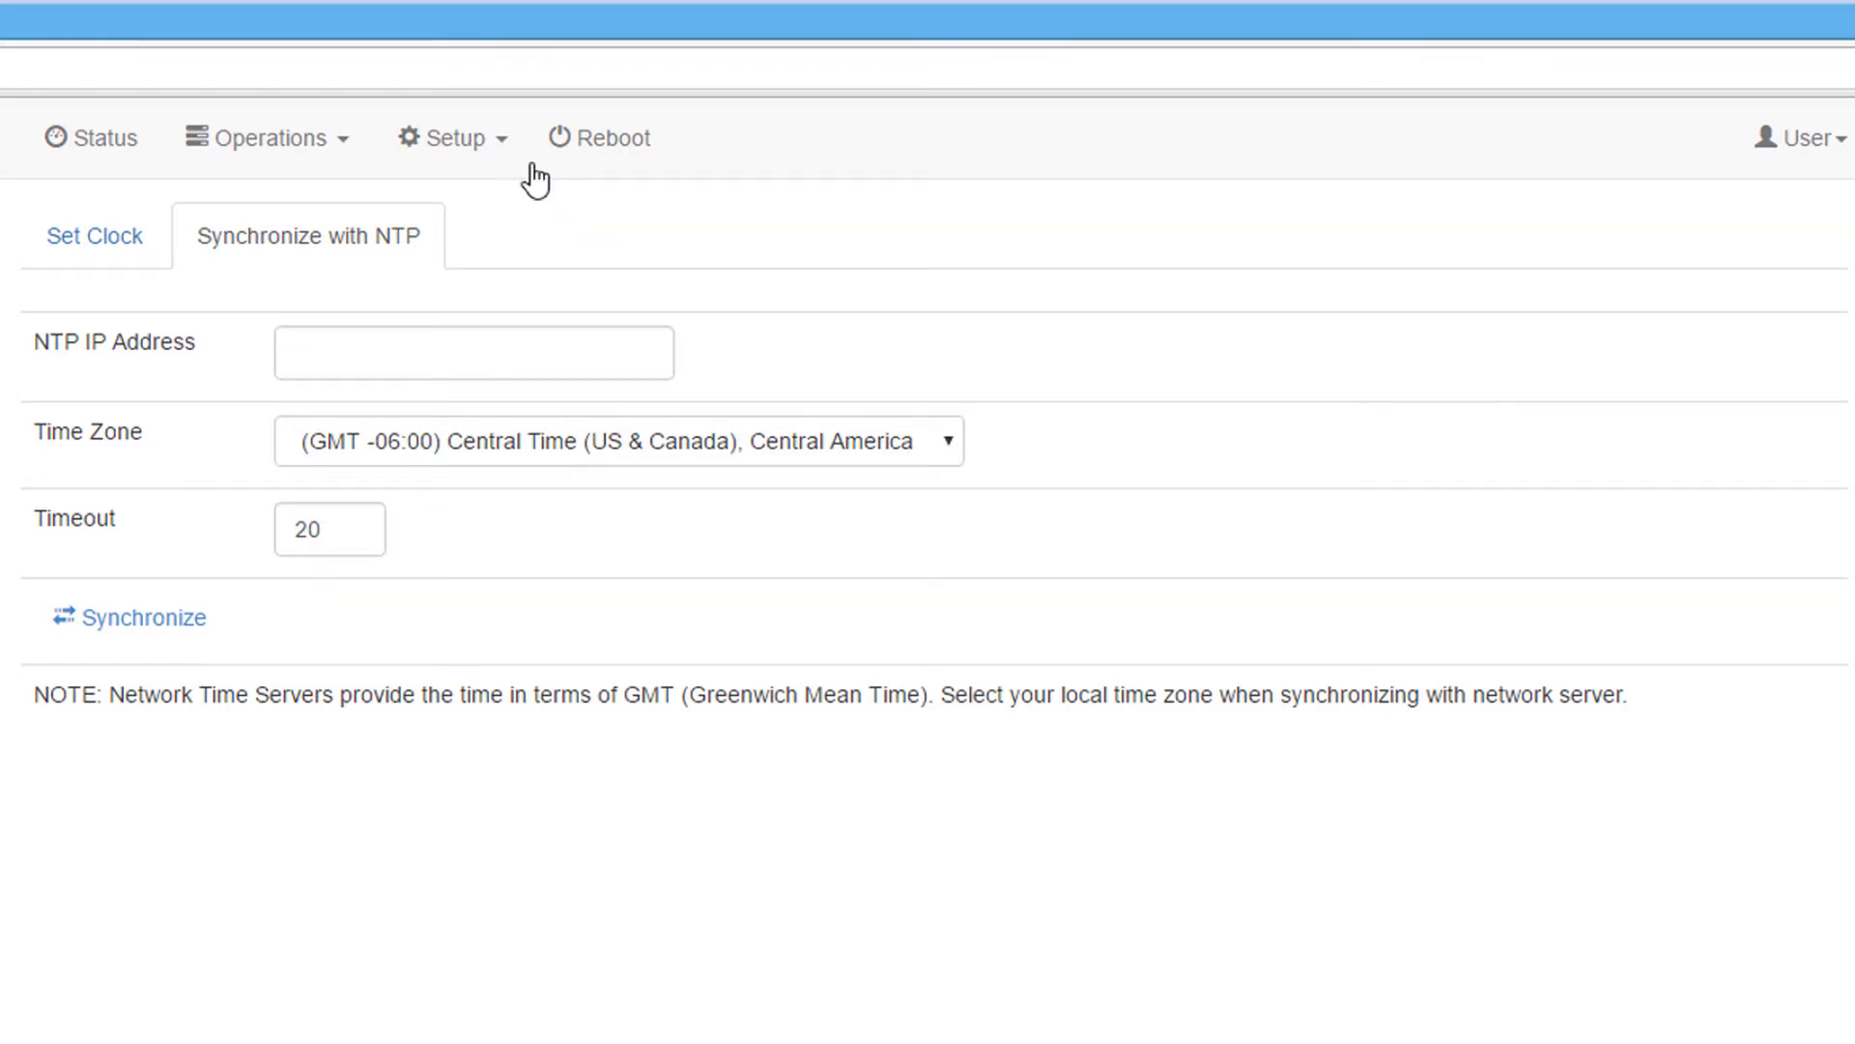
Step: View the Initialize SRAM warning from Setup and close it without initializing
click(452, 137)
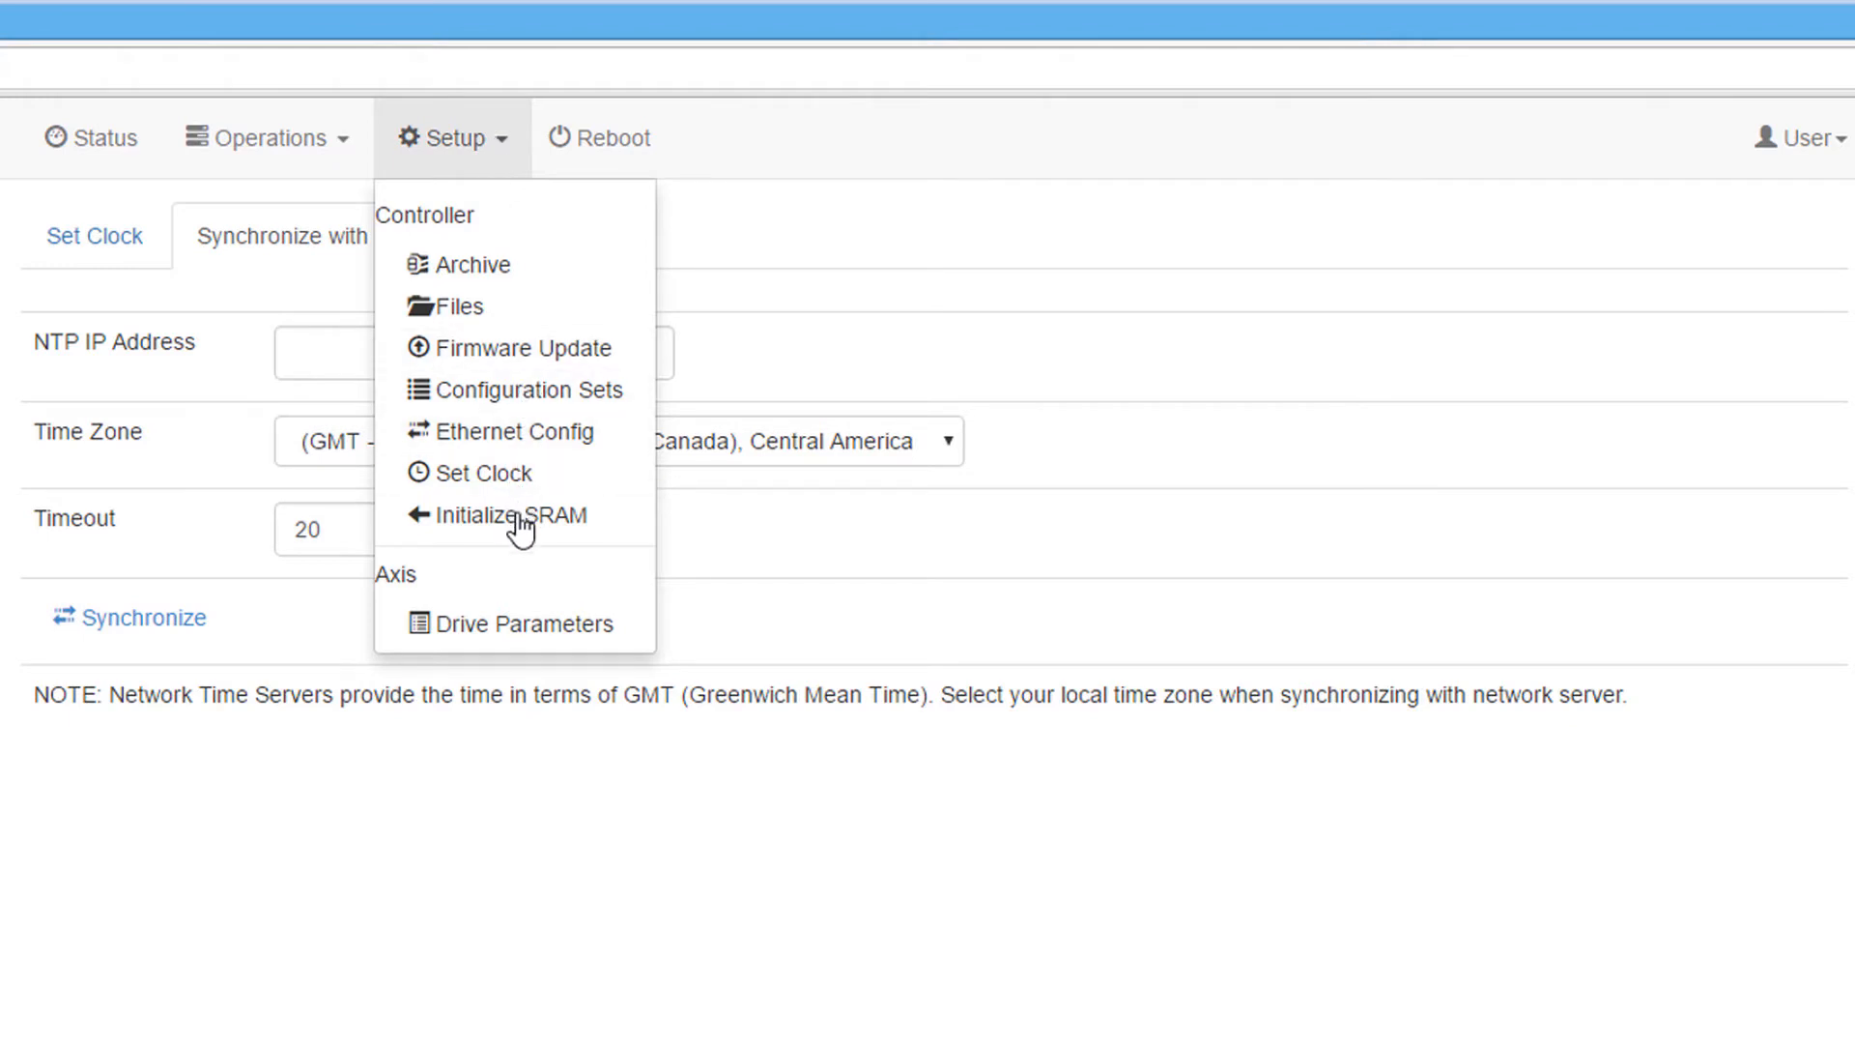
click(524, 514)
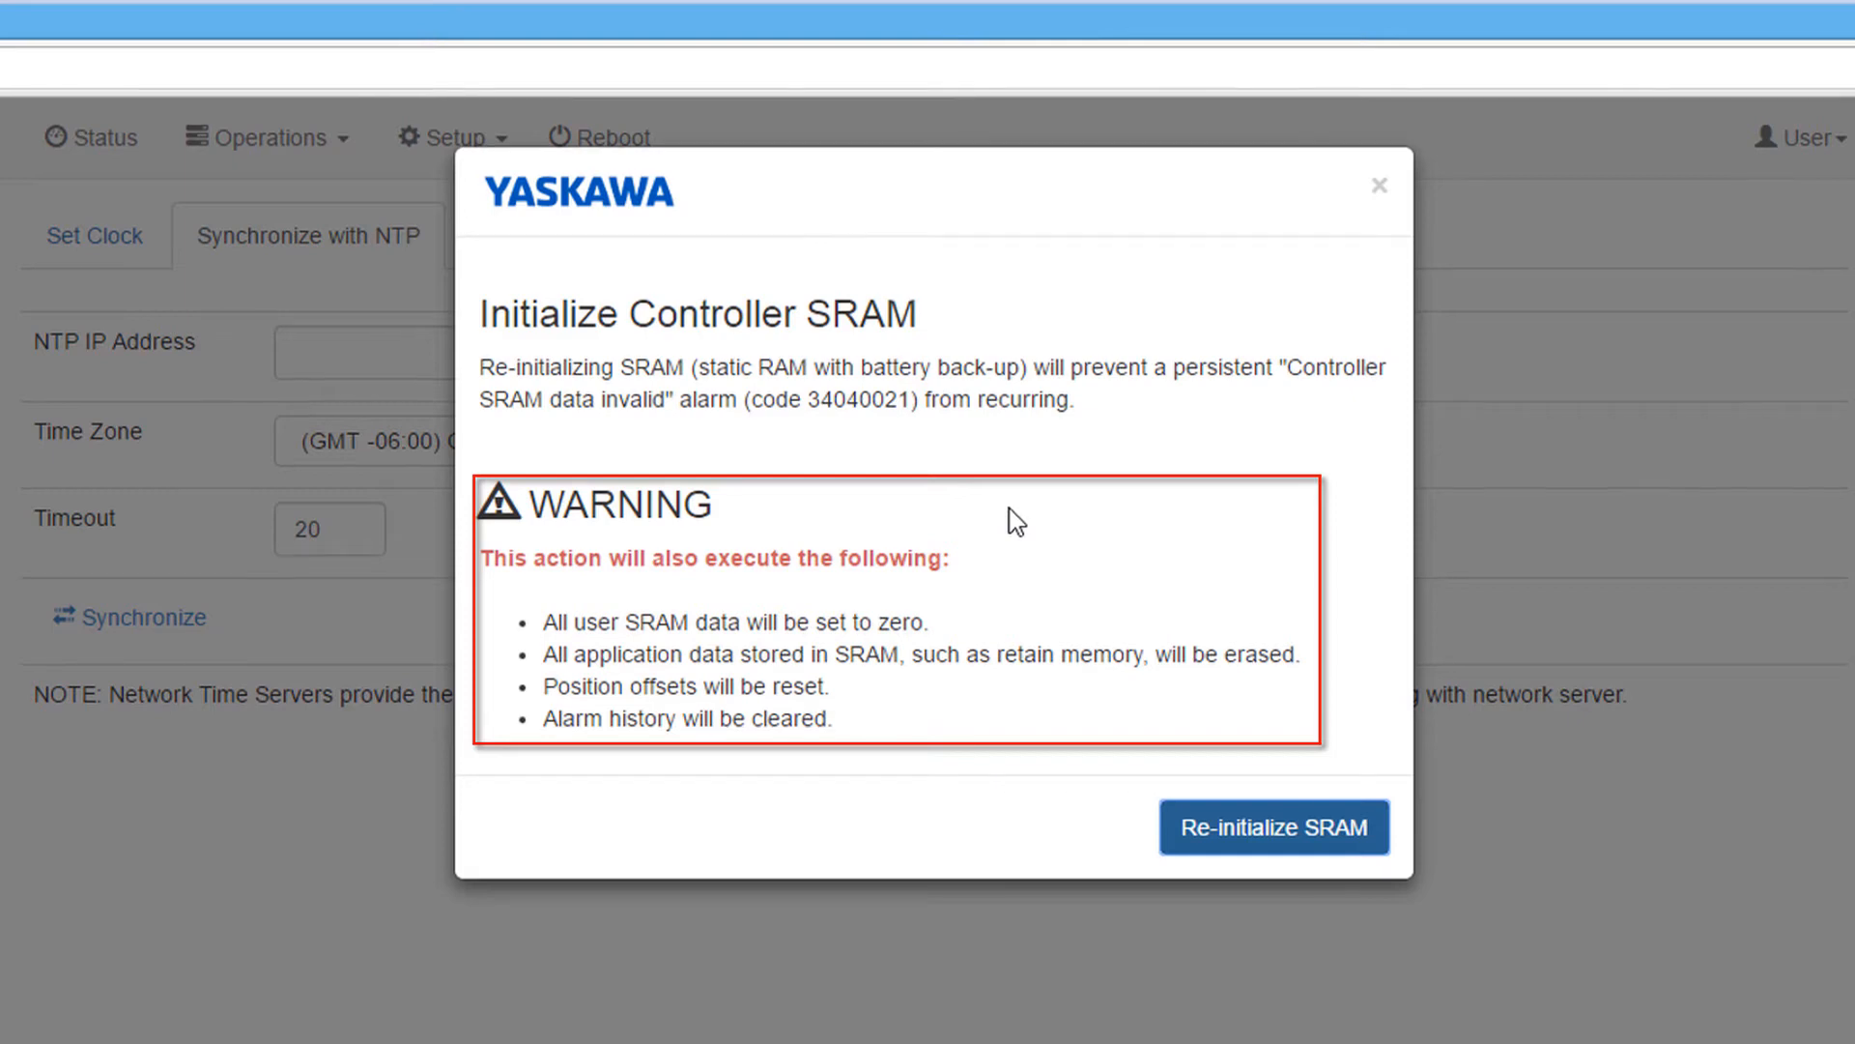
click(1379, 185)
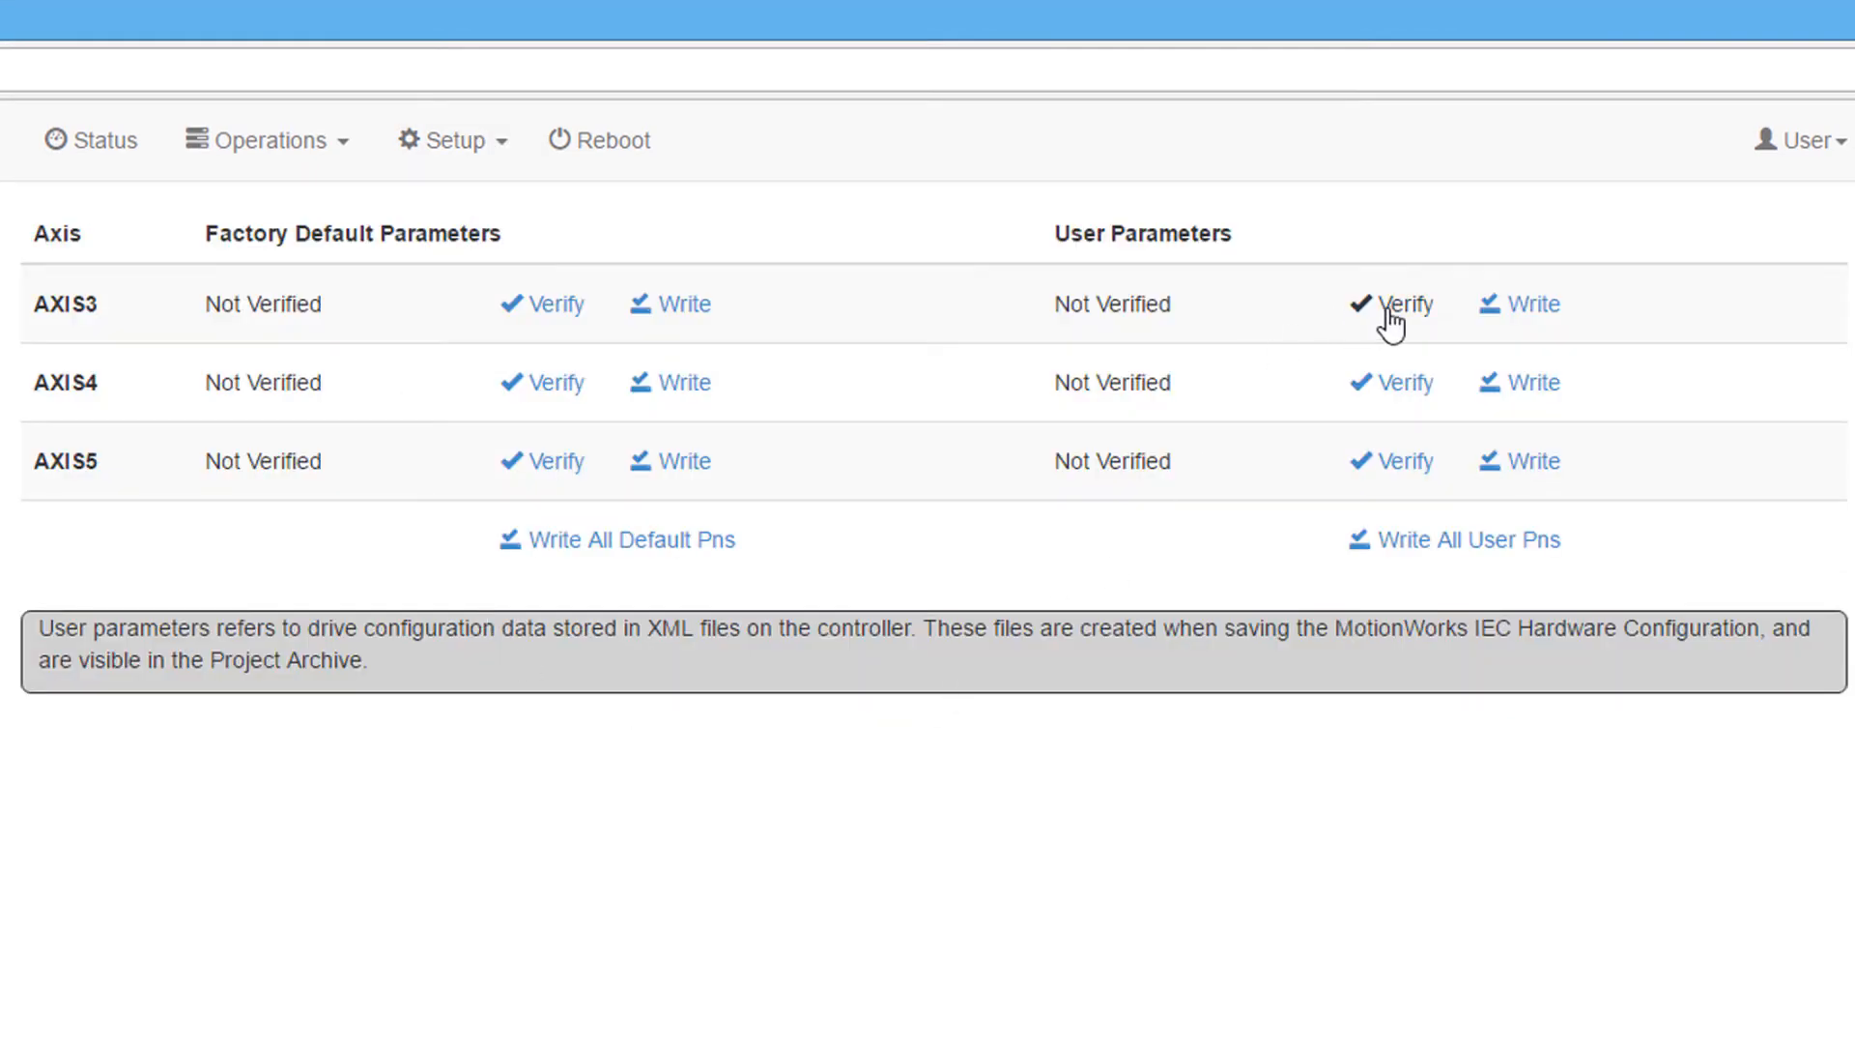
Step: Mark the AXIS3–AXIS5 user parameters Verified, then reboot the controller
click(1390, 304)
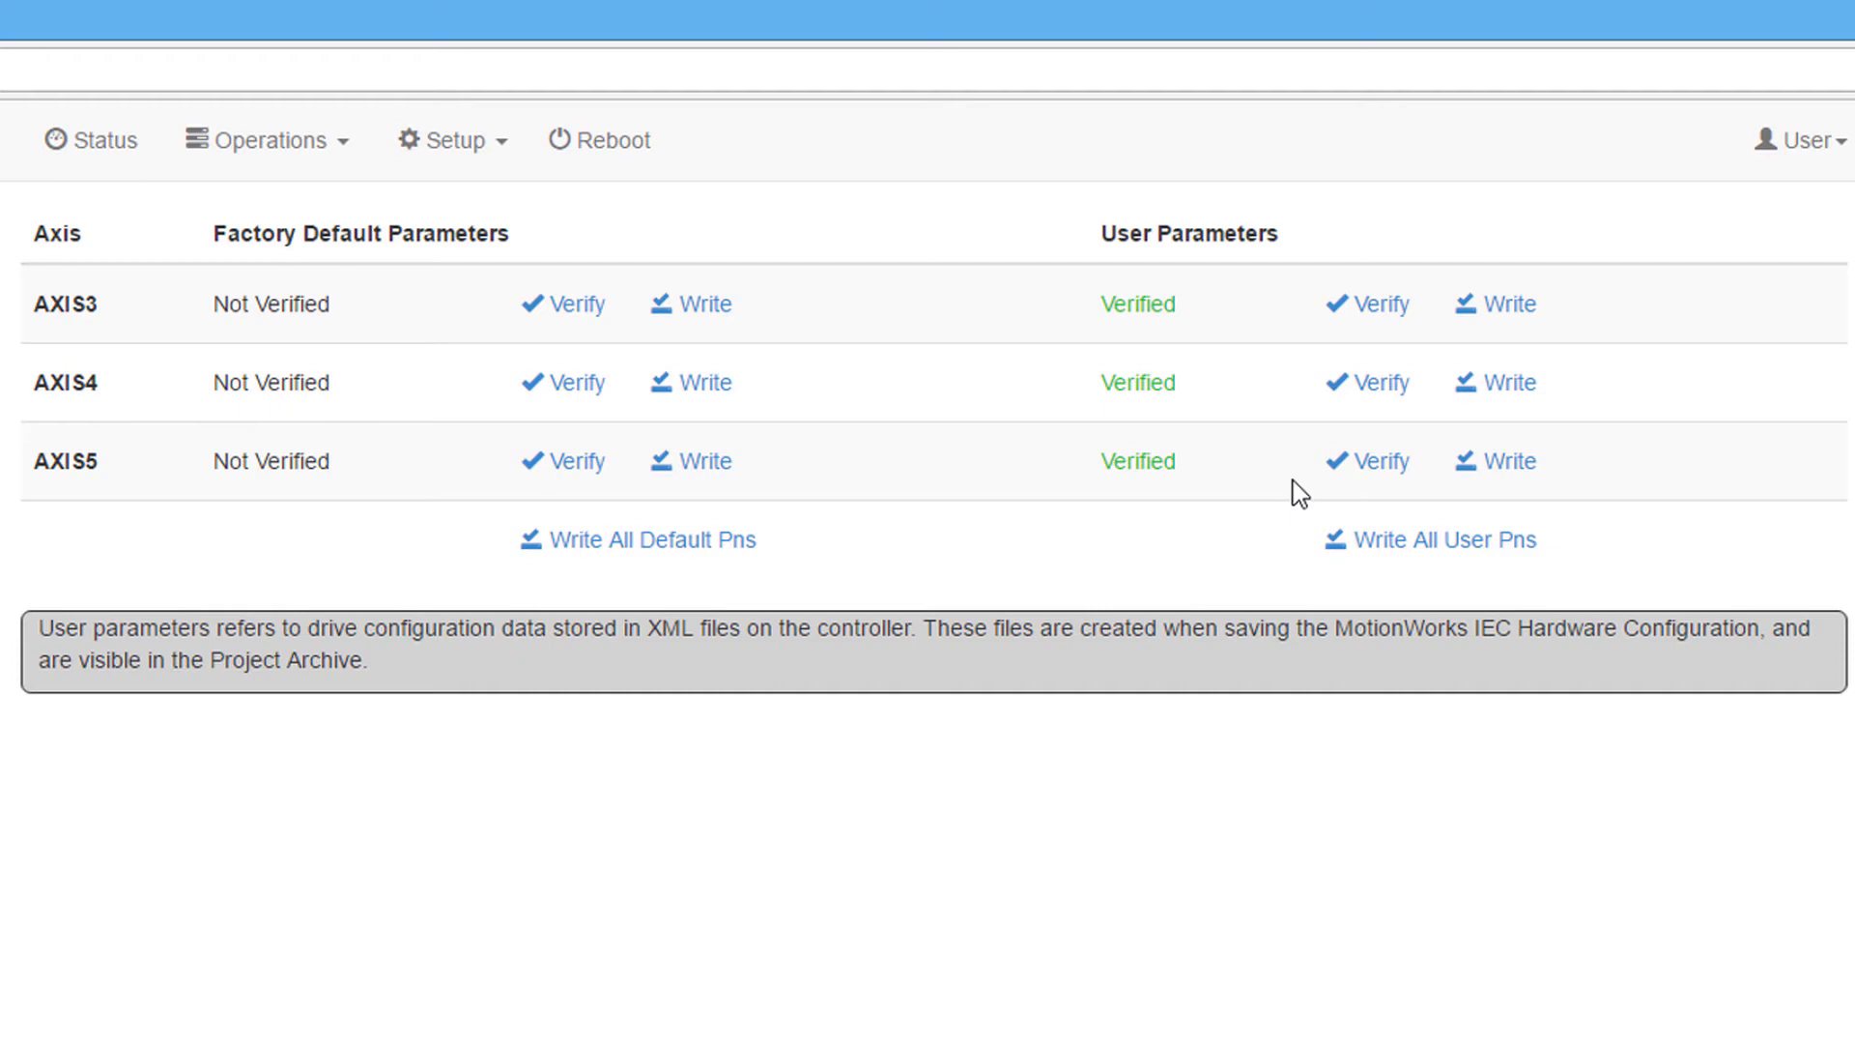
mouse_move(1157, 444)
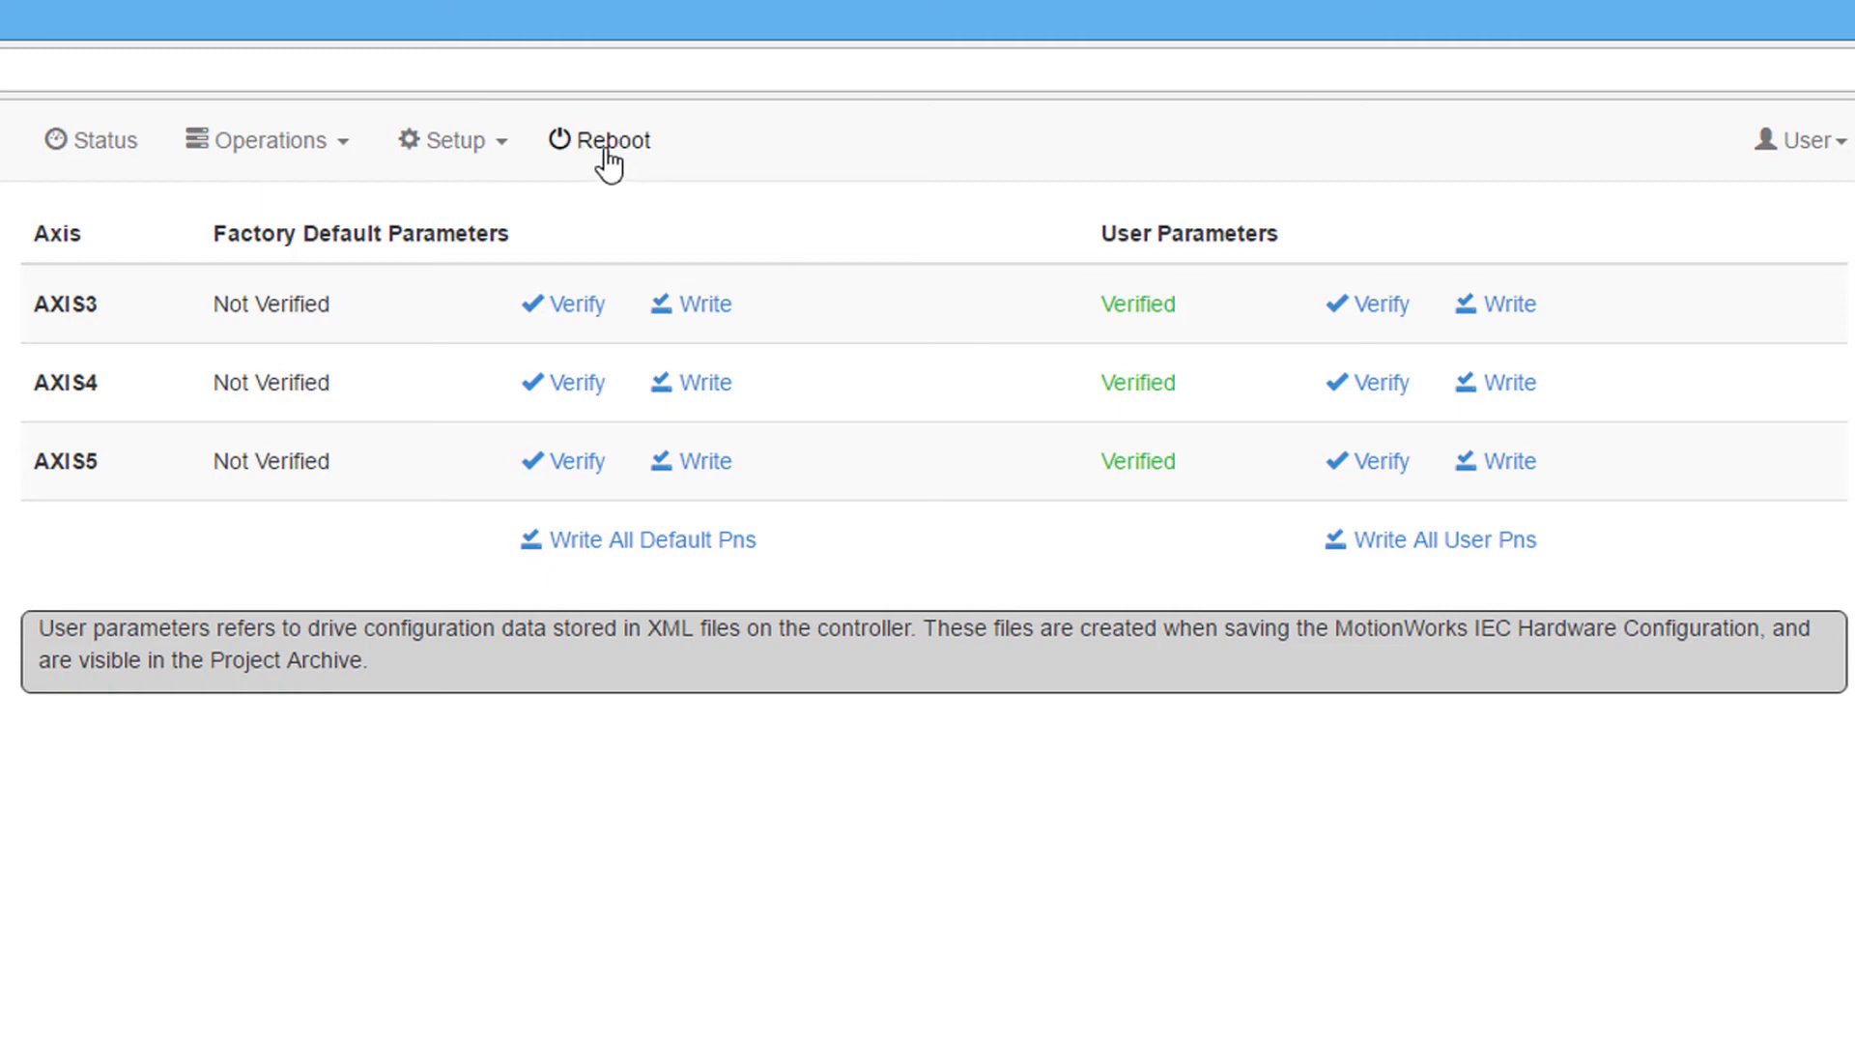
click(612, 140)
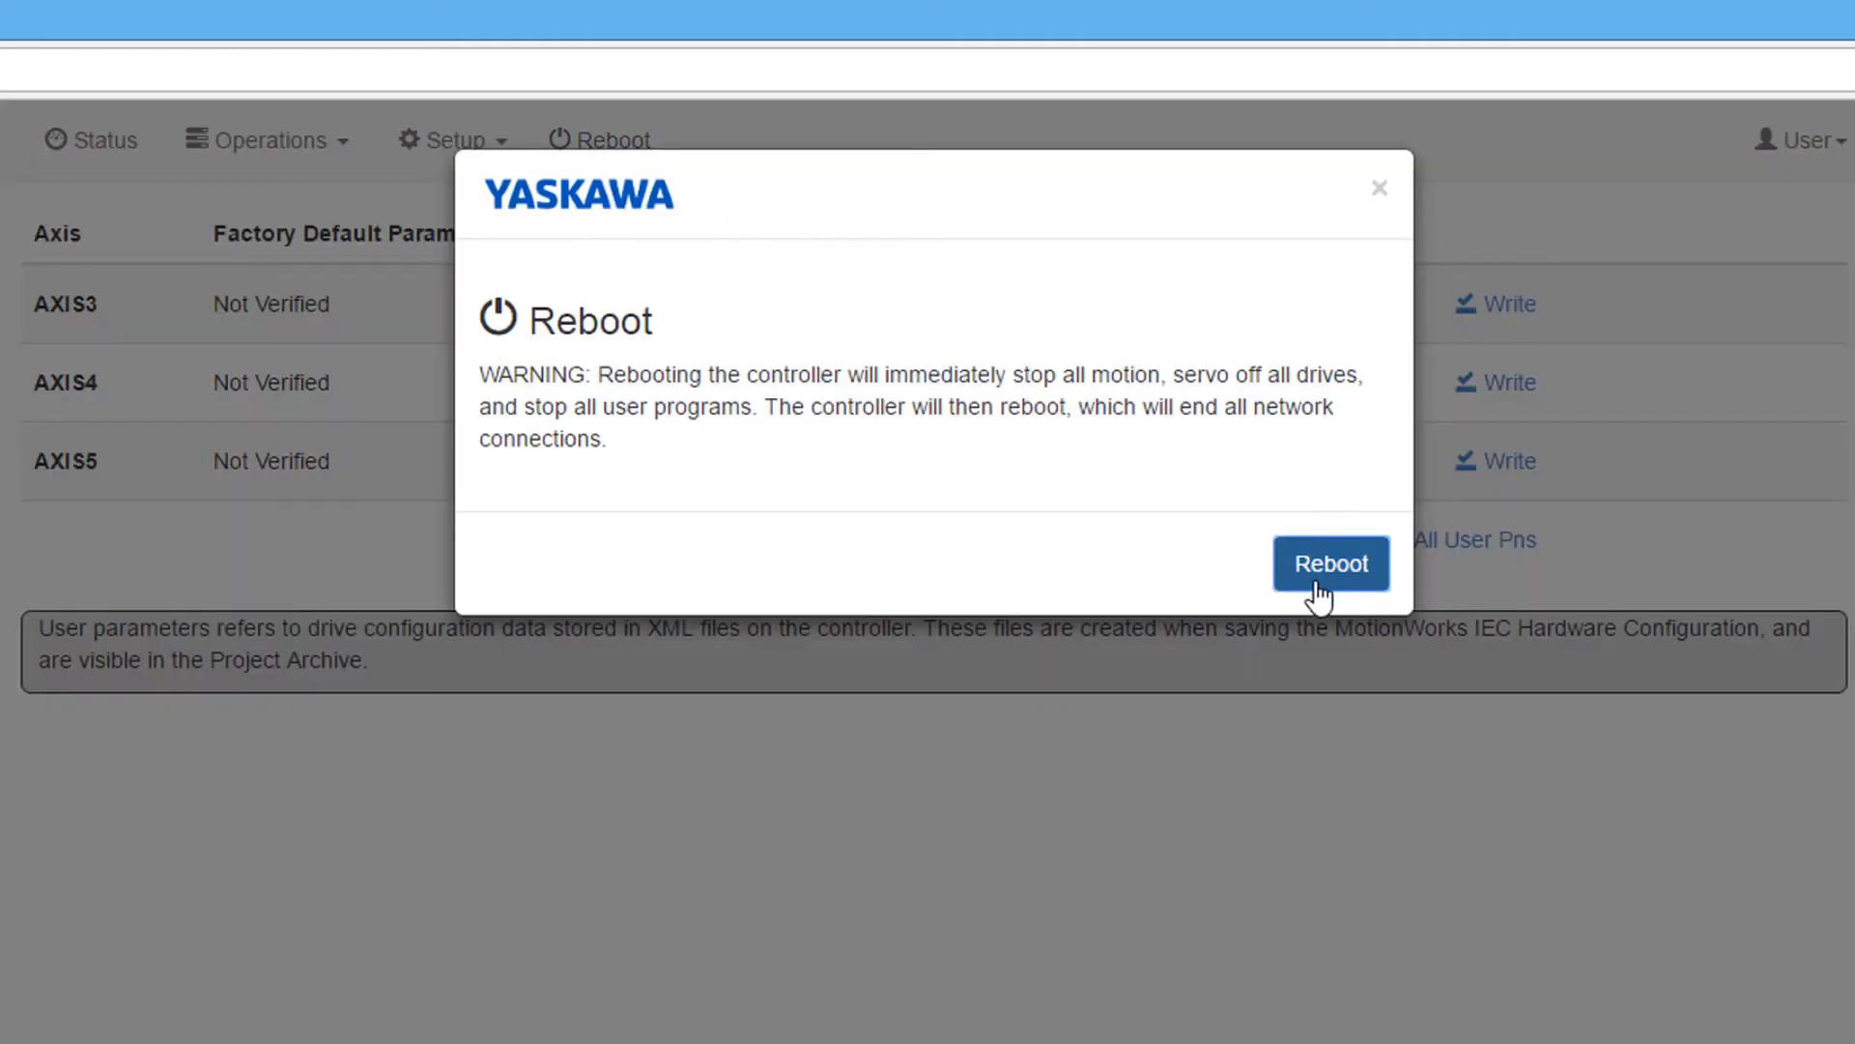
click(1331, 563)
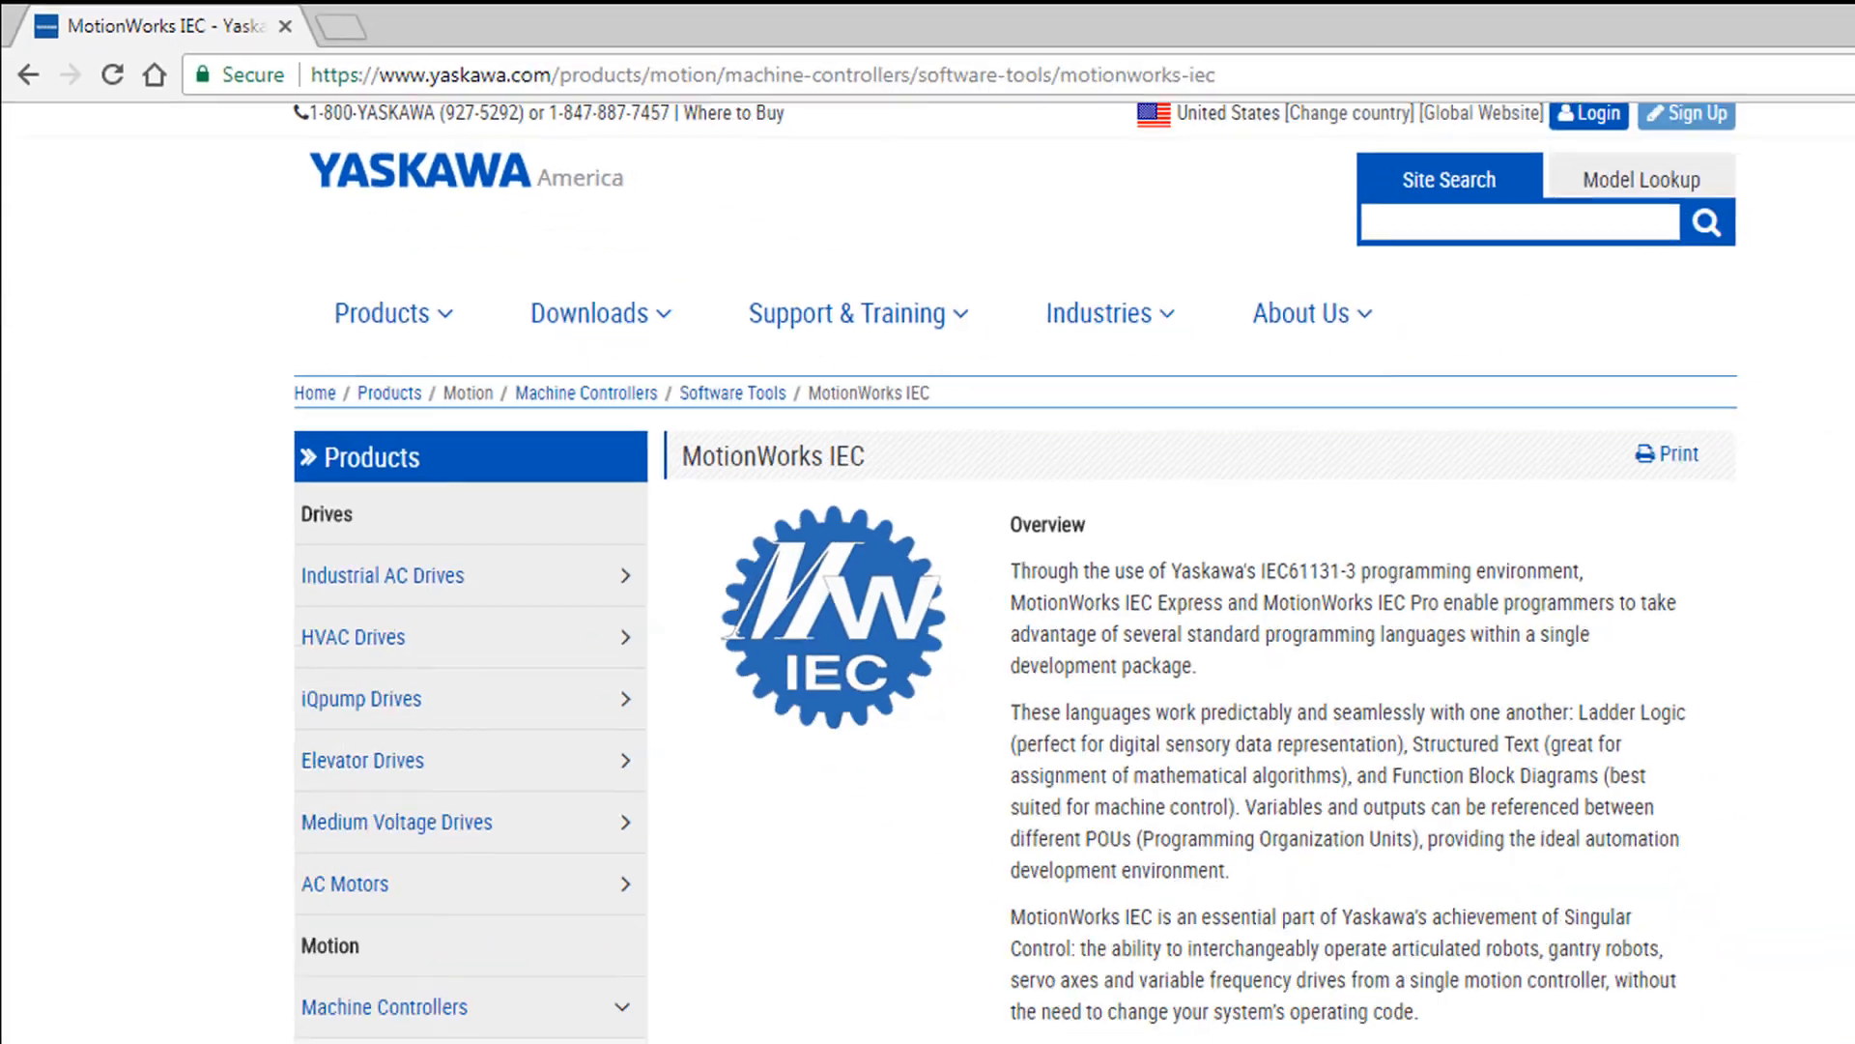
Step: Scroll the MotionWorks IEC page down to its Features list on robot support and cam tools
scroll(down, 3)
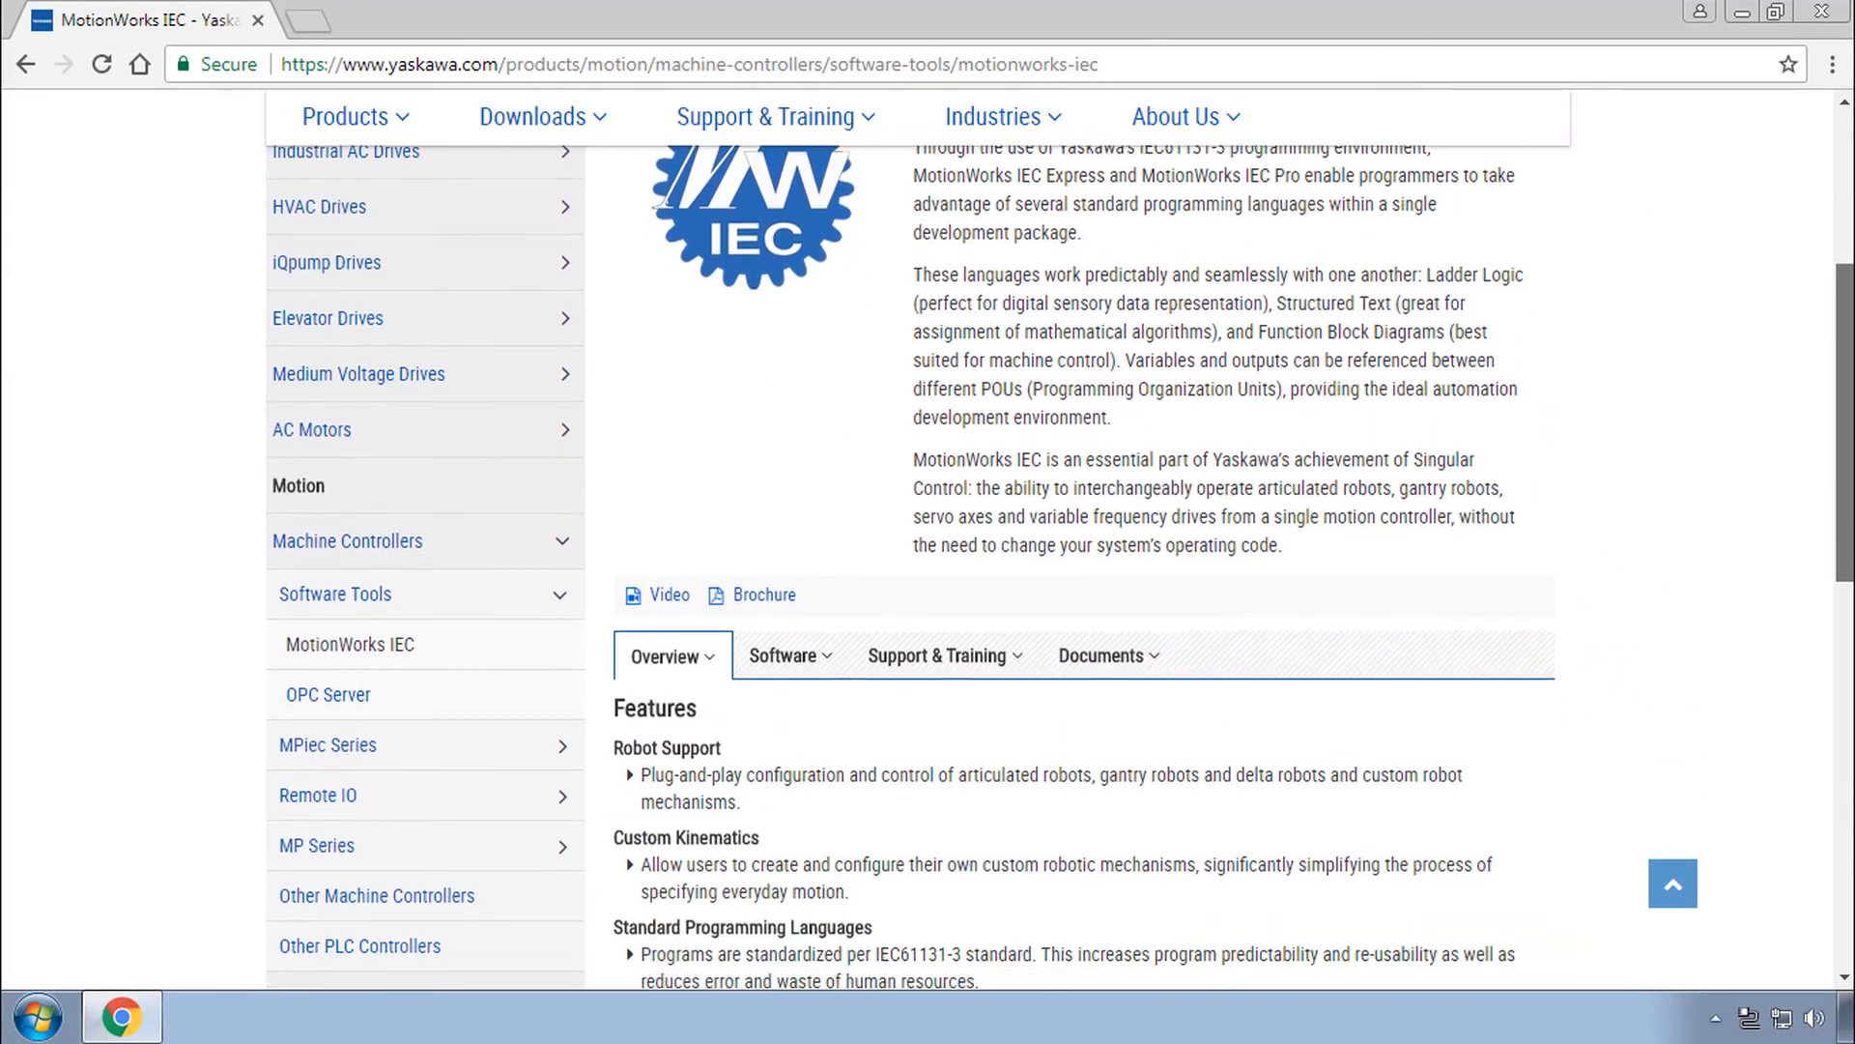
scroll(down, 3)
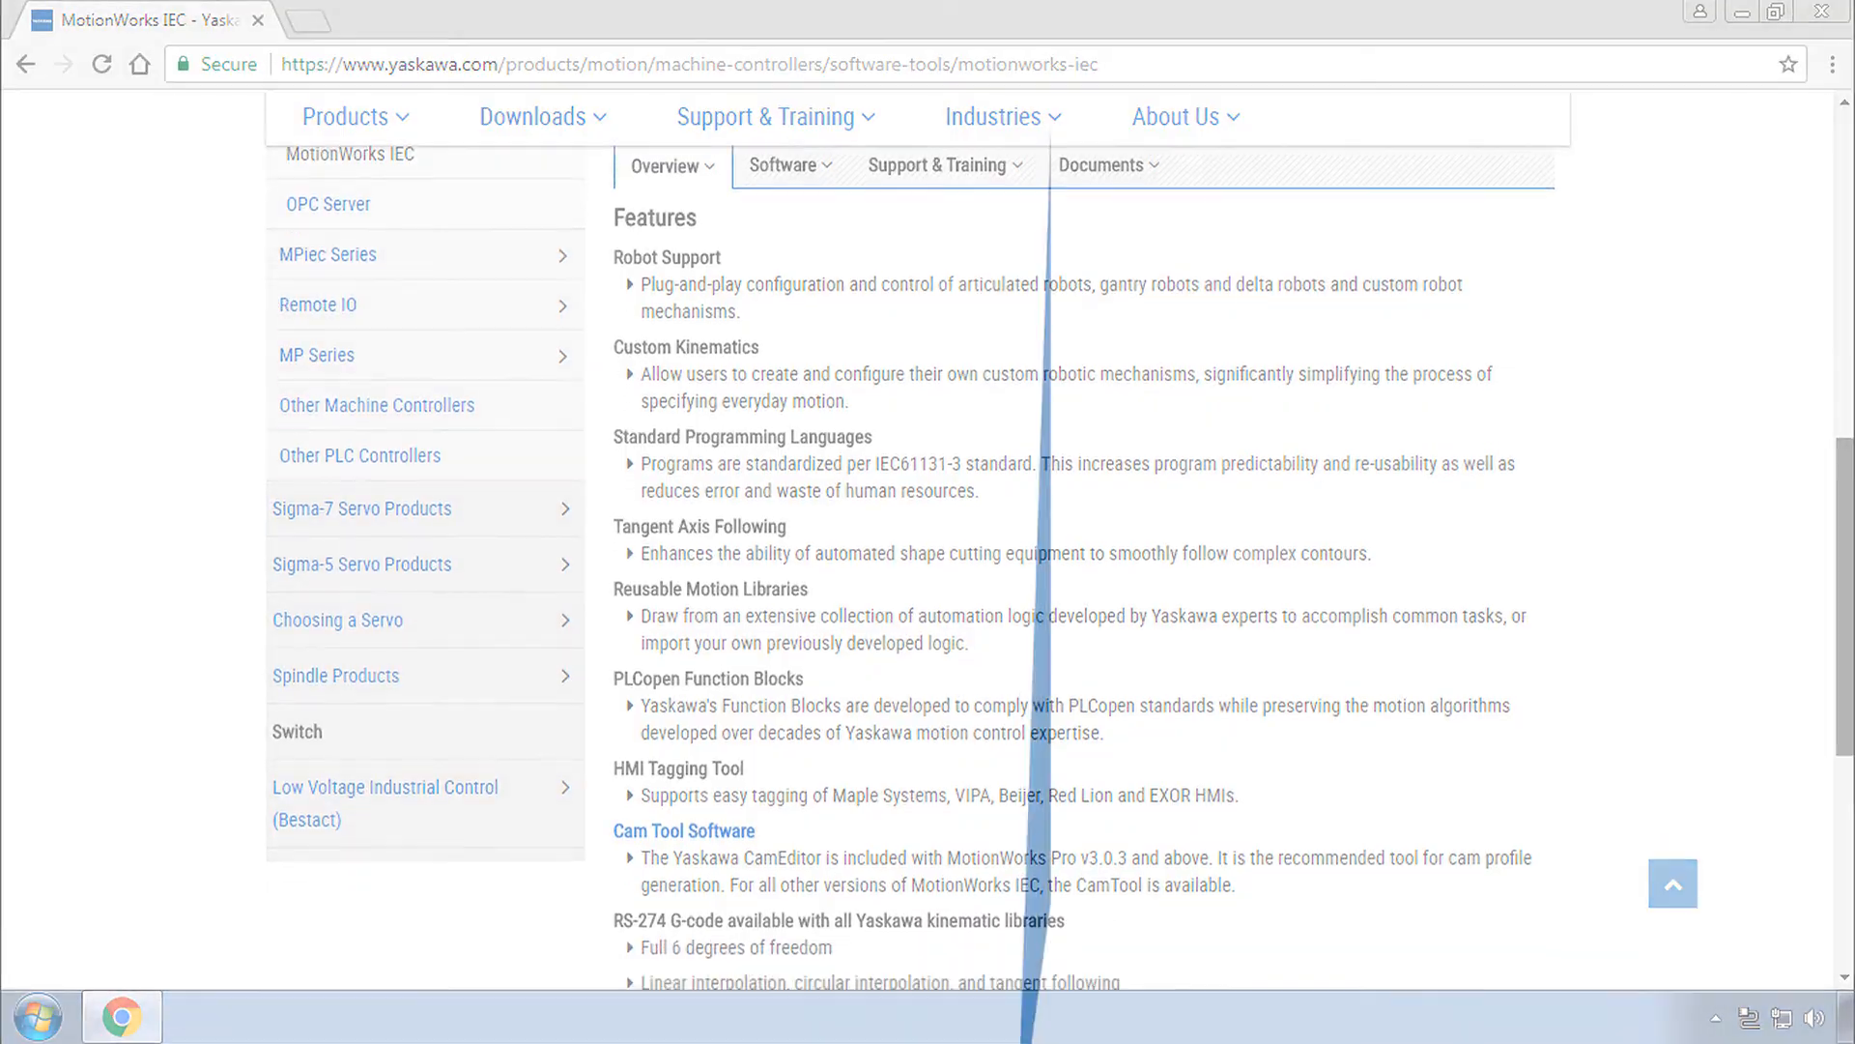